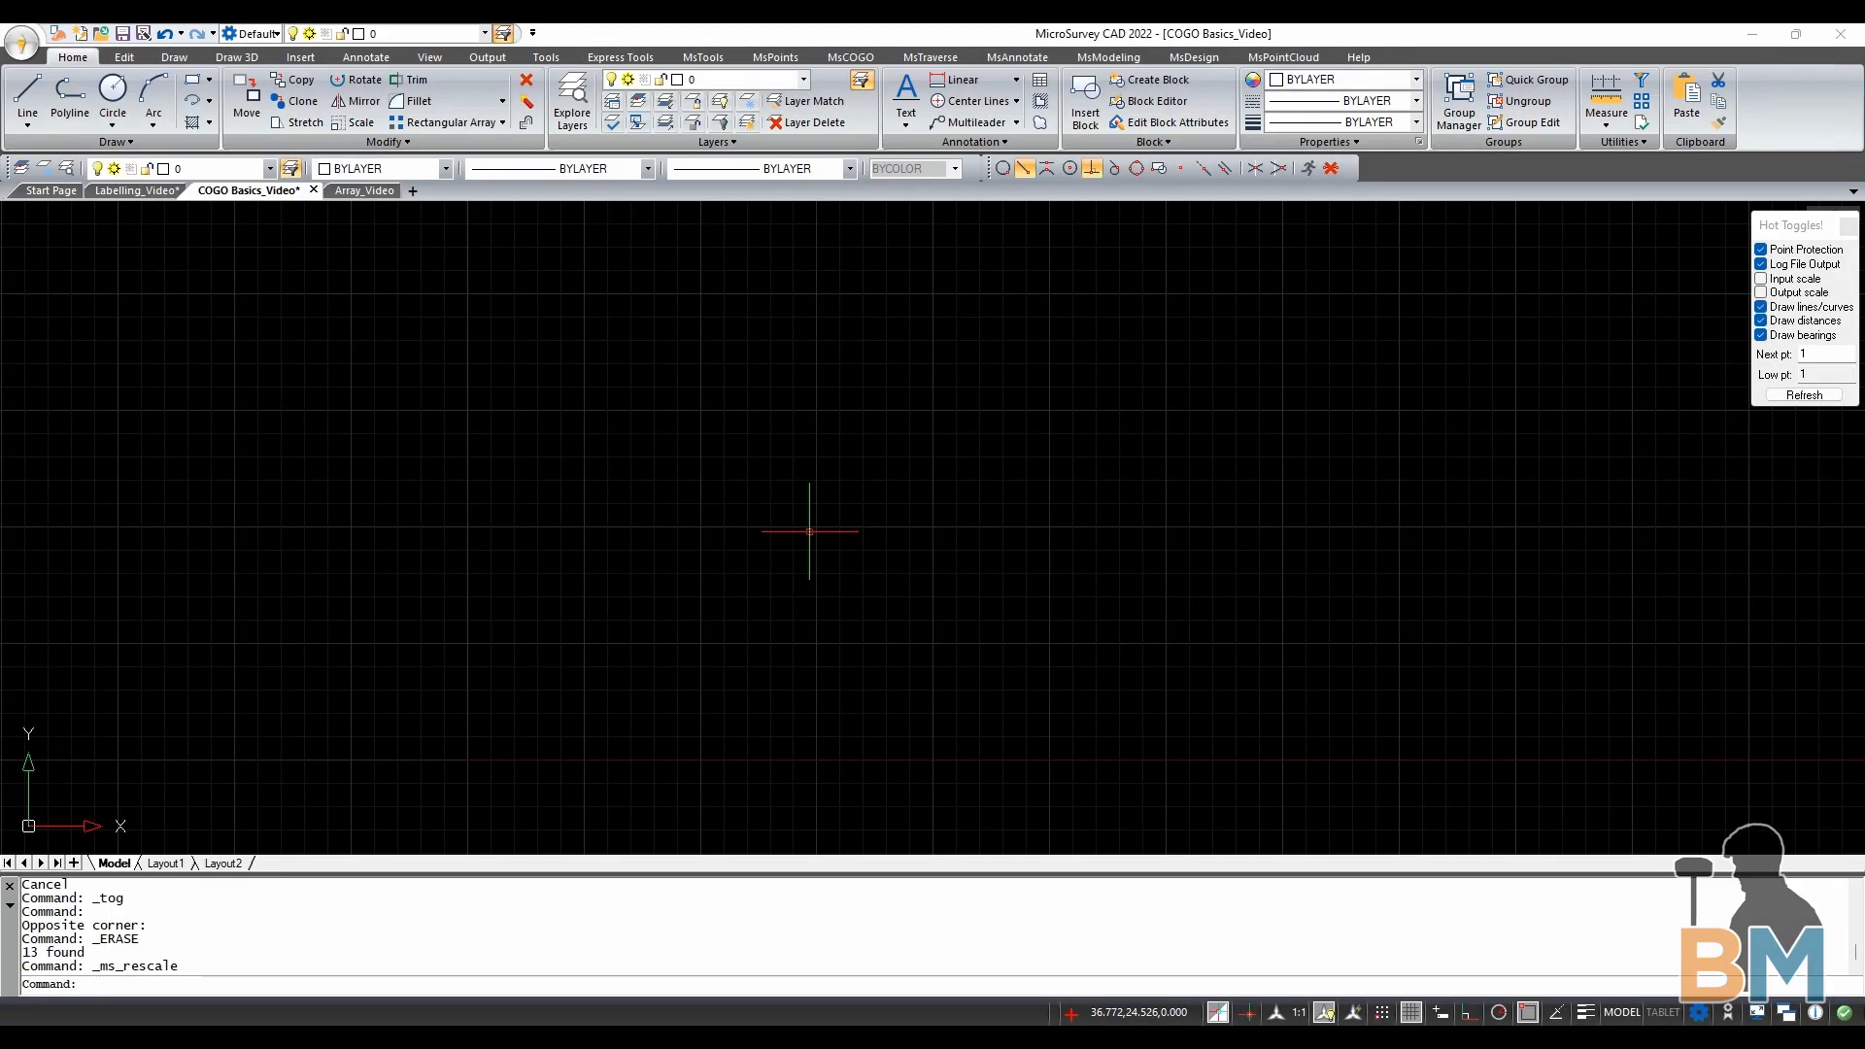
mouse_move(1312, 367)
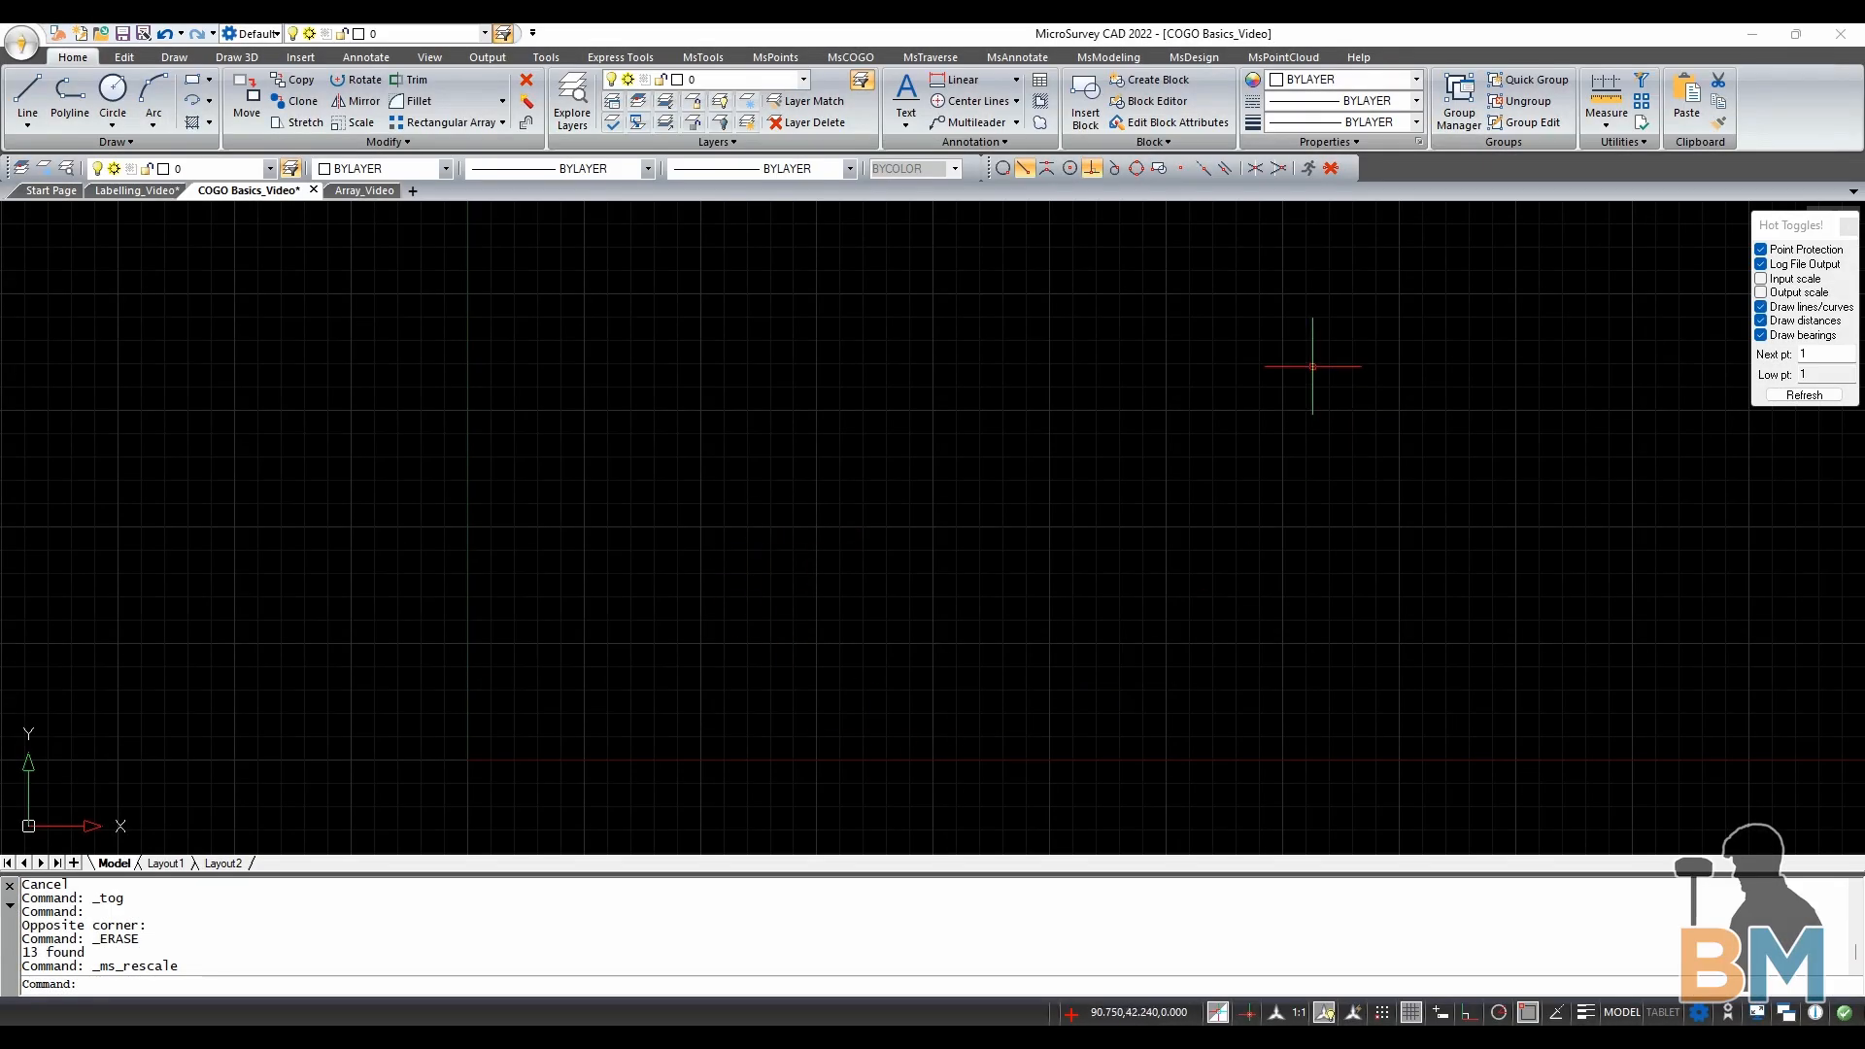
mouse_move(199, 354)
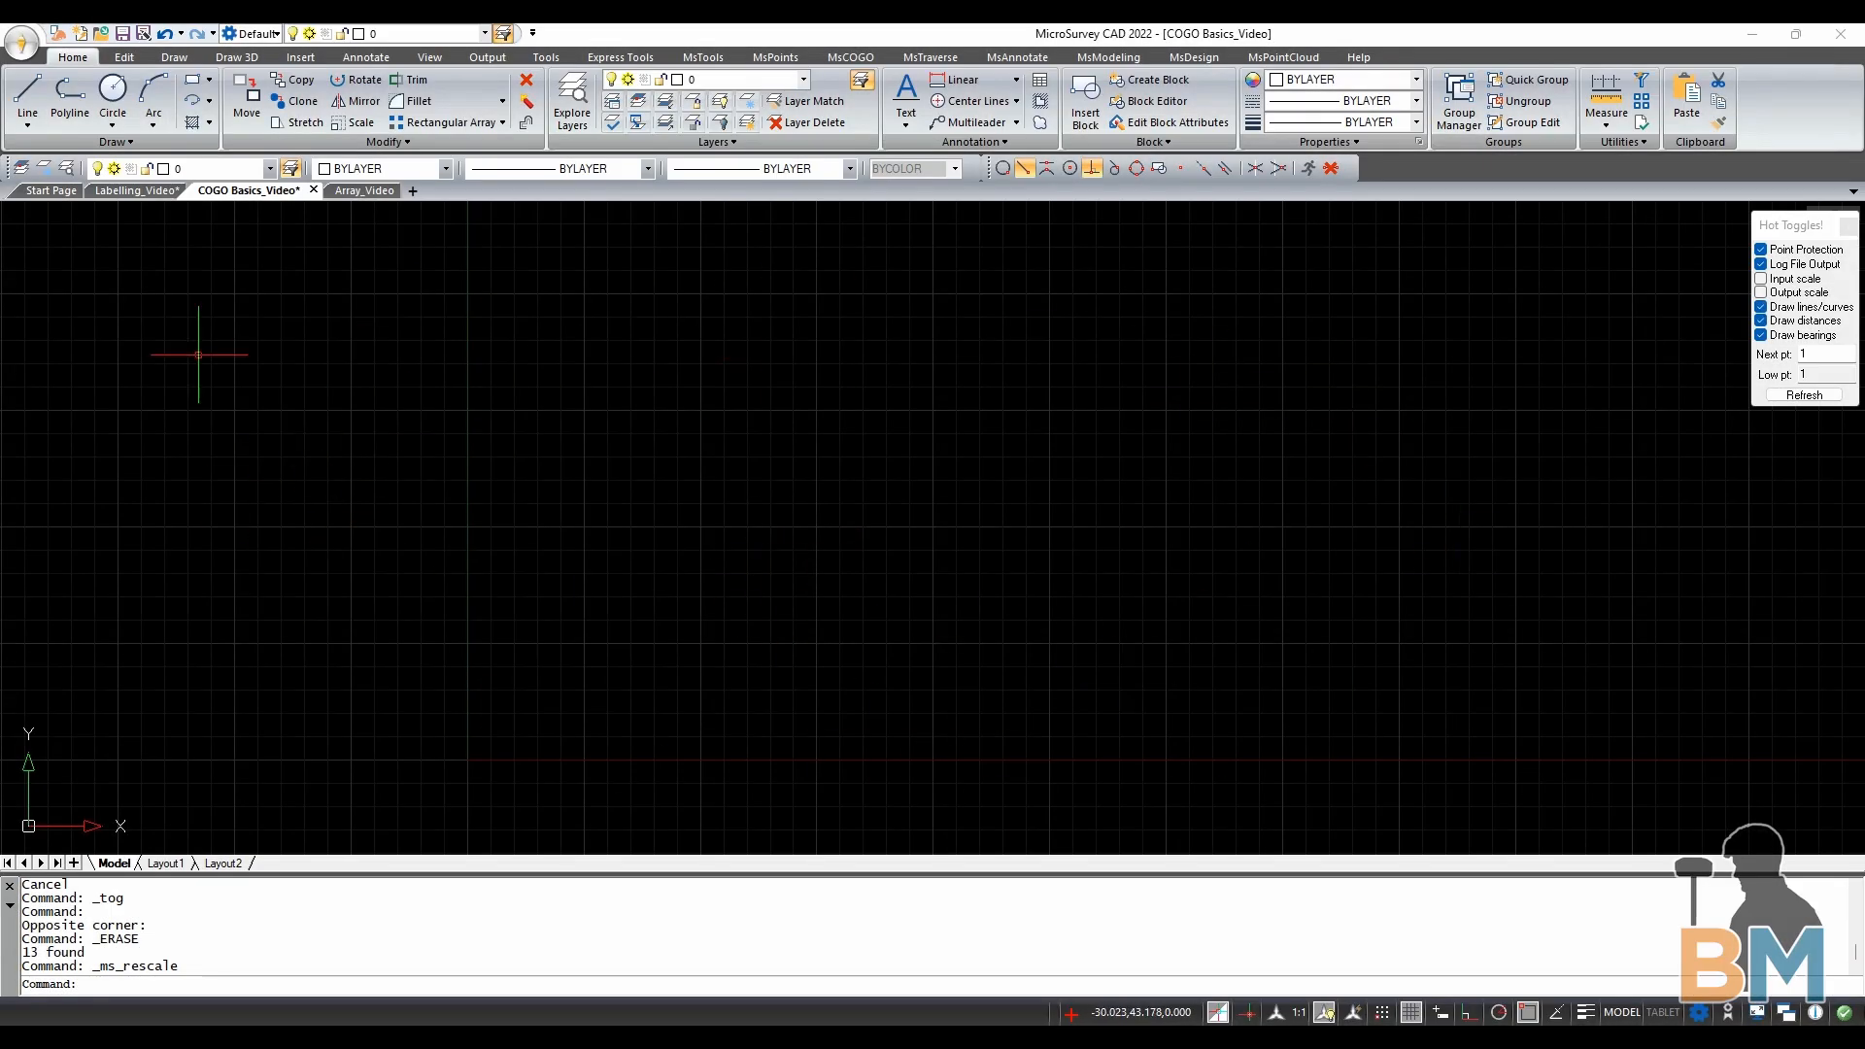
mouse_move(556, 501)
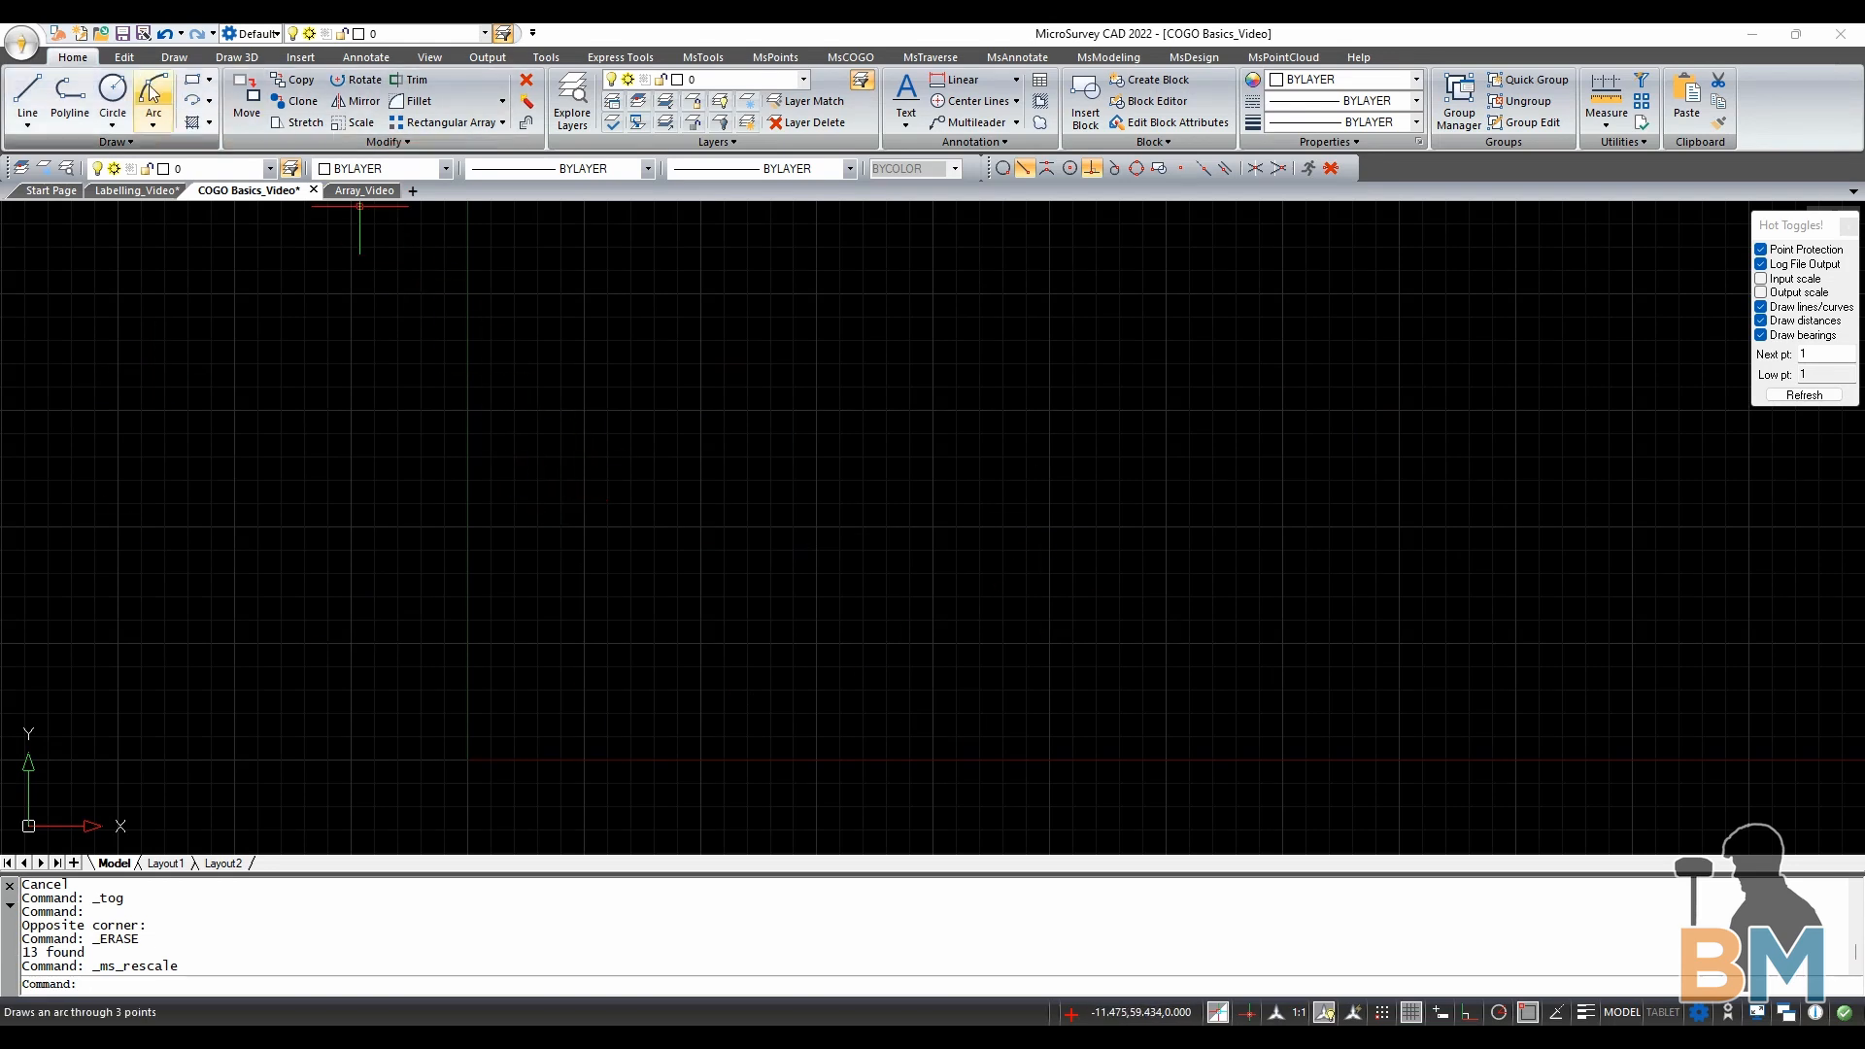
mouse_move(849, 56)
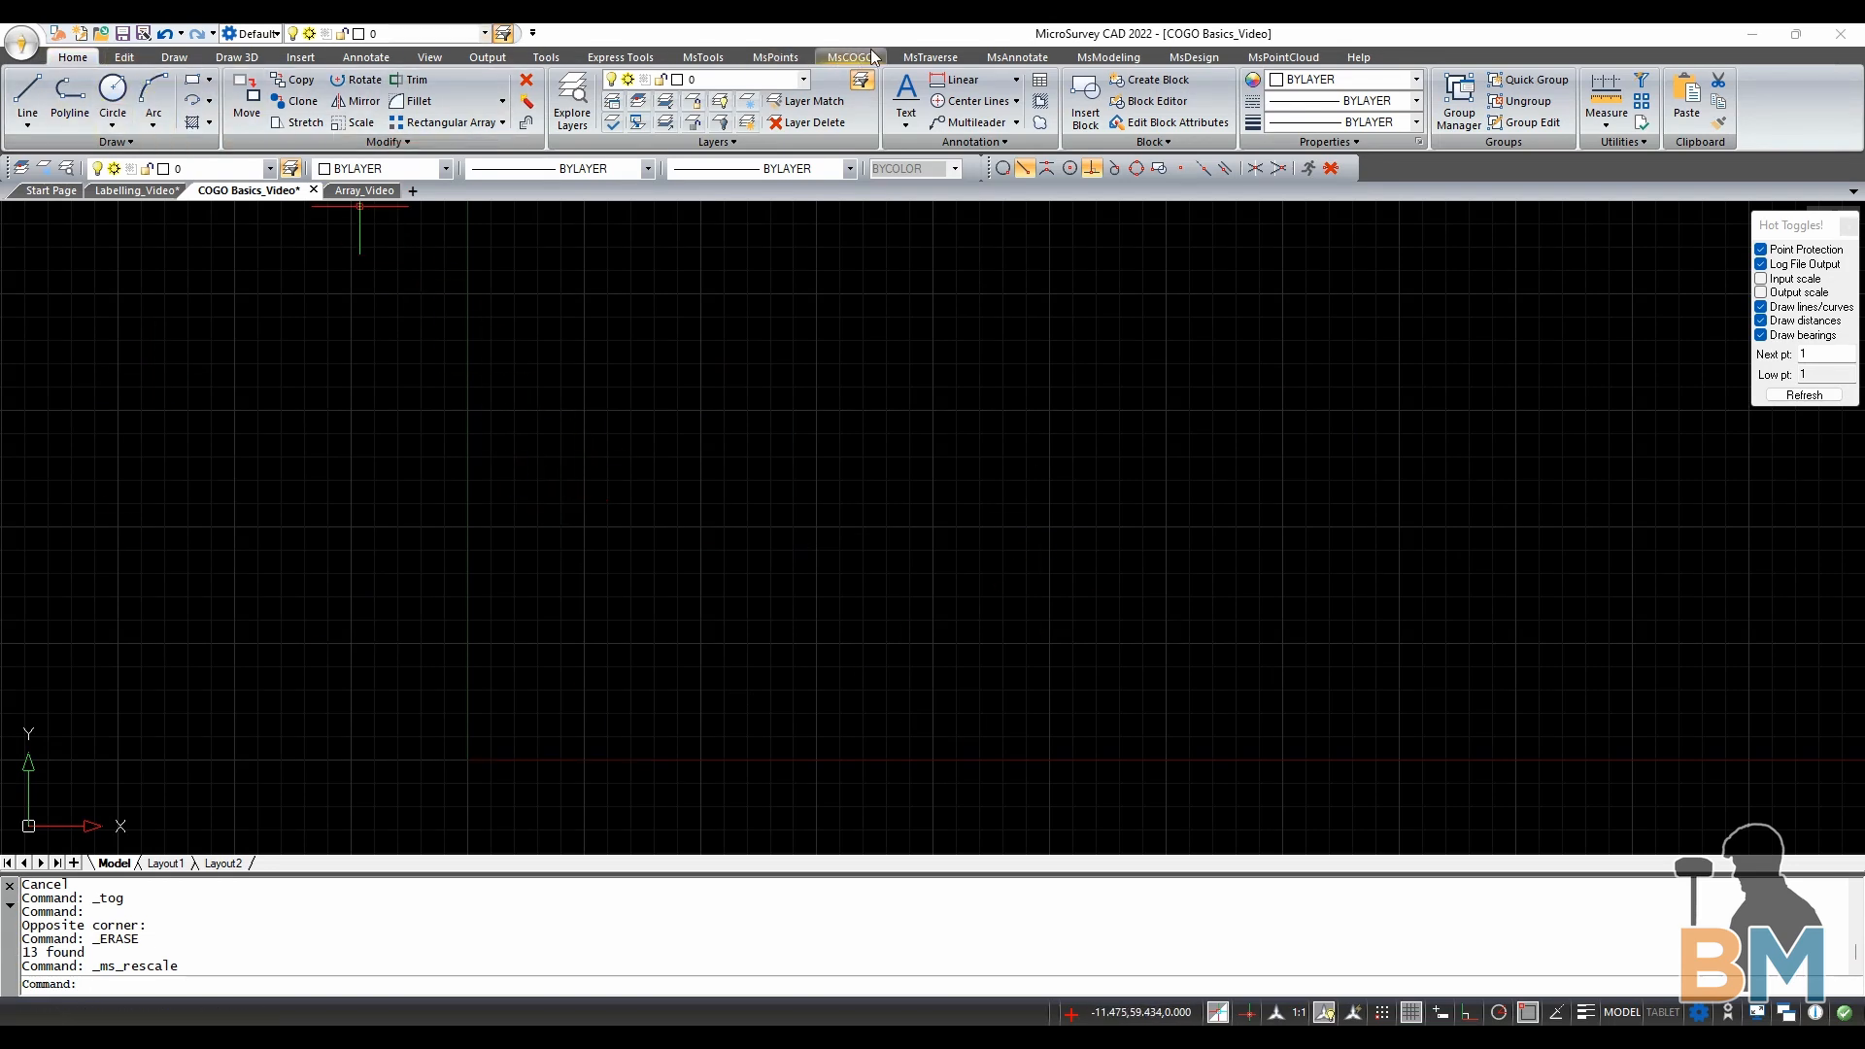
Start COGO from the MsCOGO tools and confirm creating point 1 at north 6.394, east 6.032
left_click(847, 56)
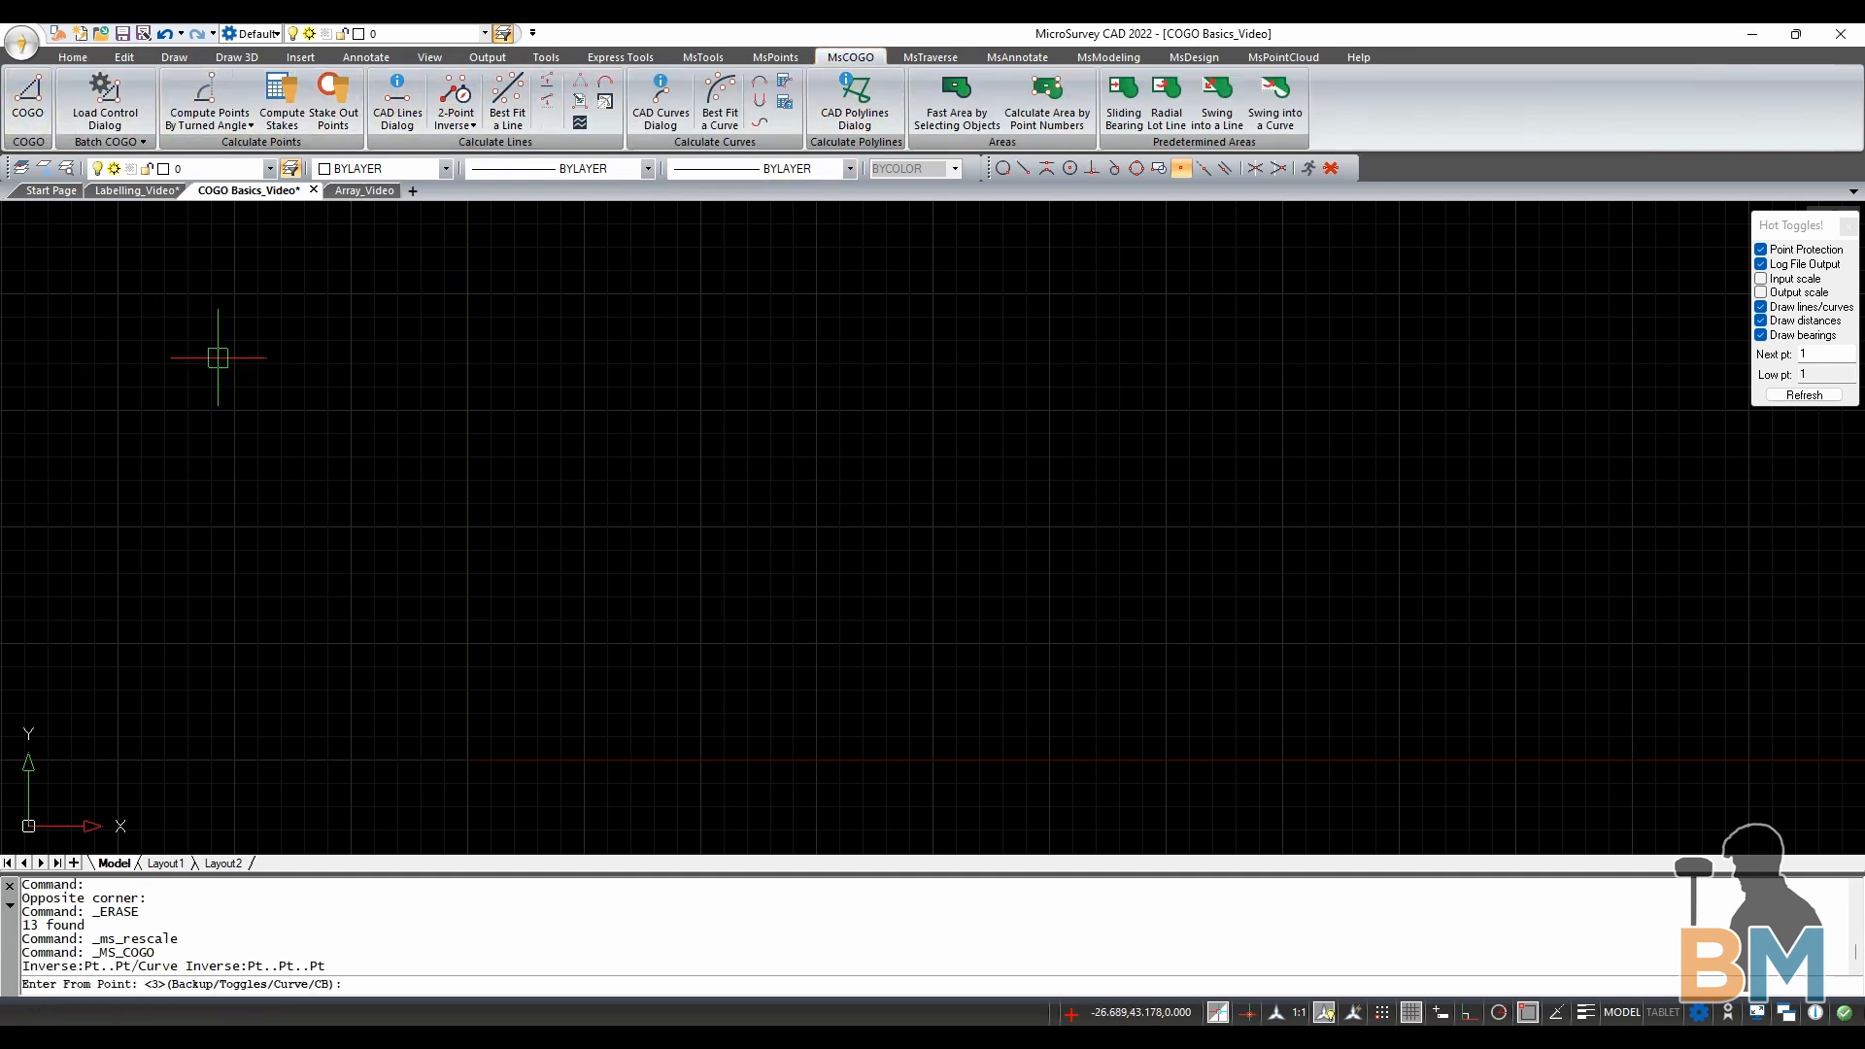
mouse_move(526, 696)
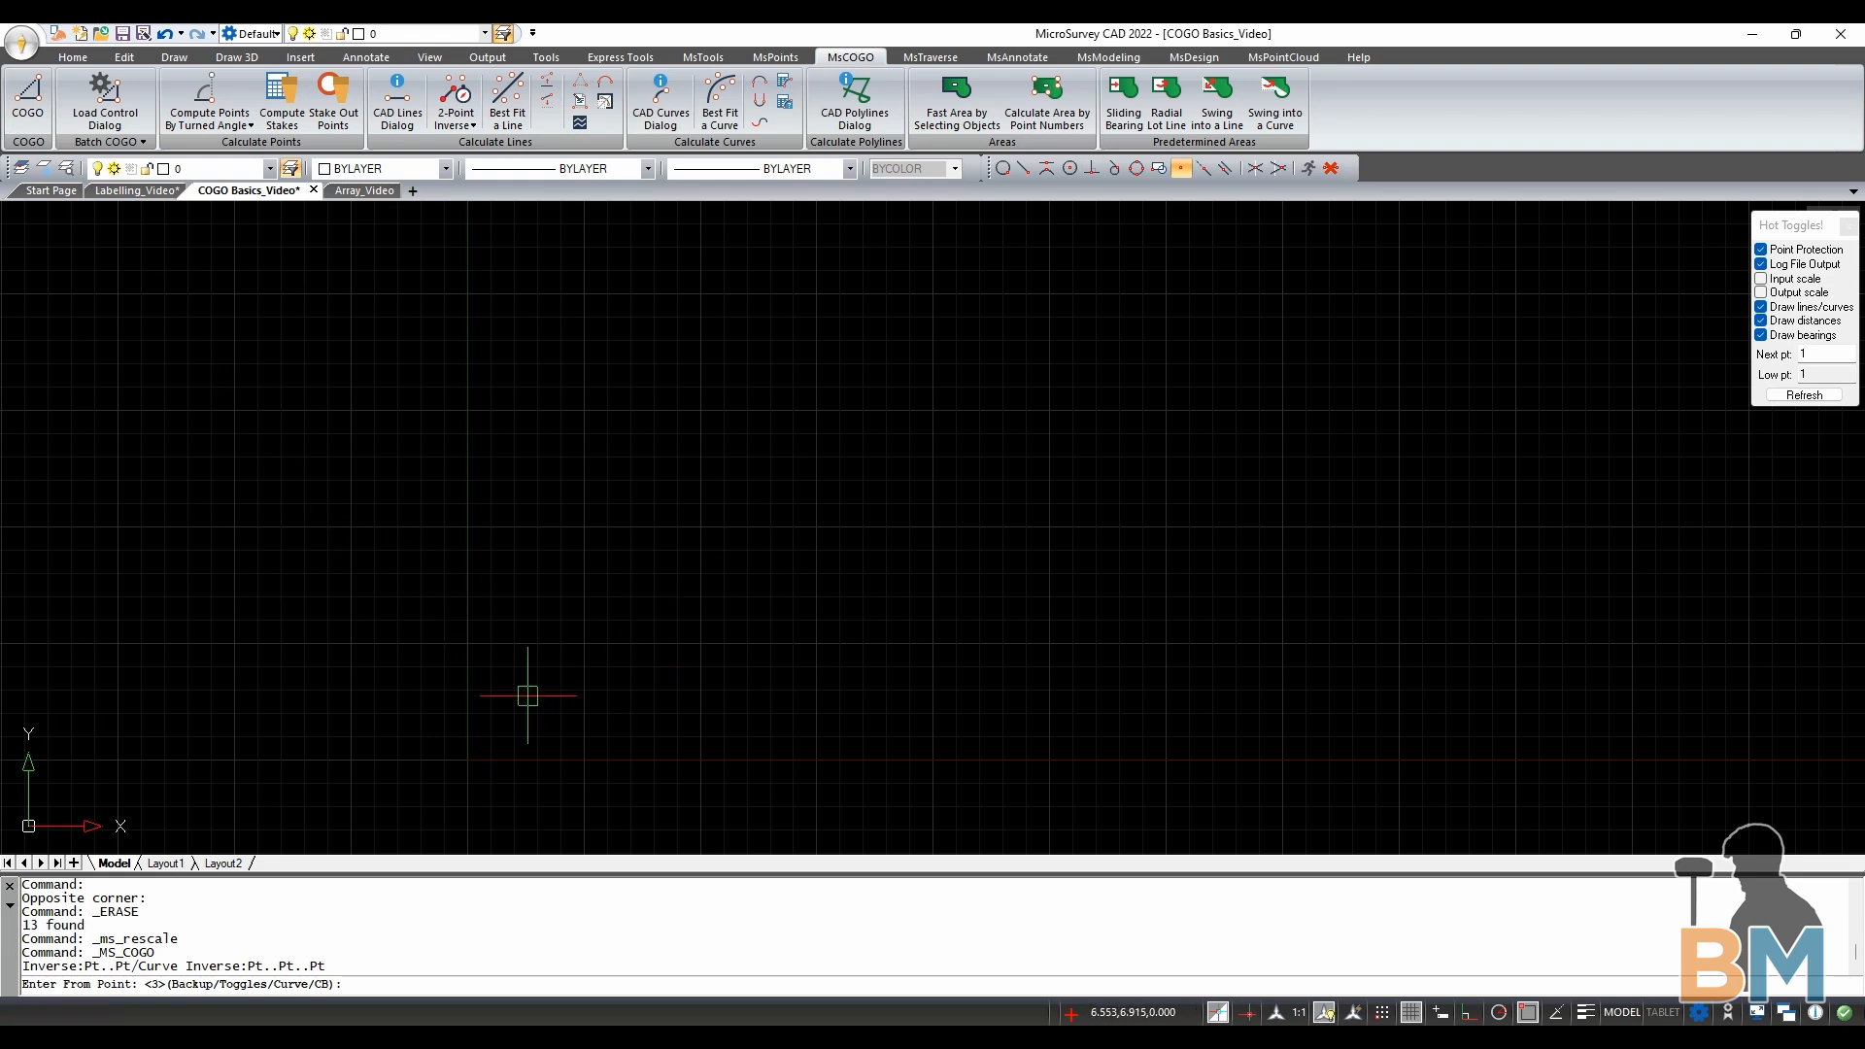
mouse_move(533, 688)
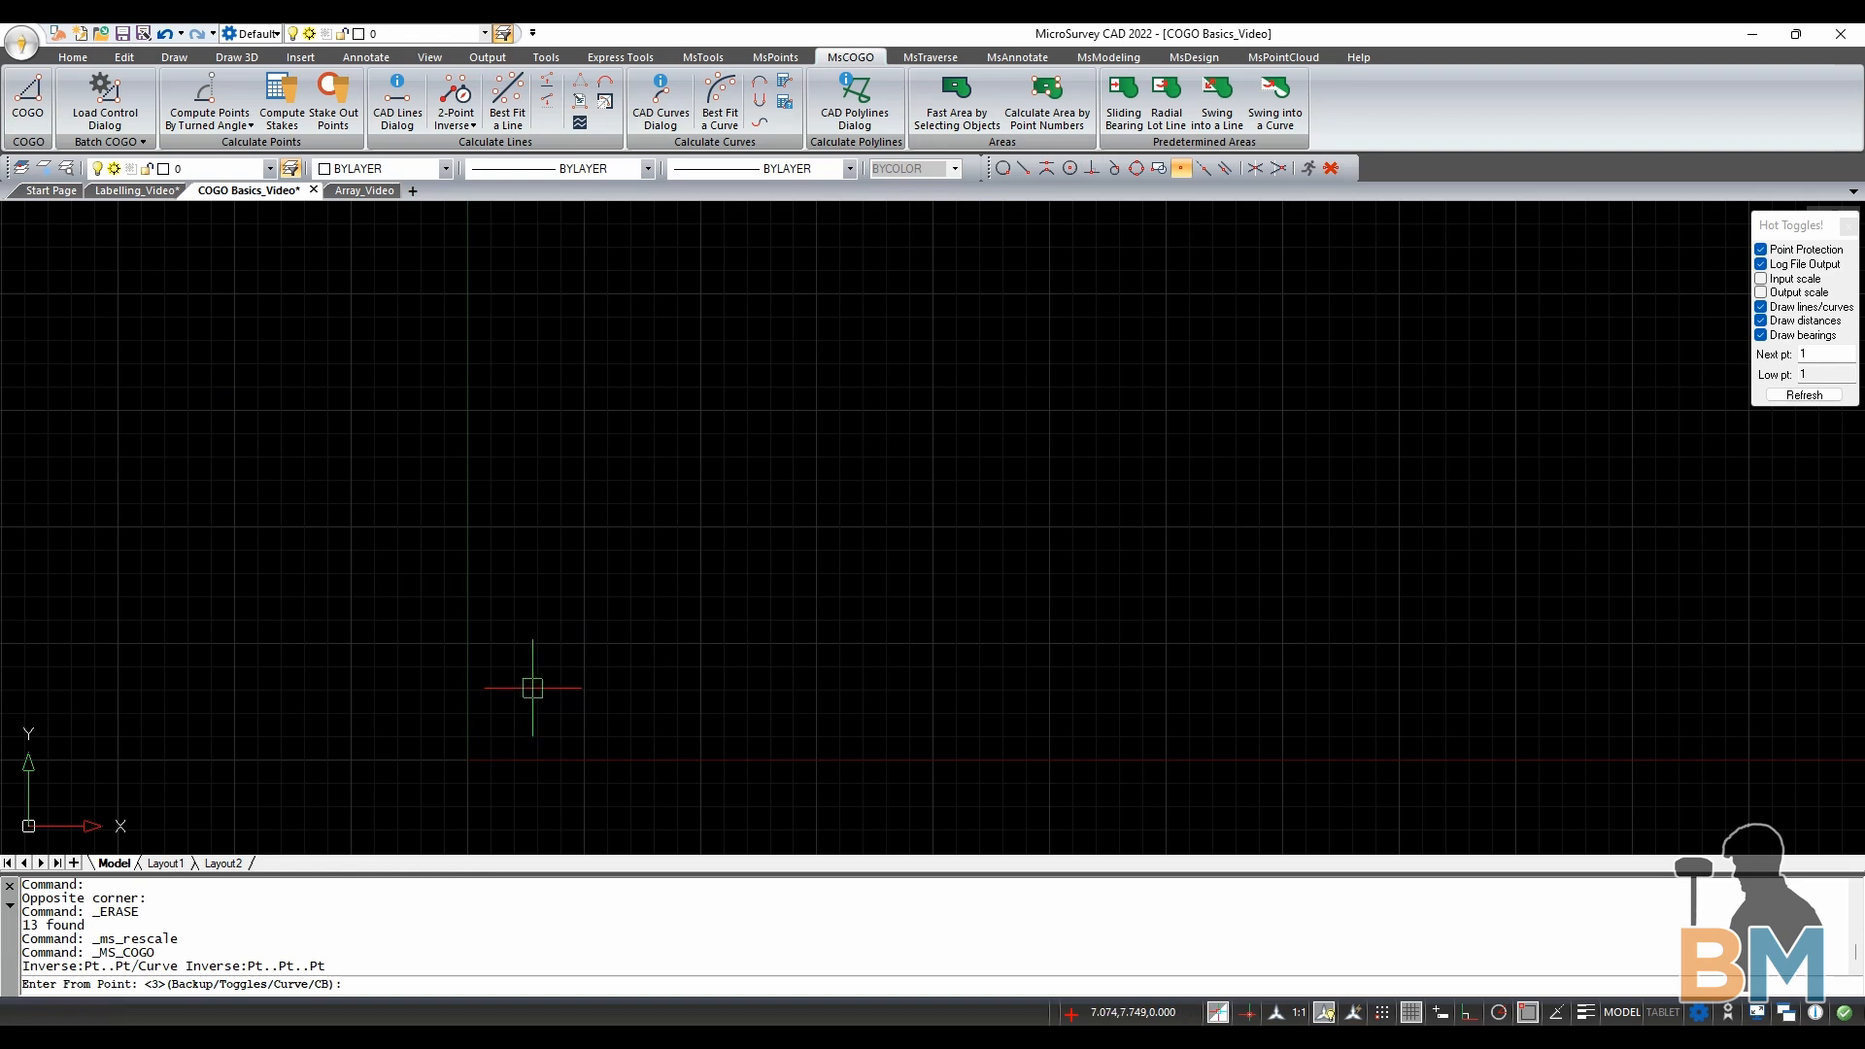
type("1")
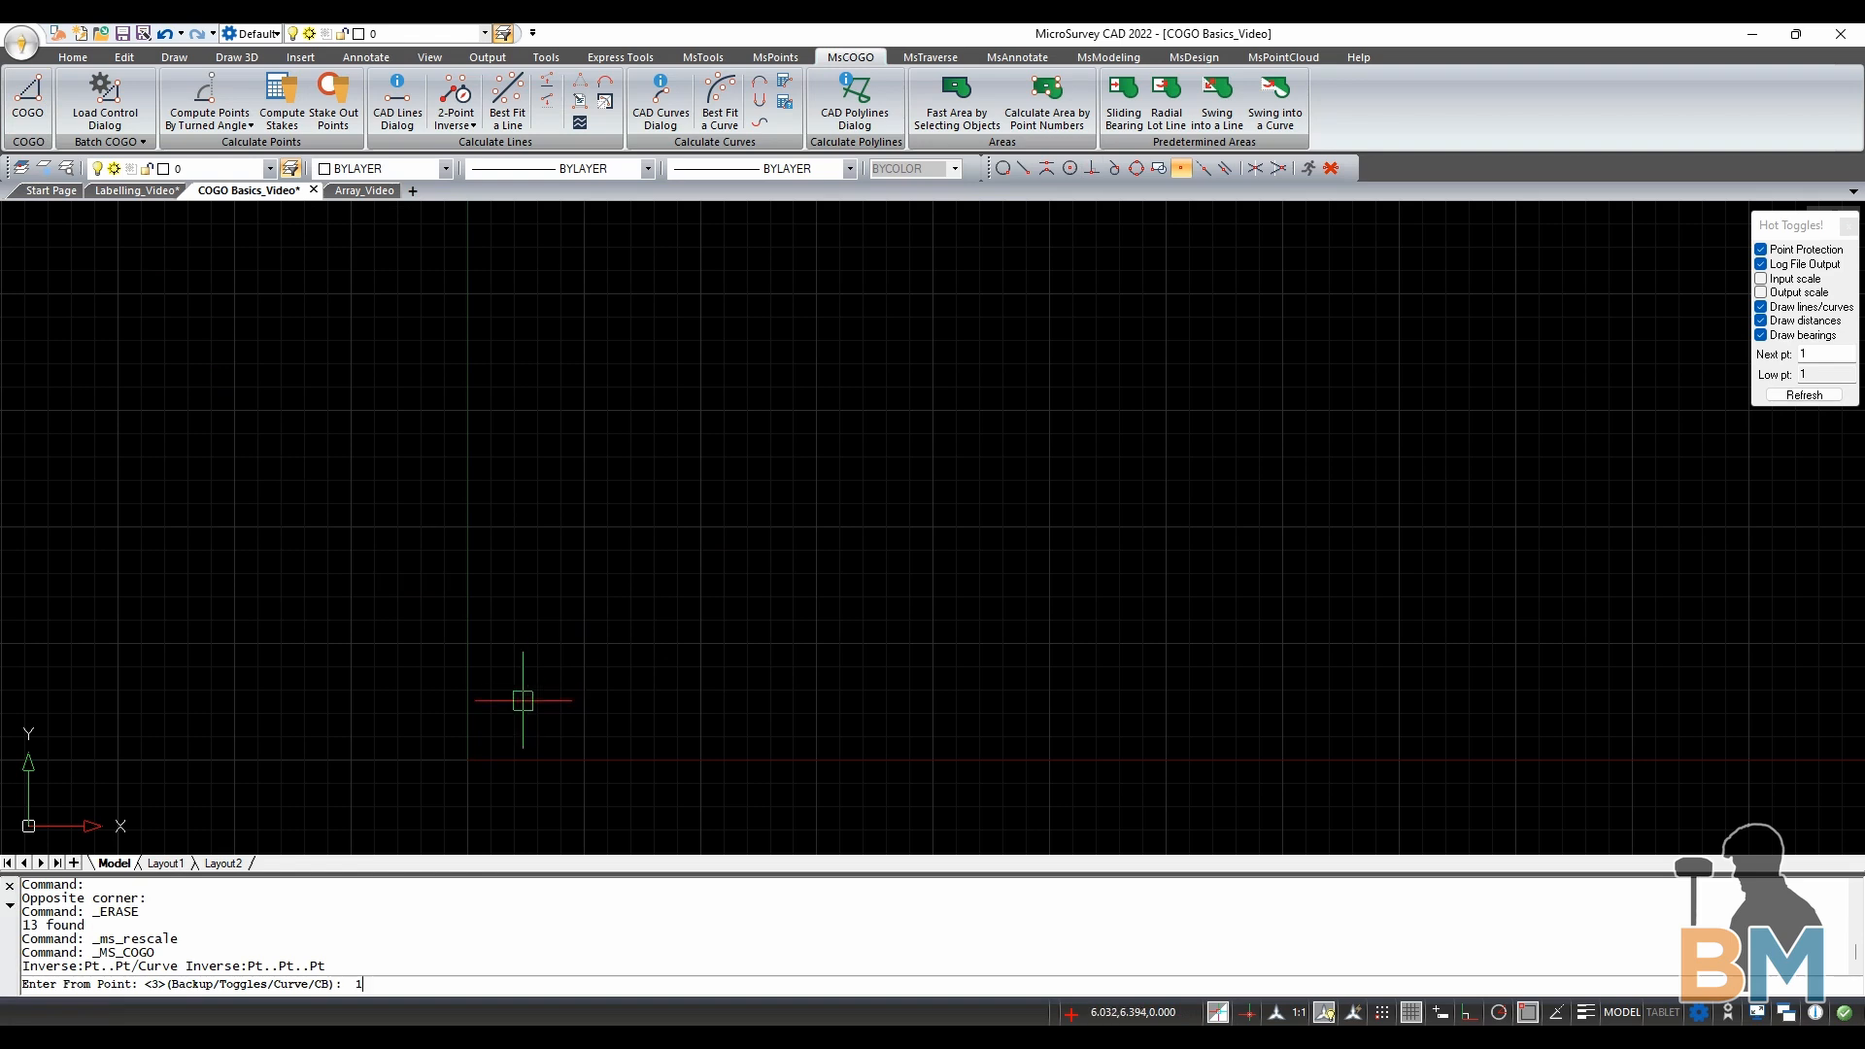
key("Return")
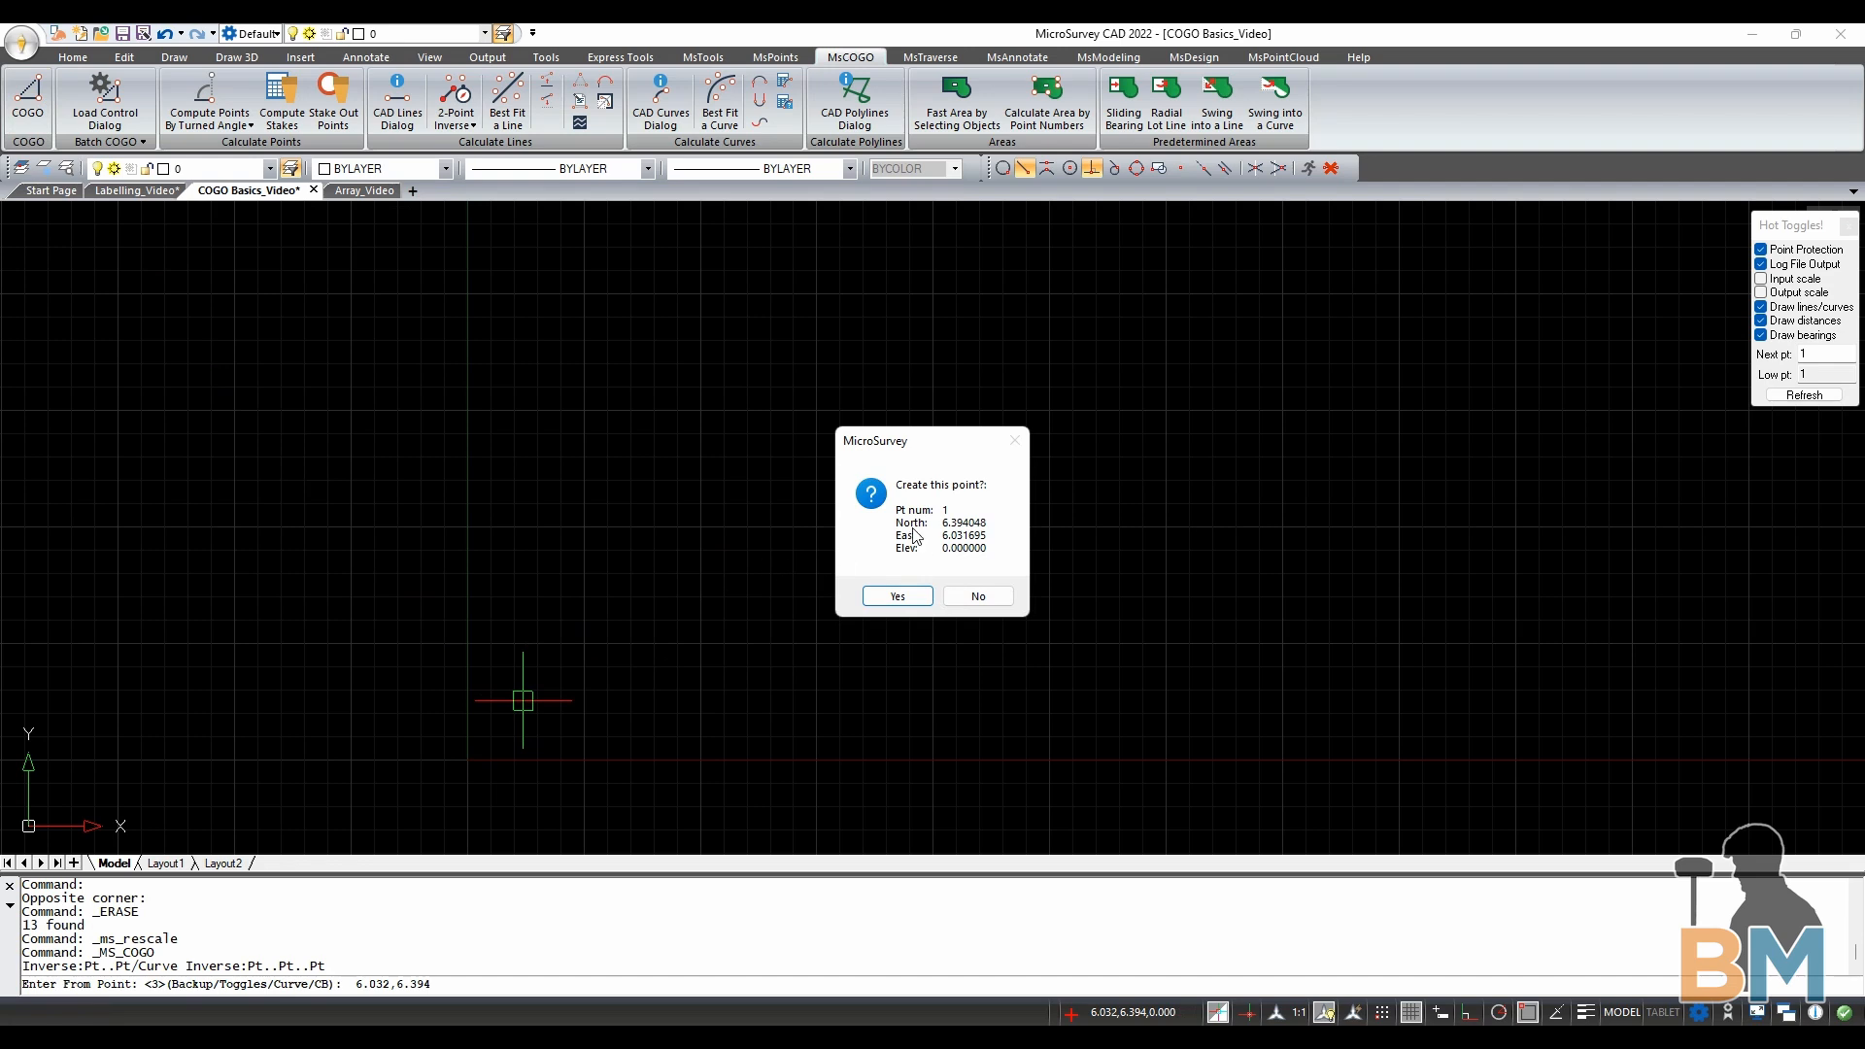
mouse_move(935, 468)
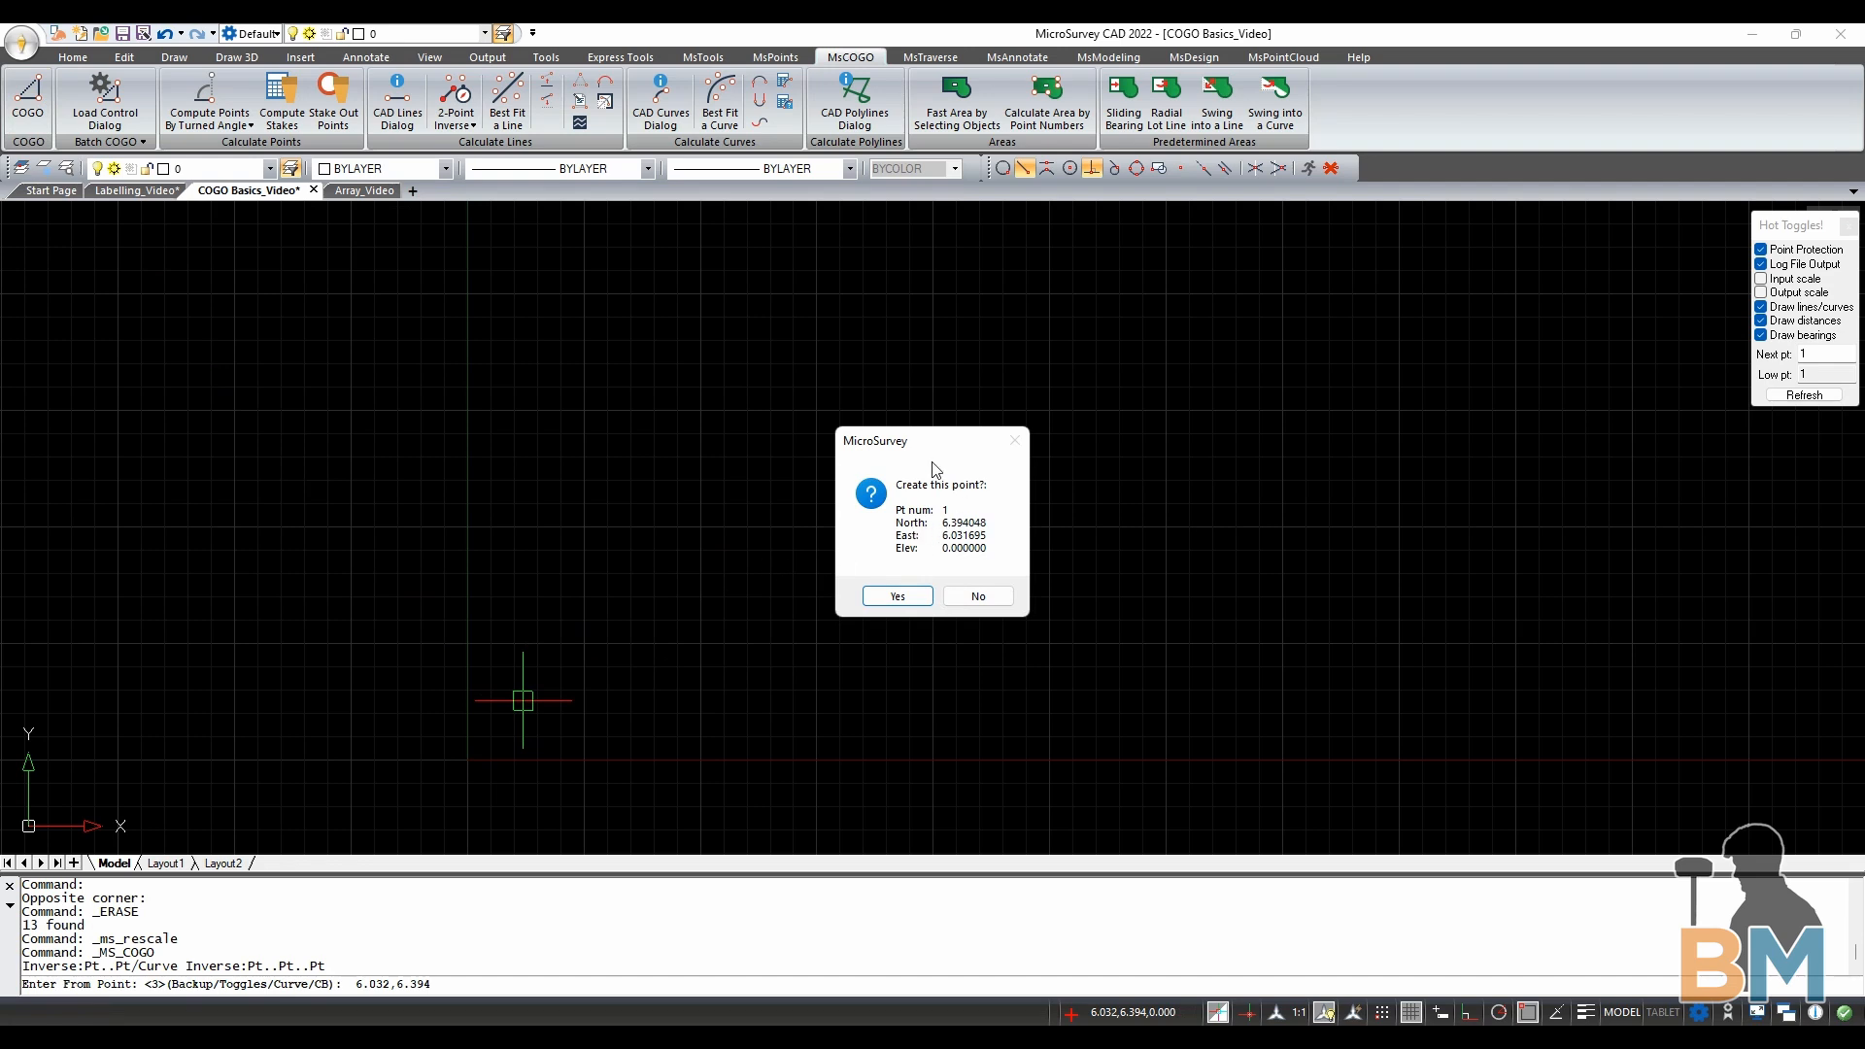
left_click(893, 596)
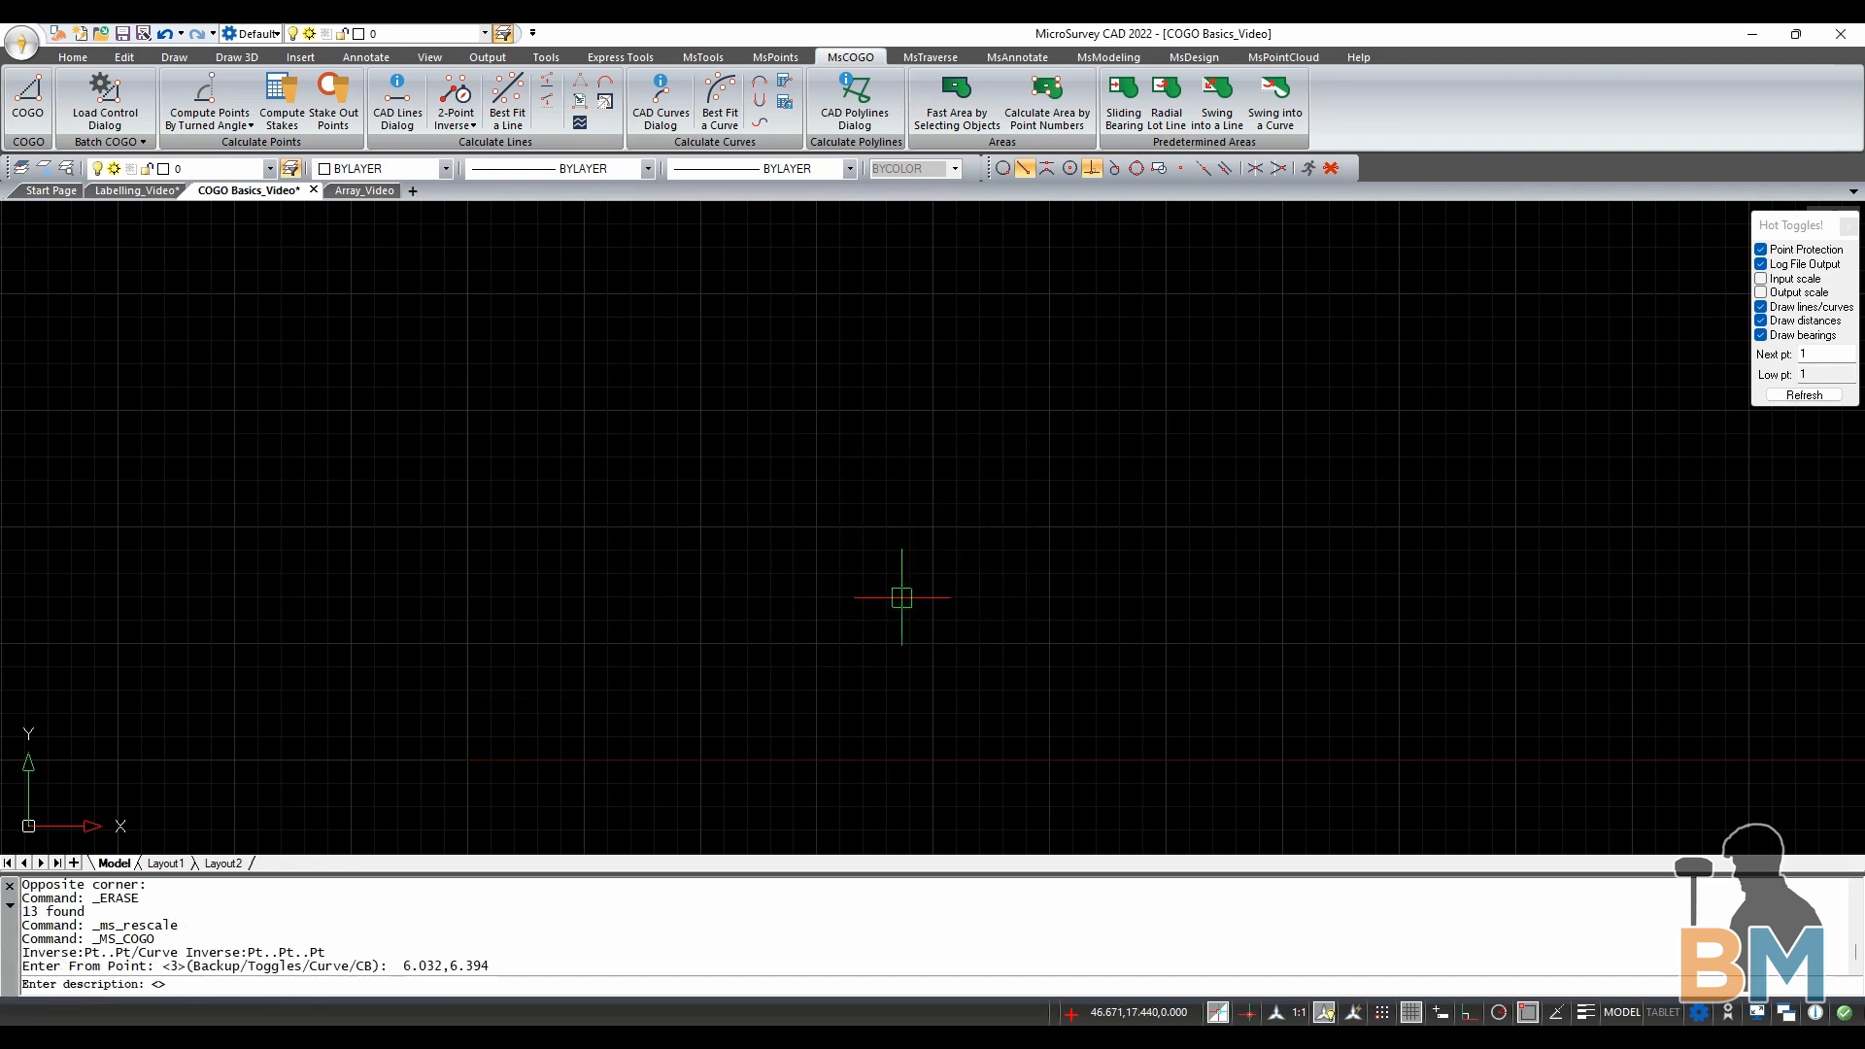
mouse_move(219, 839)
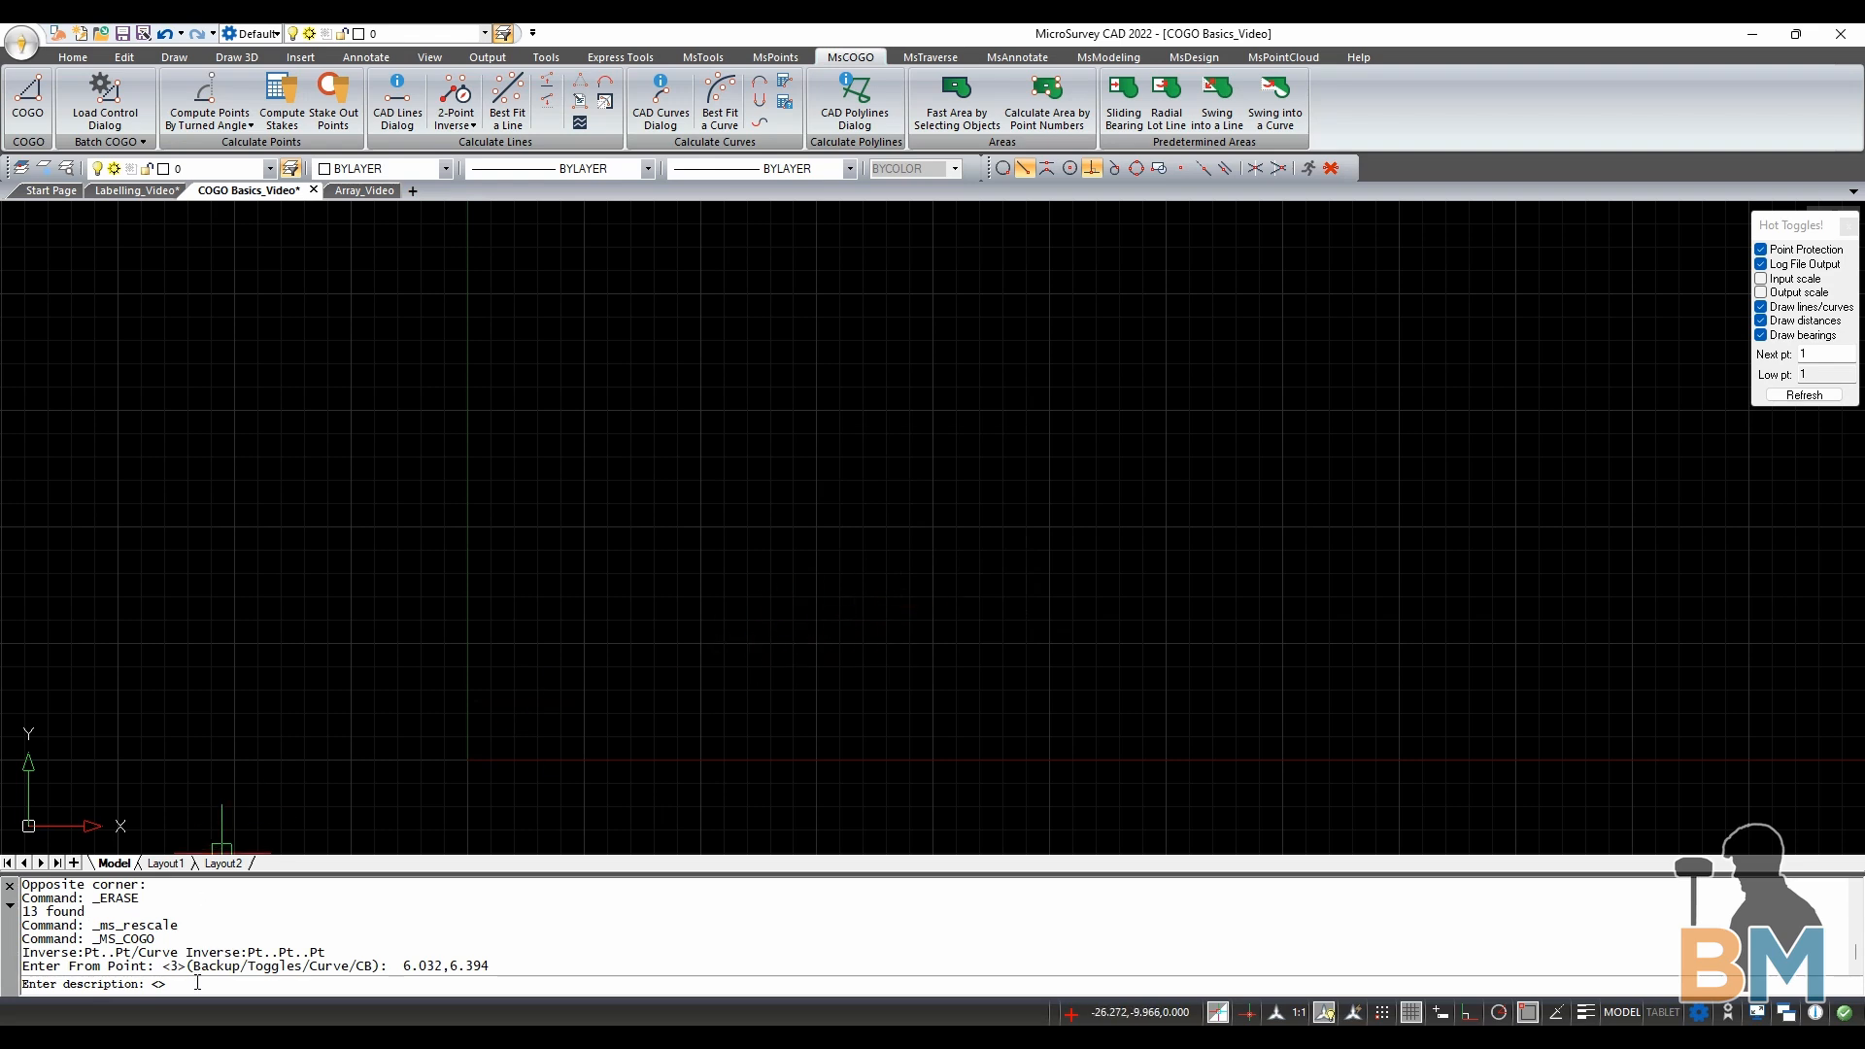
Describe point 1 as CORNER and enter a N0°00'00"E bearing with a 50-unit distance
type("CO")
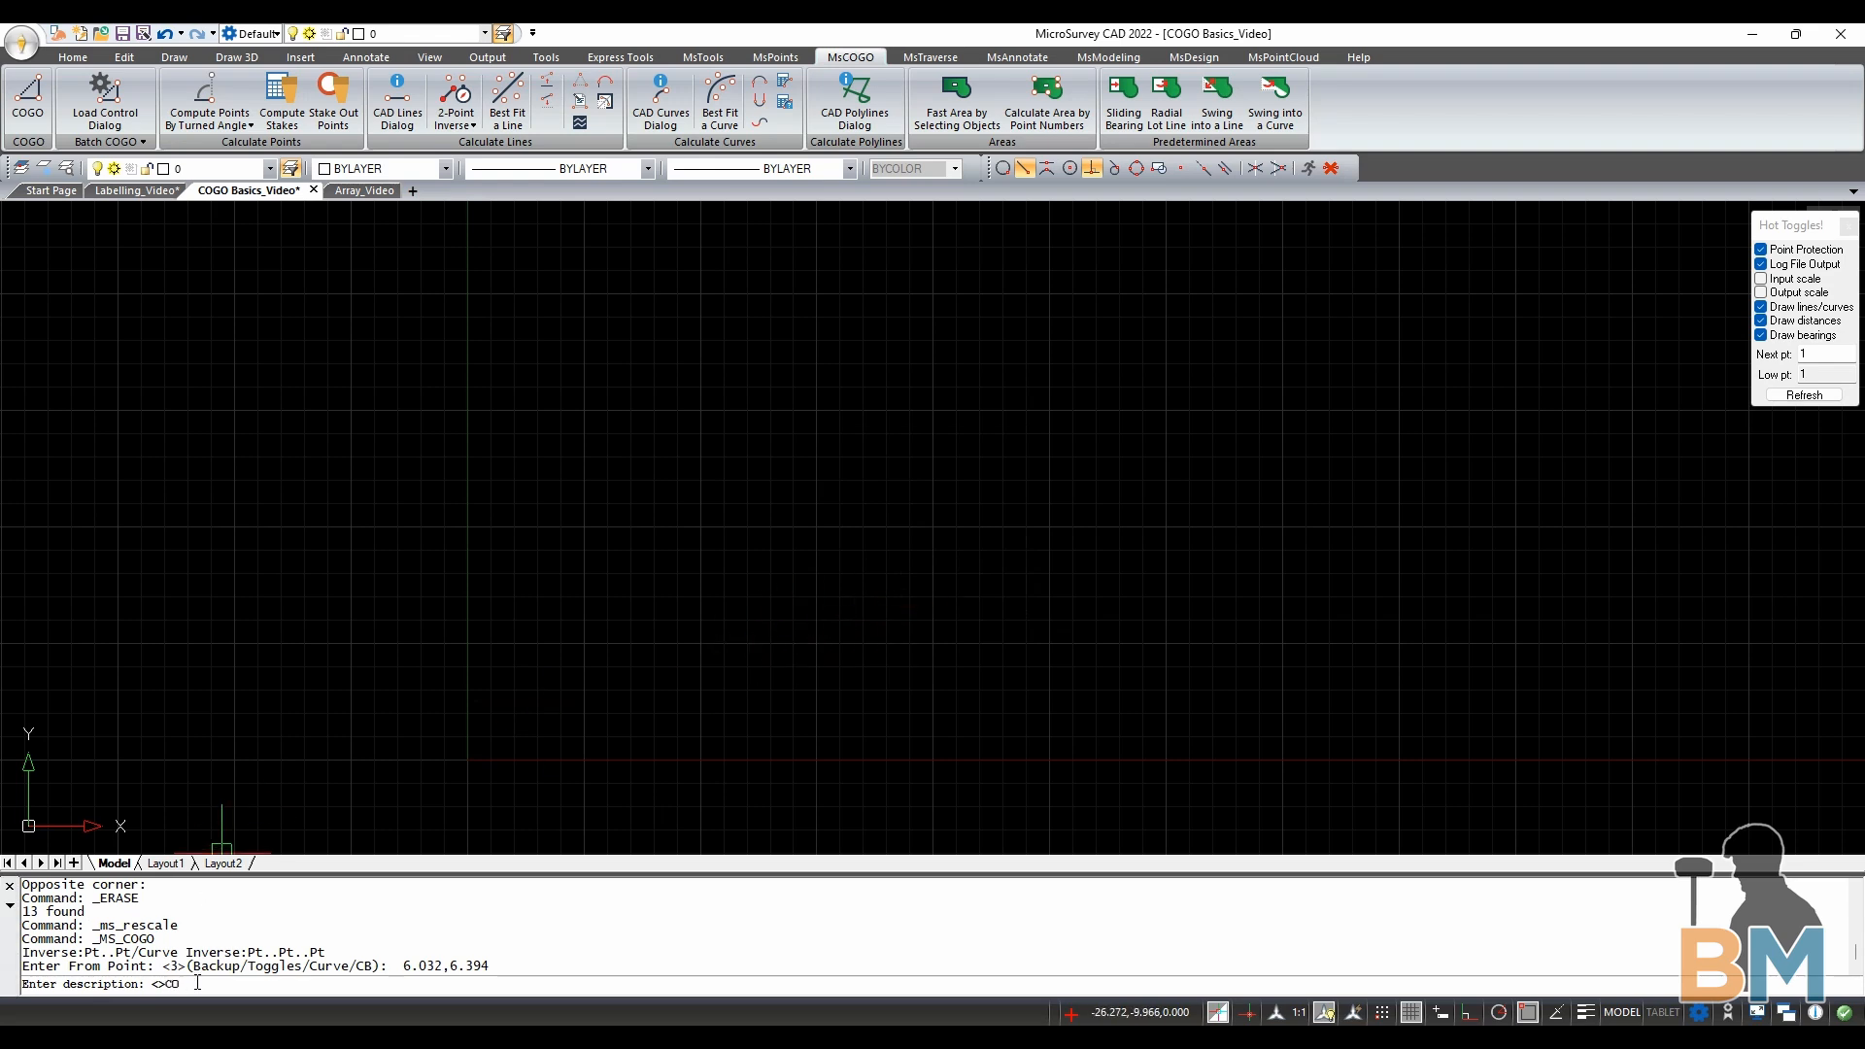
type("CORNER")
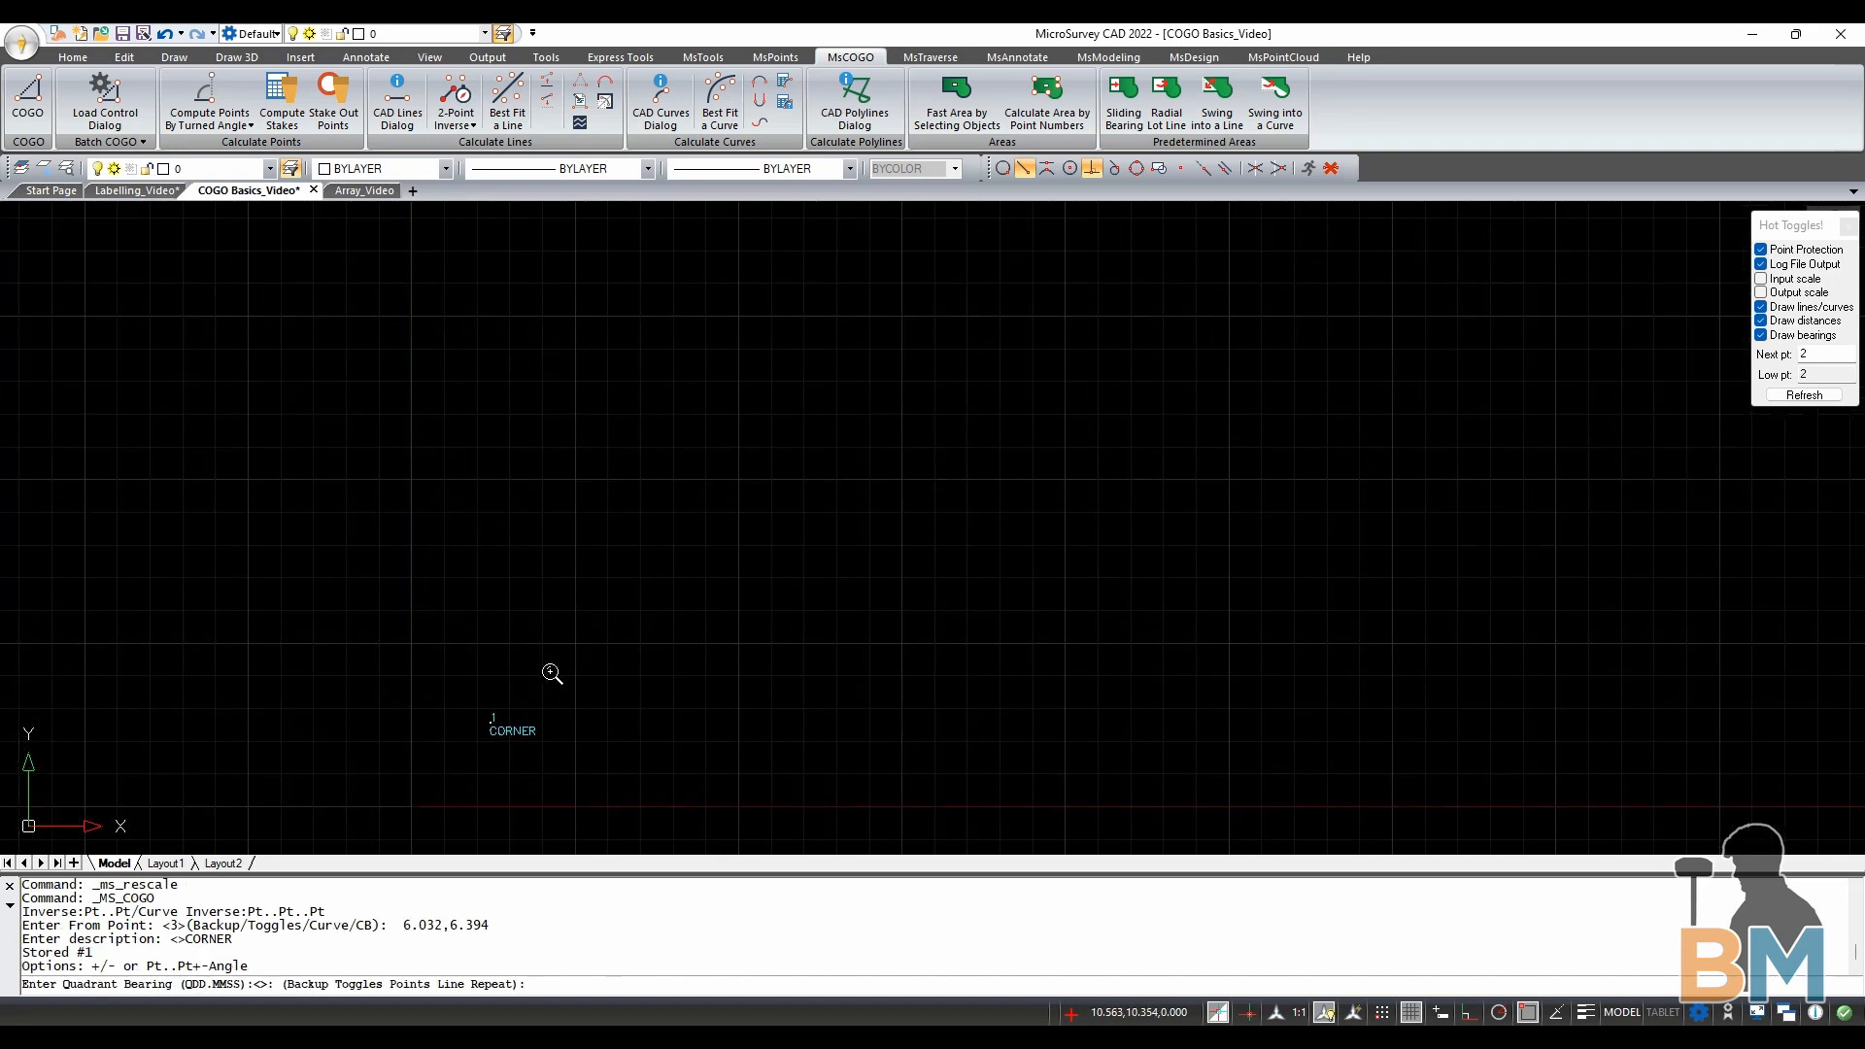
mouse_move(495, 812)
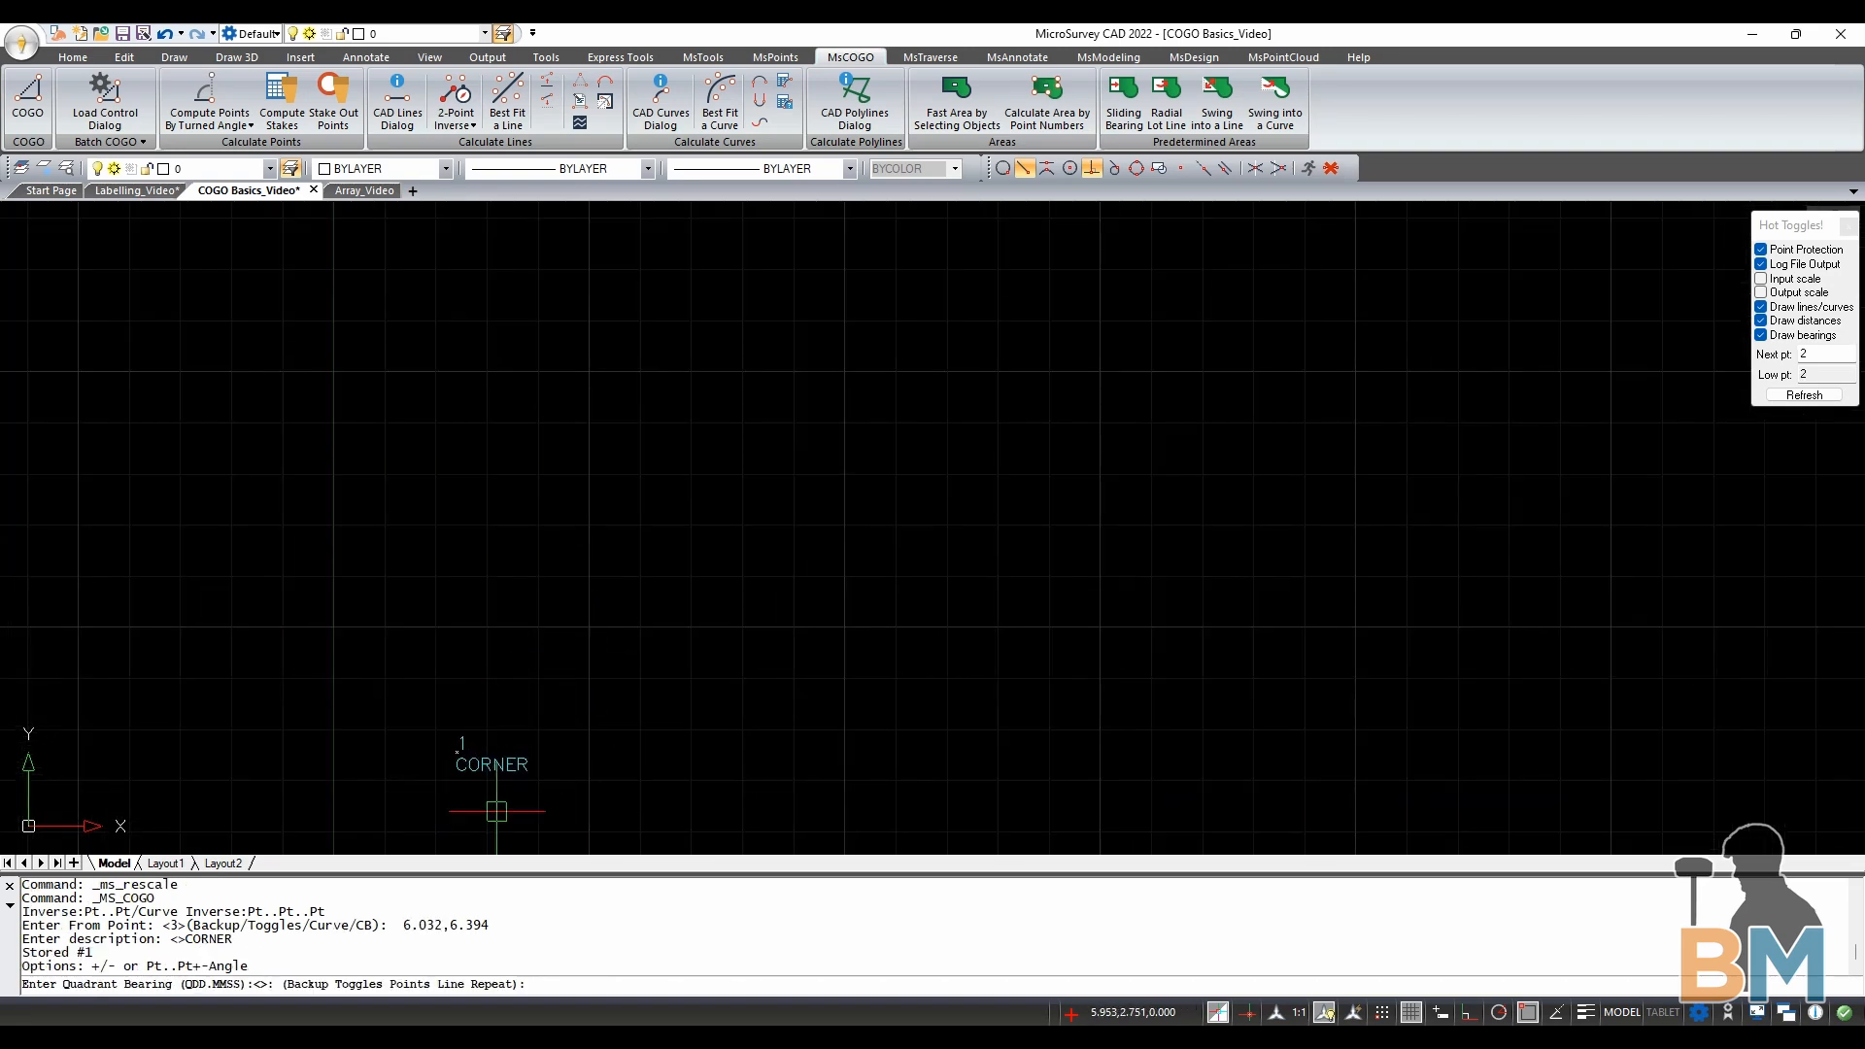
mouse_move(308, 839)
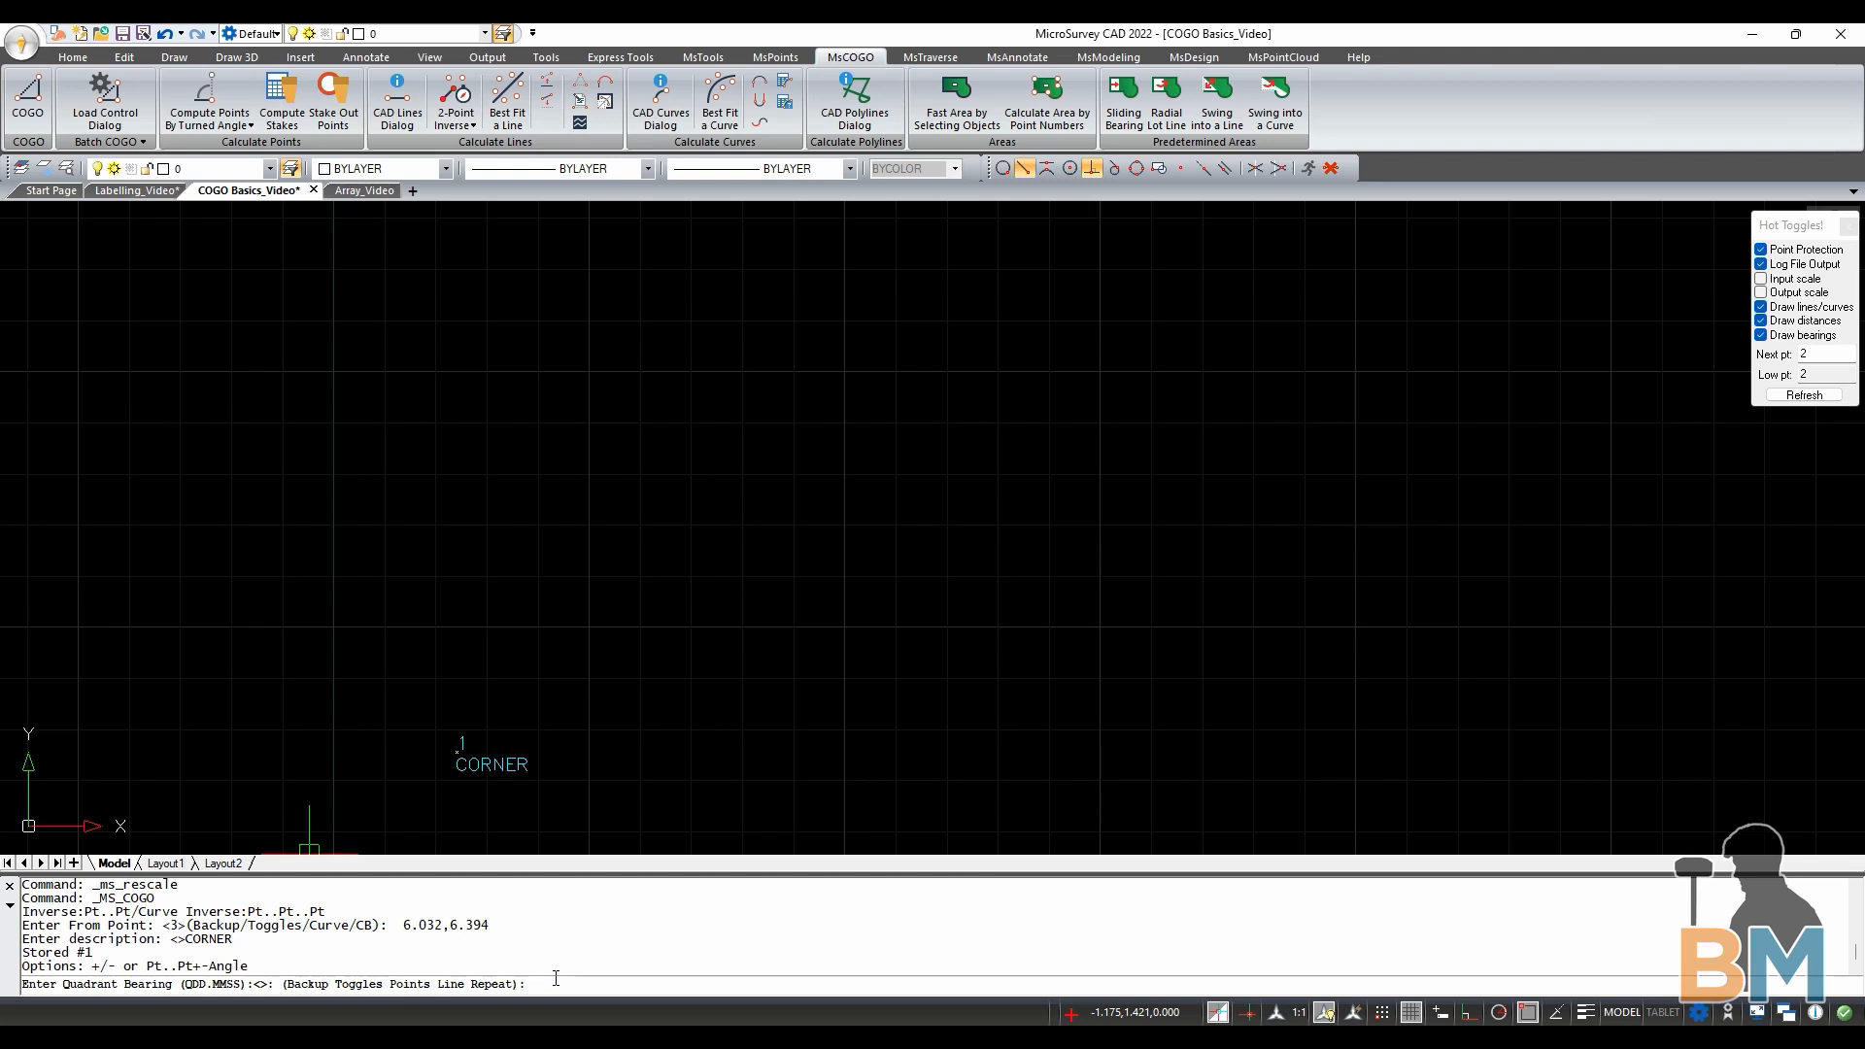
type("1")
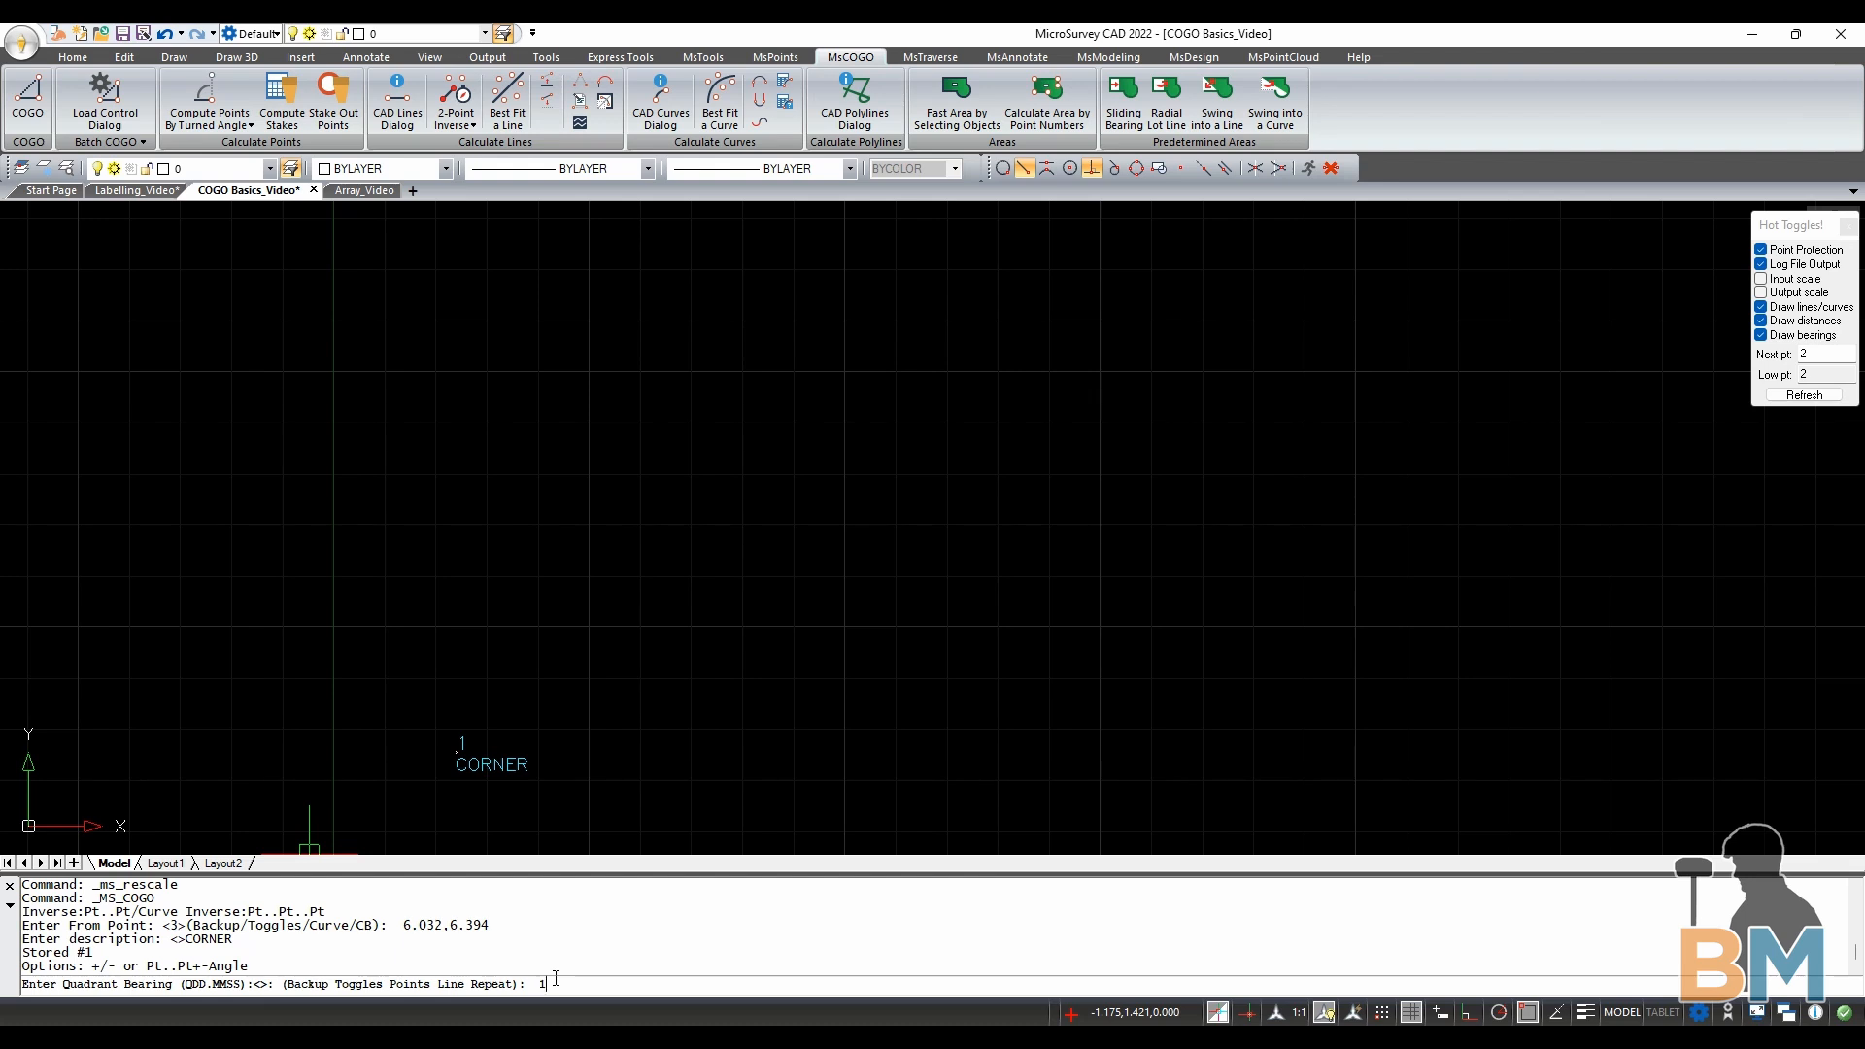
type("00.0000")
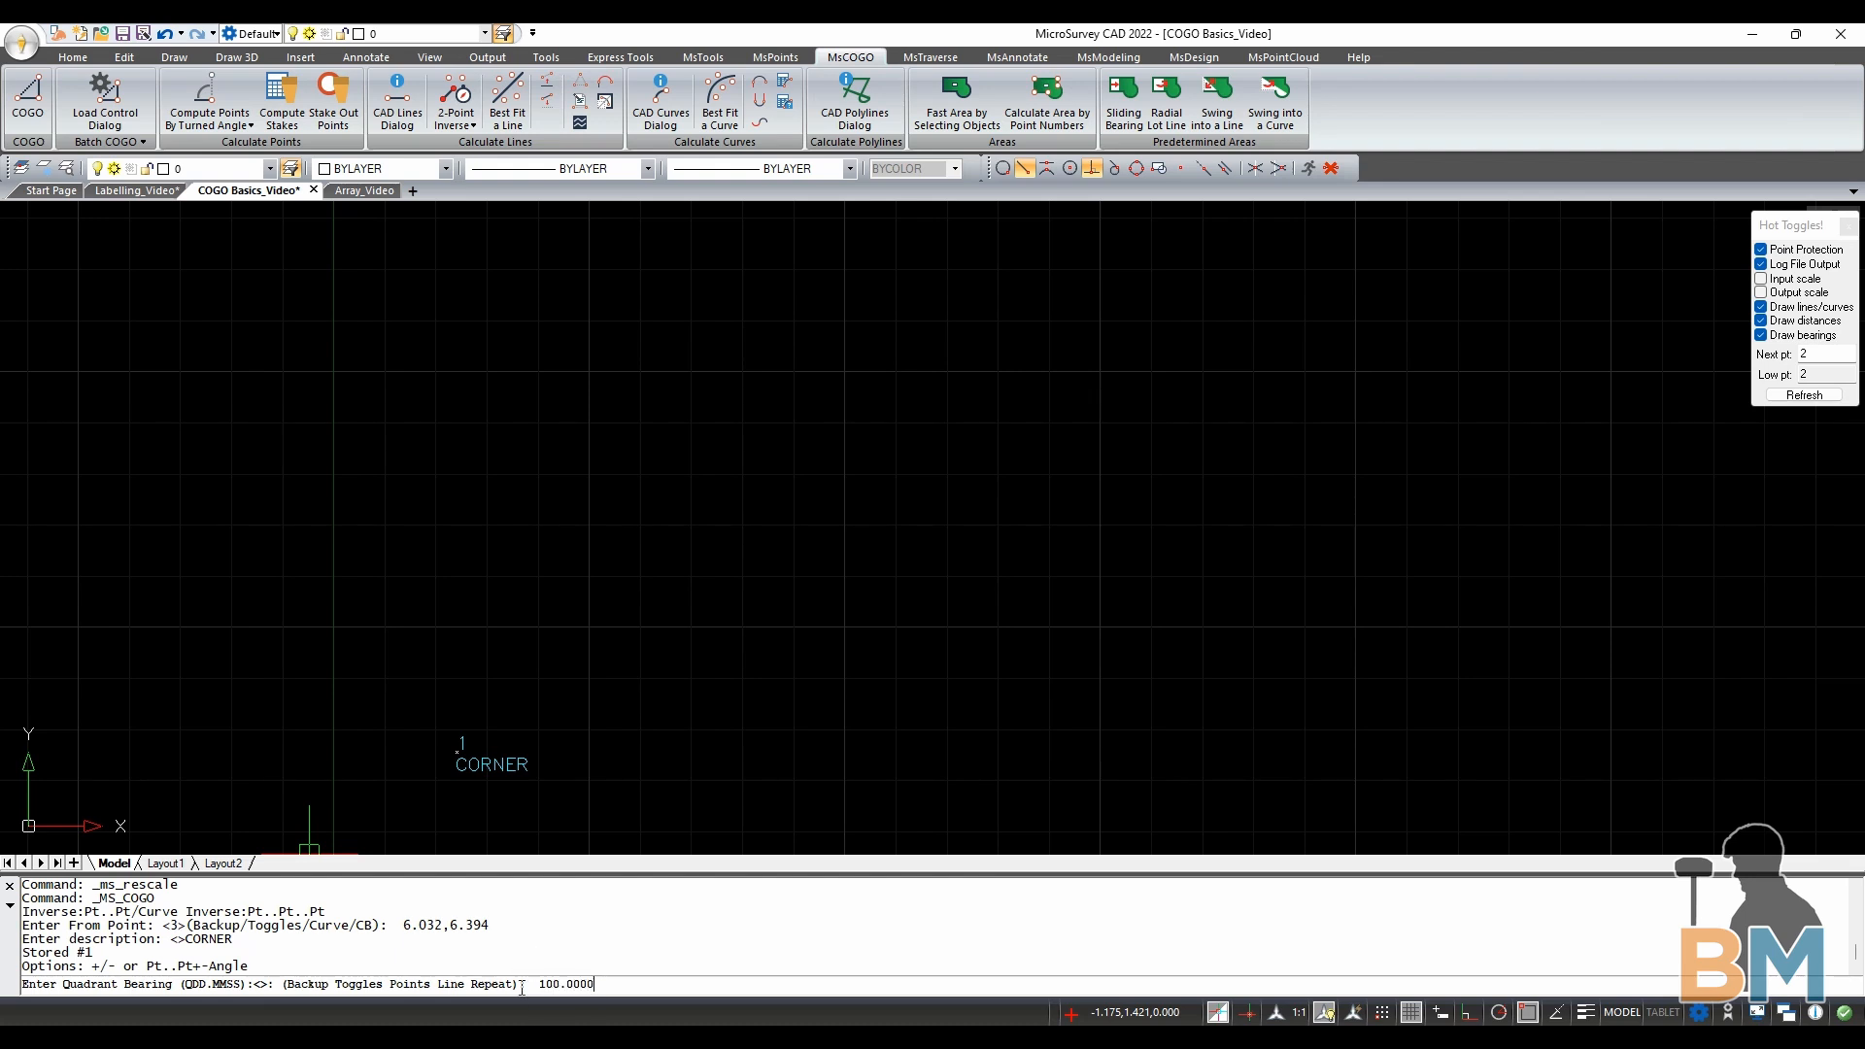
mouse_move(462, 513)
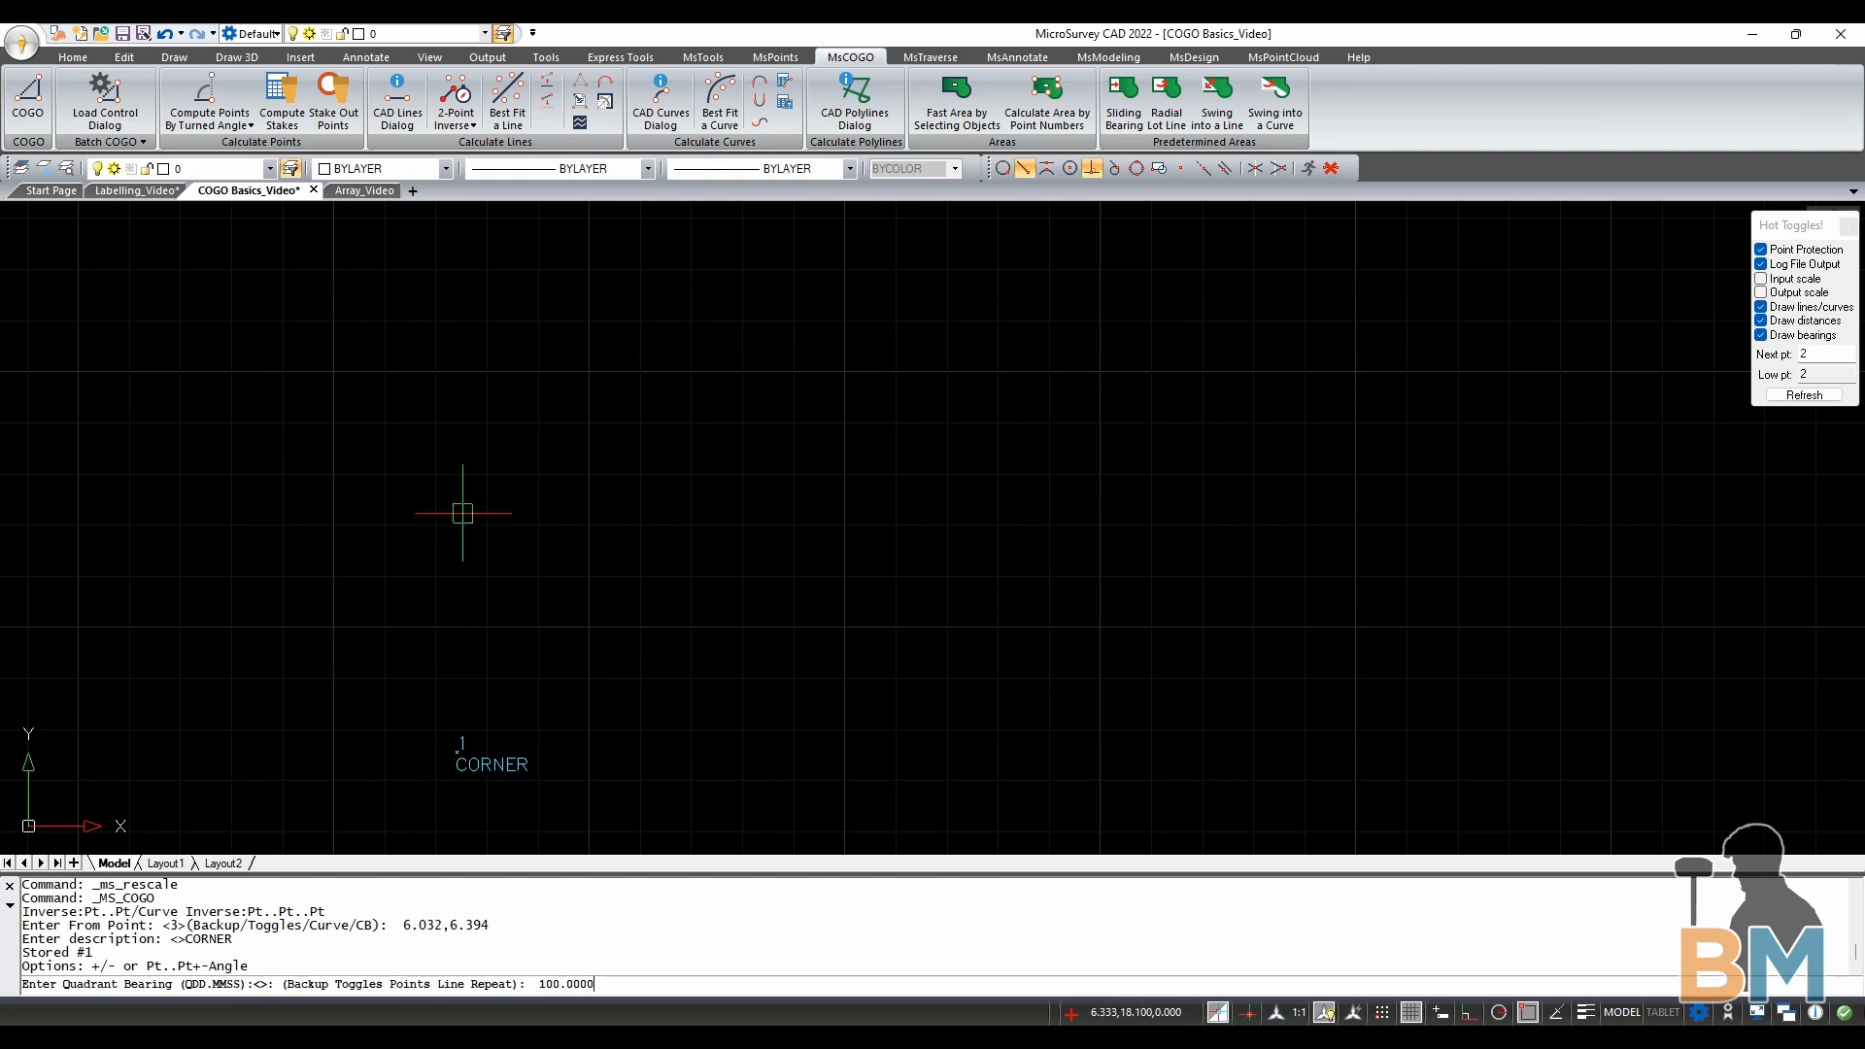
key("Return")
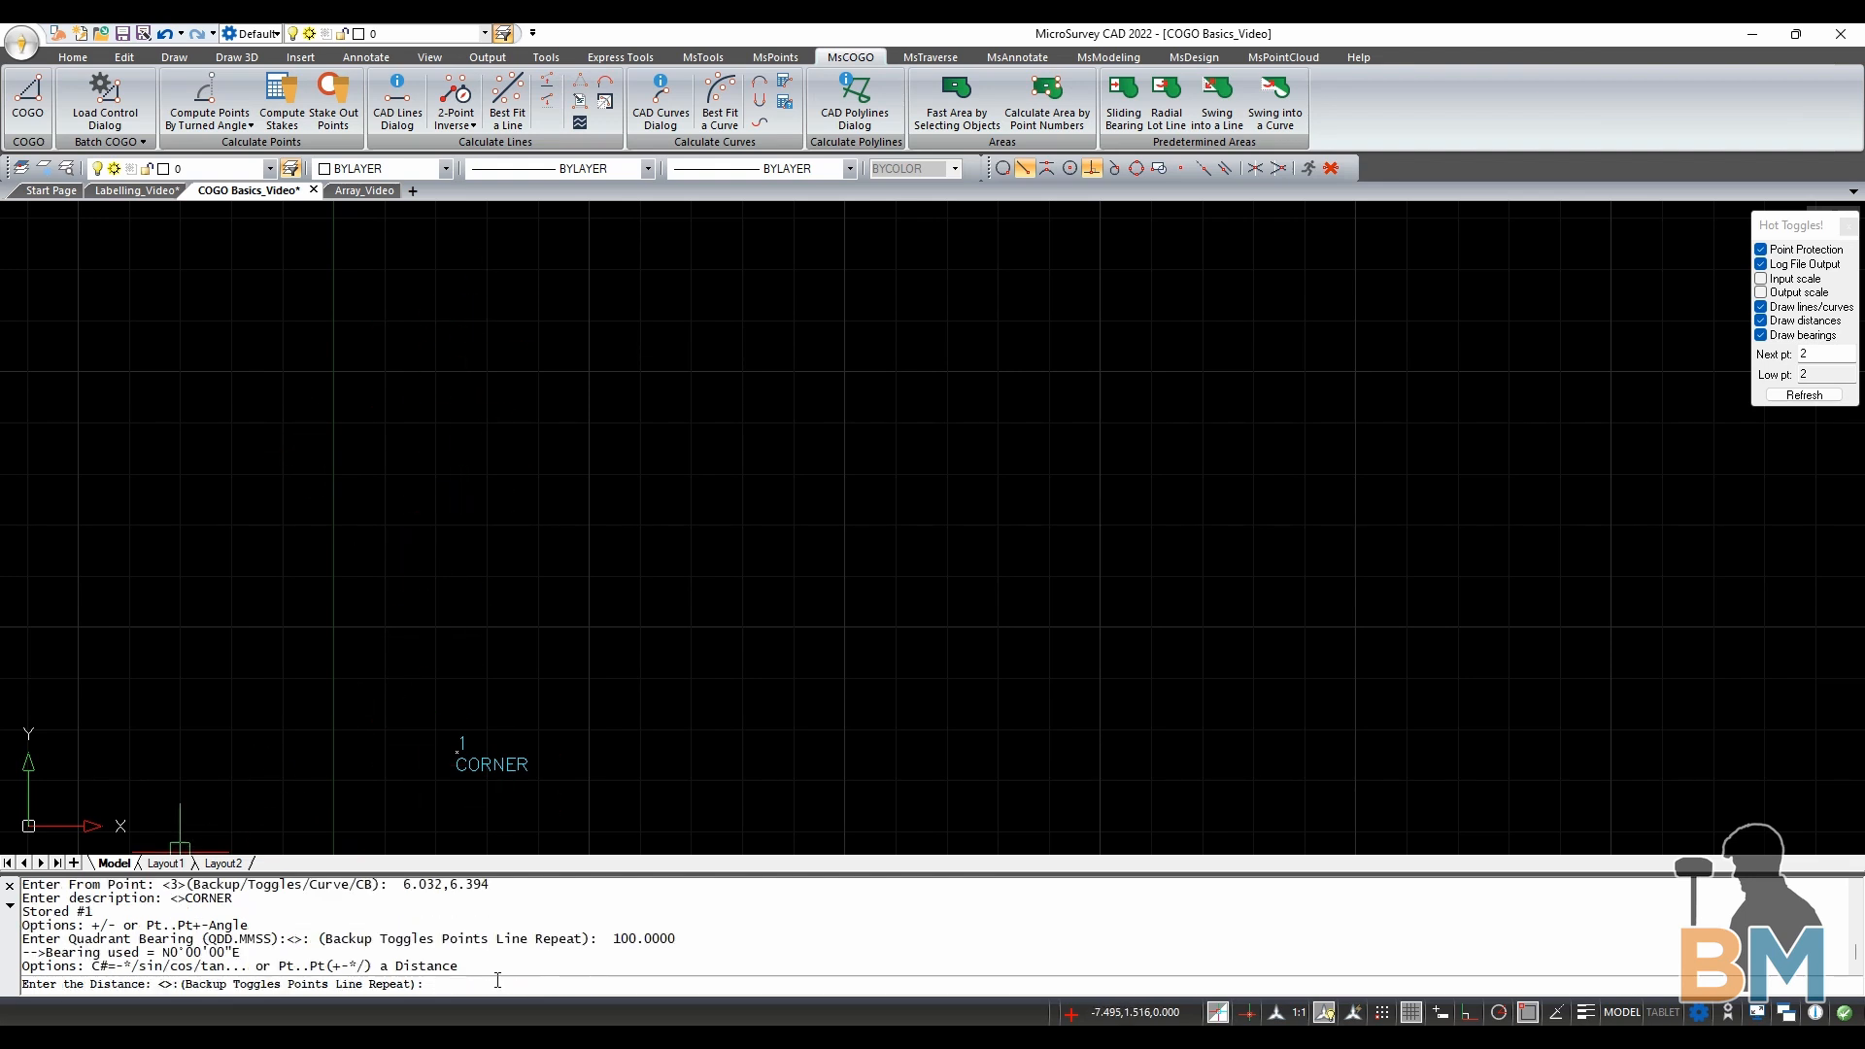
mouse_move(443, 983)
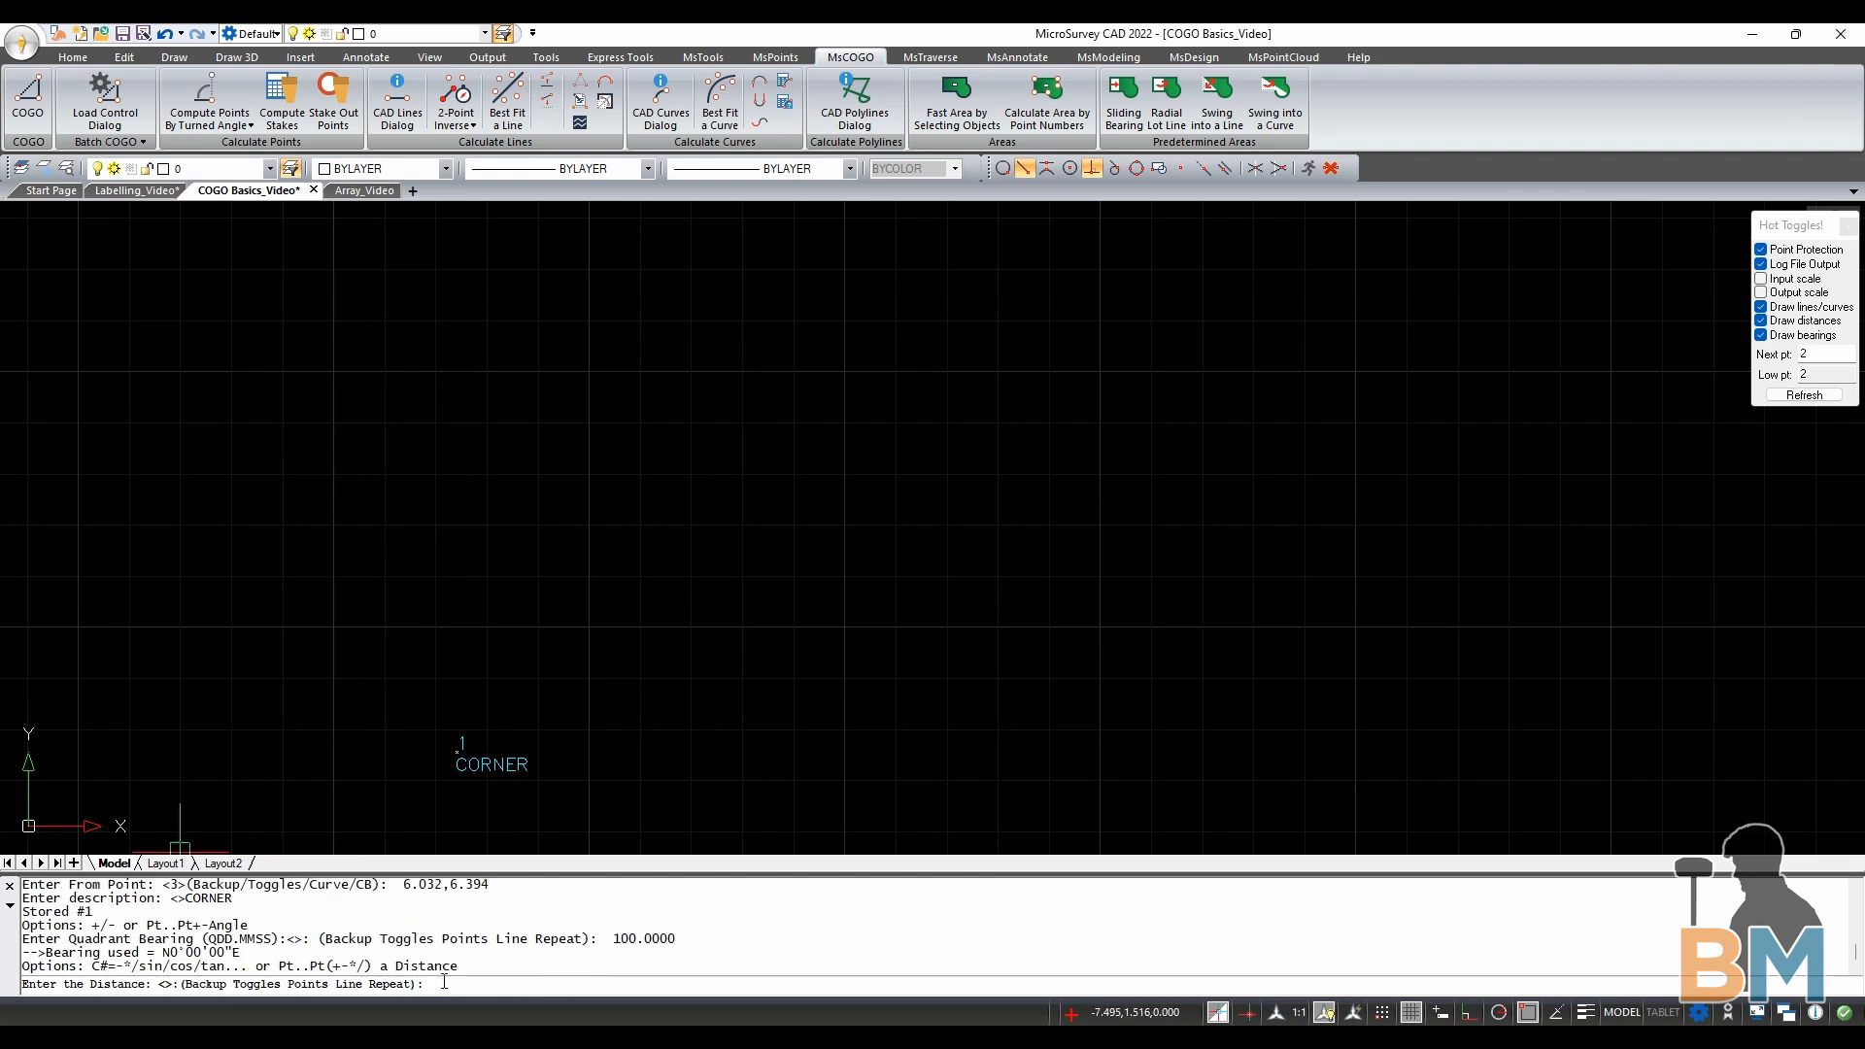
type("50")
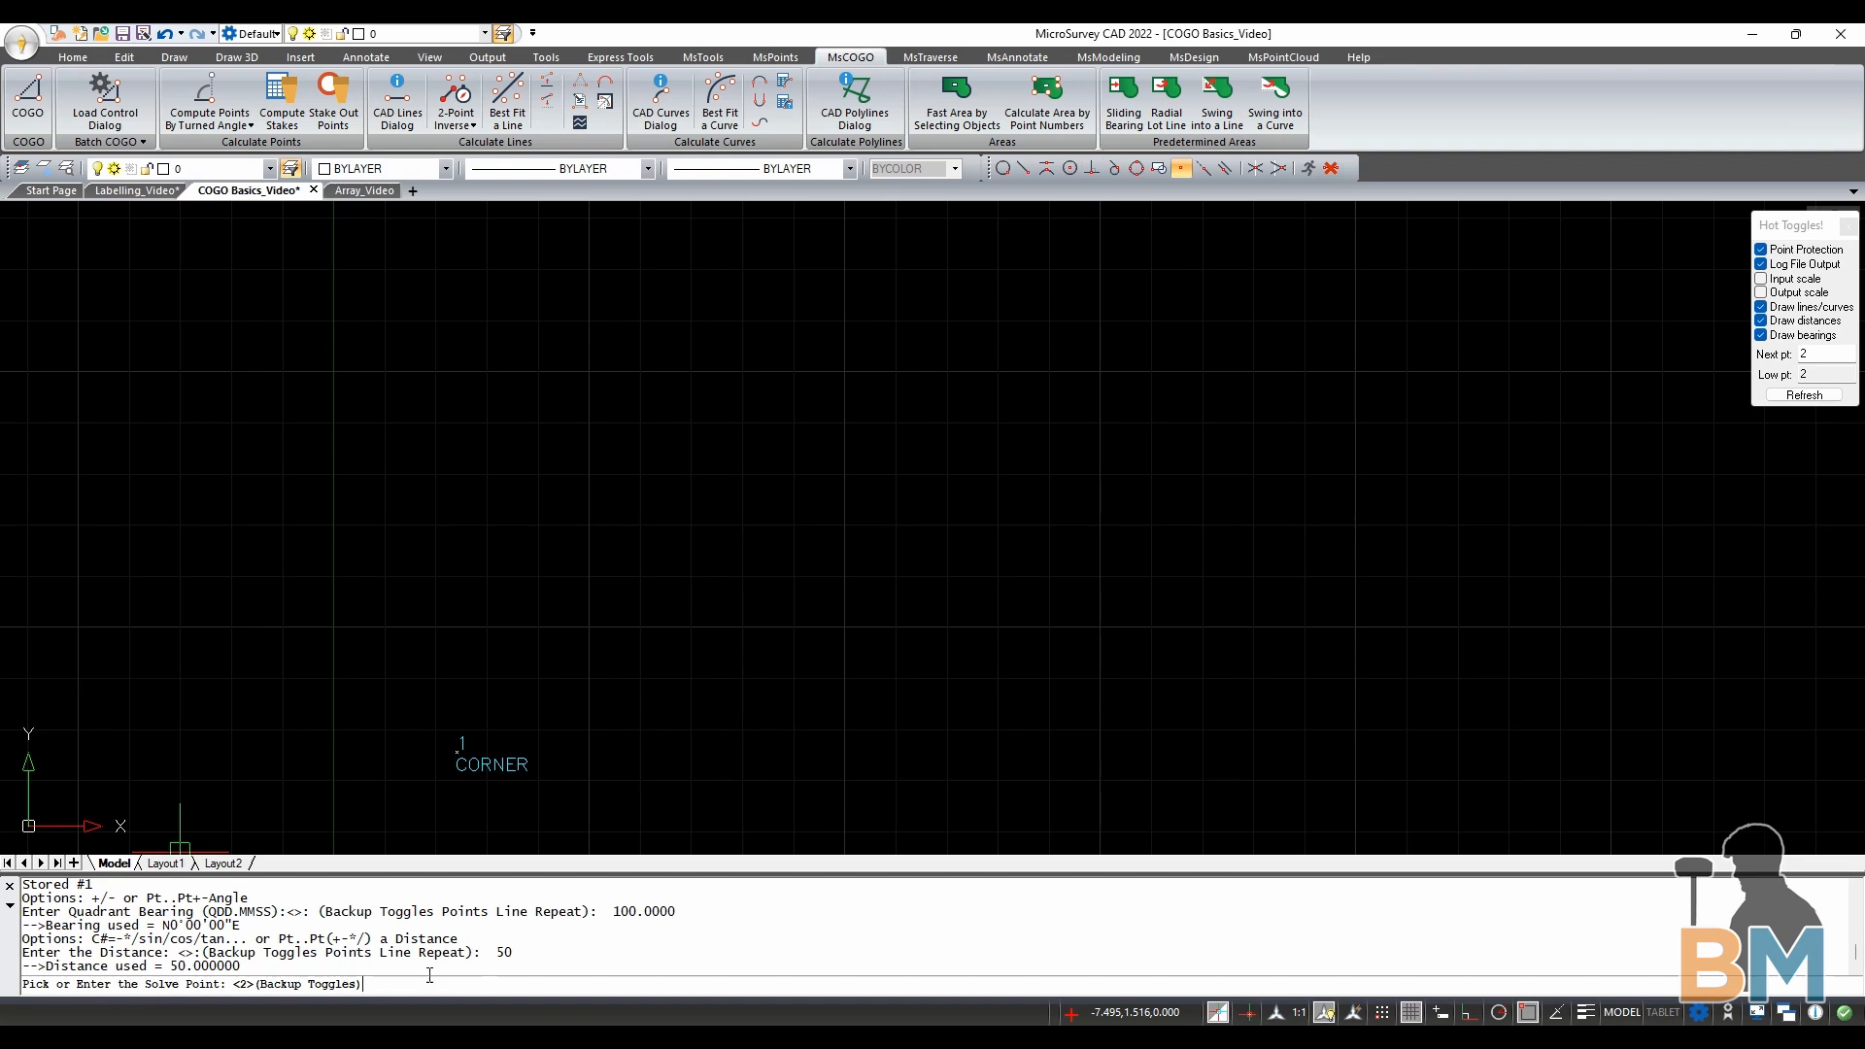
mouse_move(394, 985)
type("CORNER")
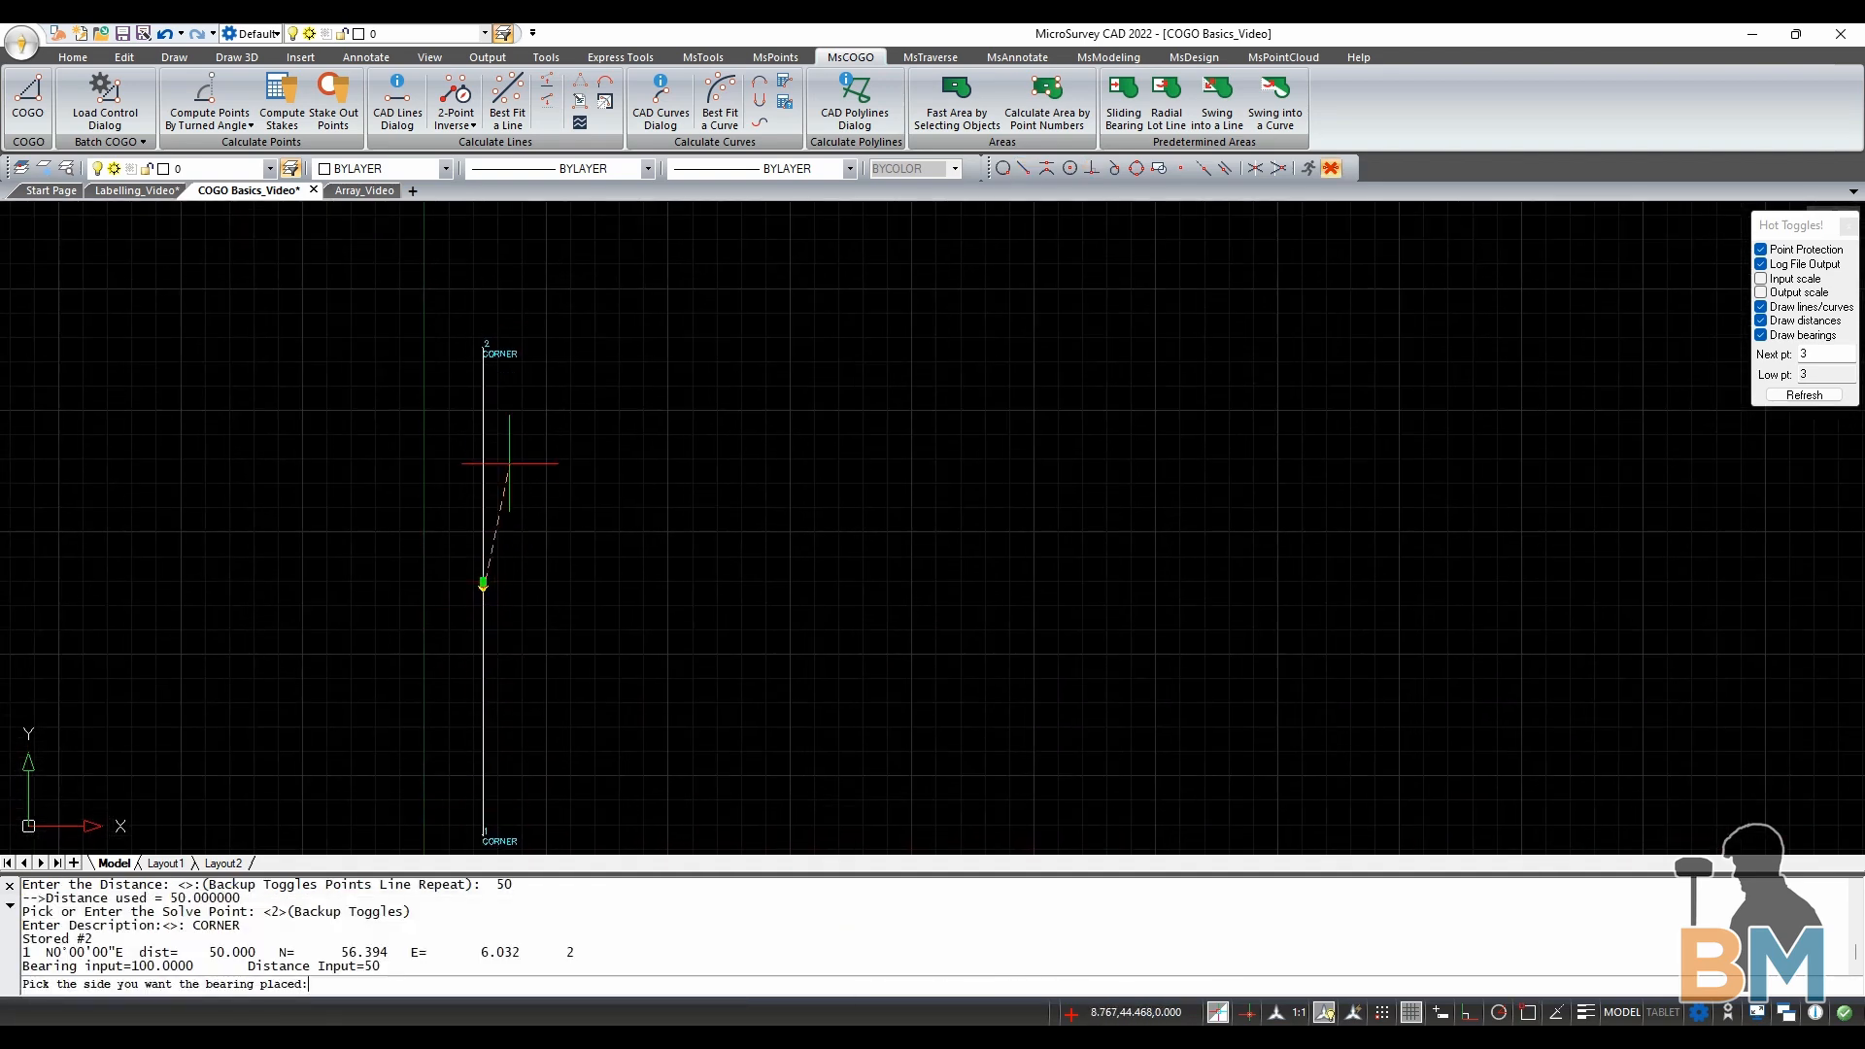
Place the bearing and distance labels beside the 50-unit north line
left_click(436, 602)
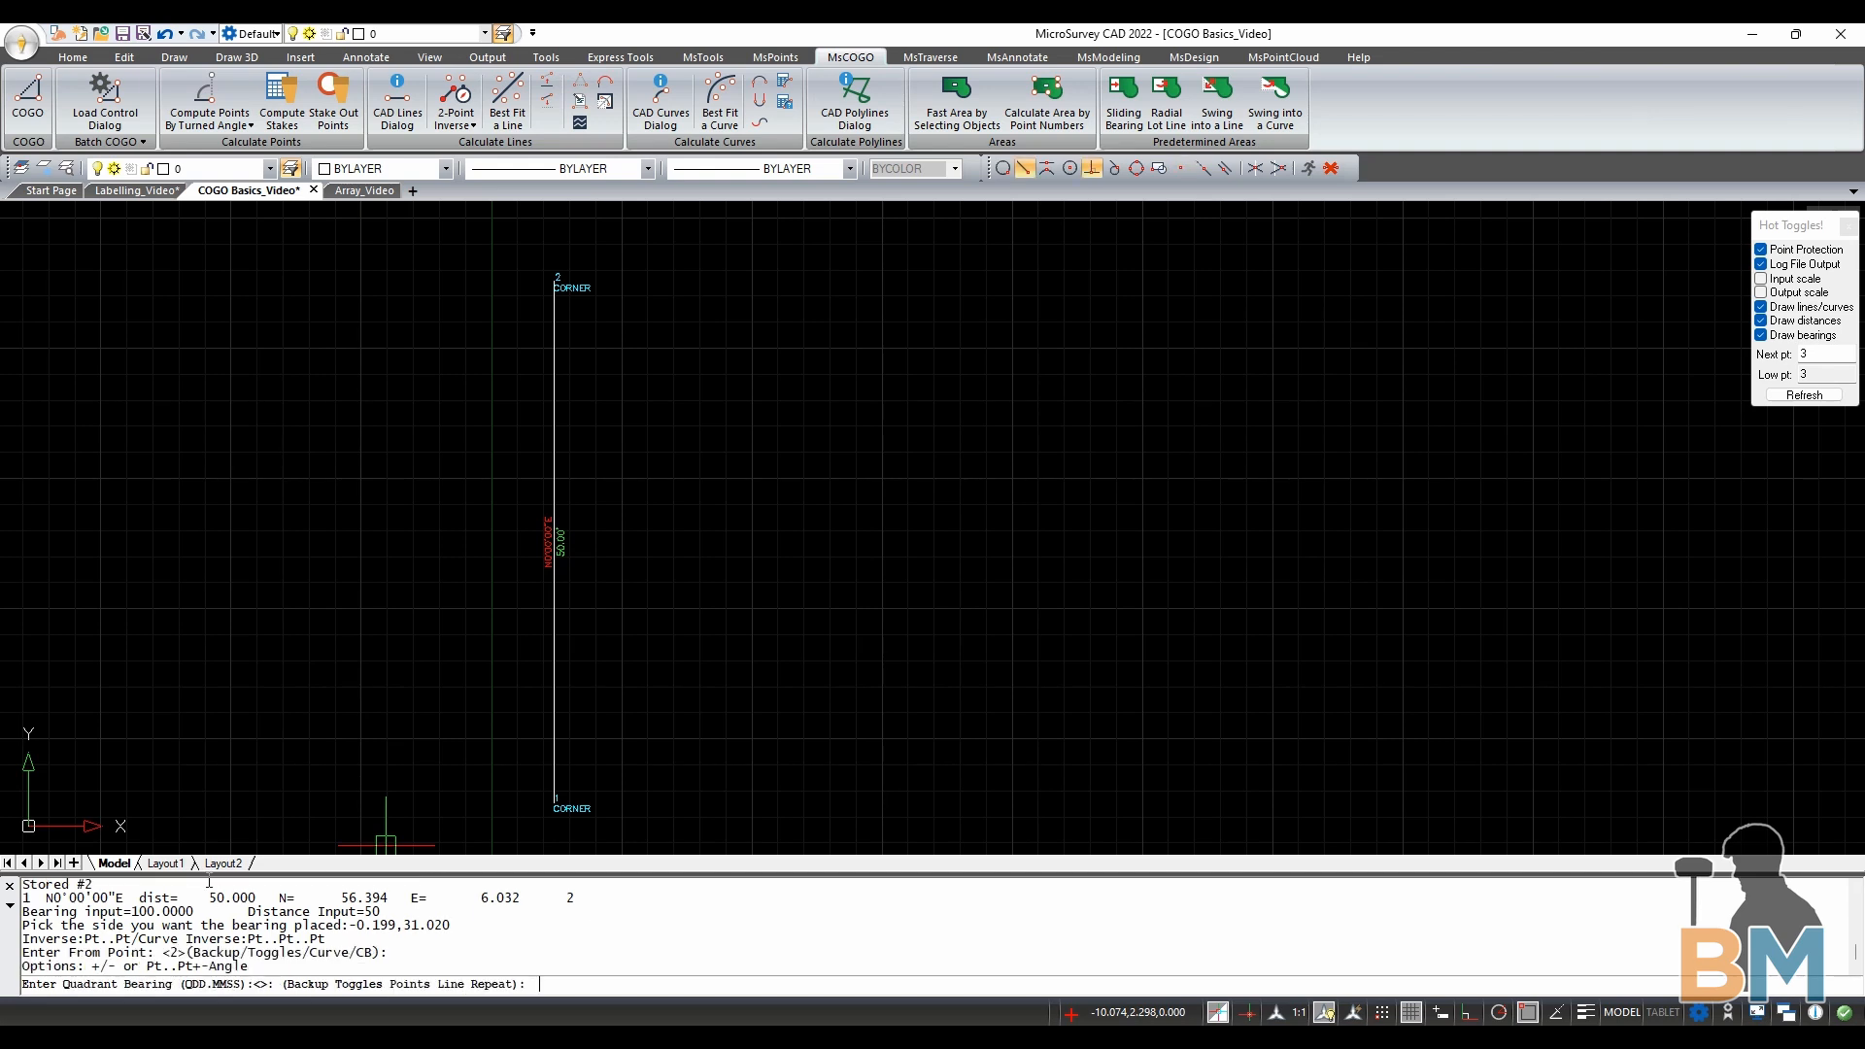
Enter the quadrant 1 due-east bearing for the 20-unit spur line from point 2
type("1")
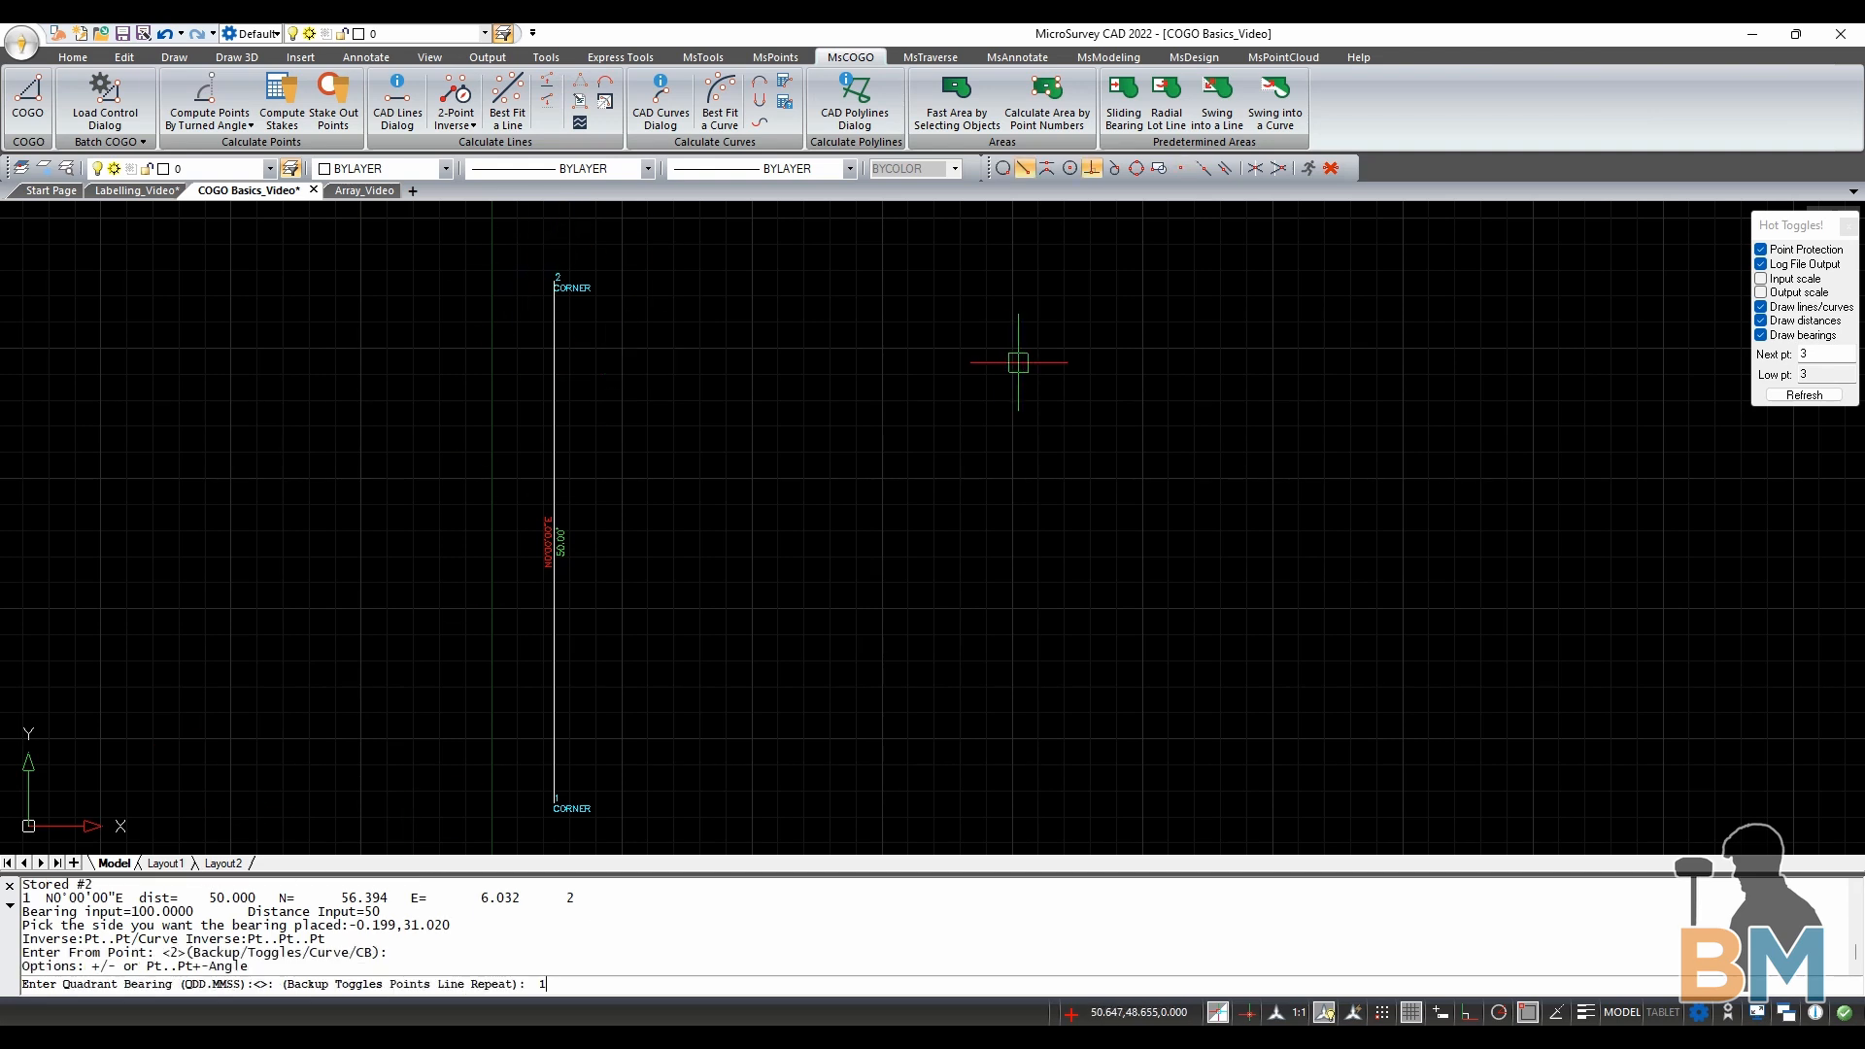
key("Return")
type("4")
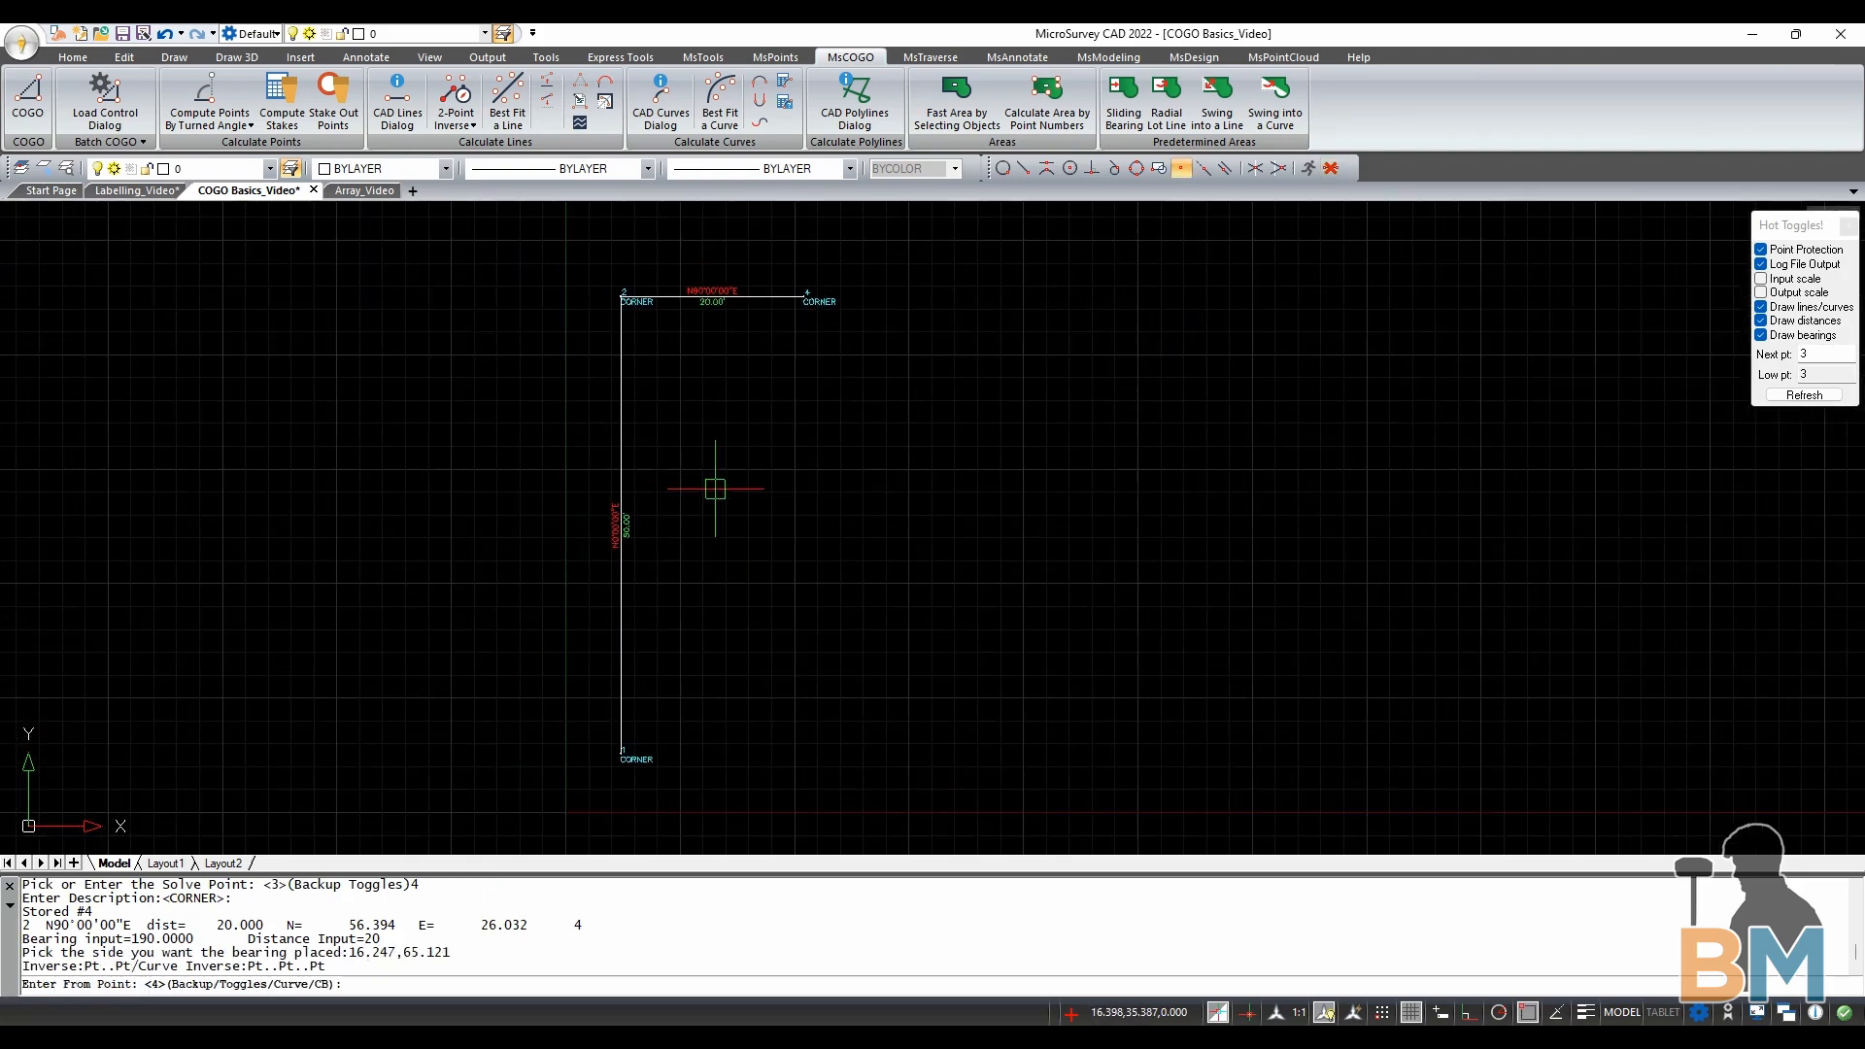
mouse_move(431, 827)
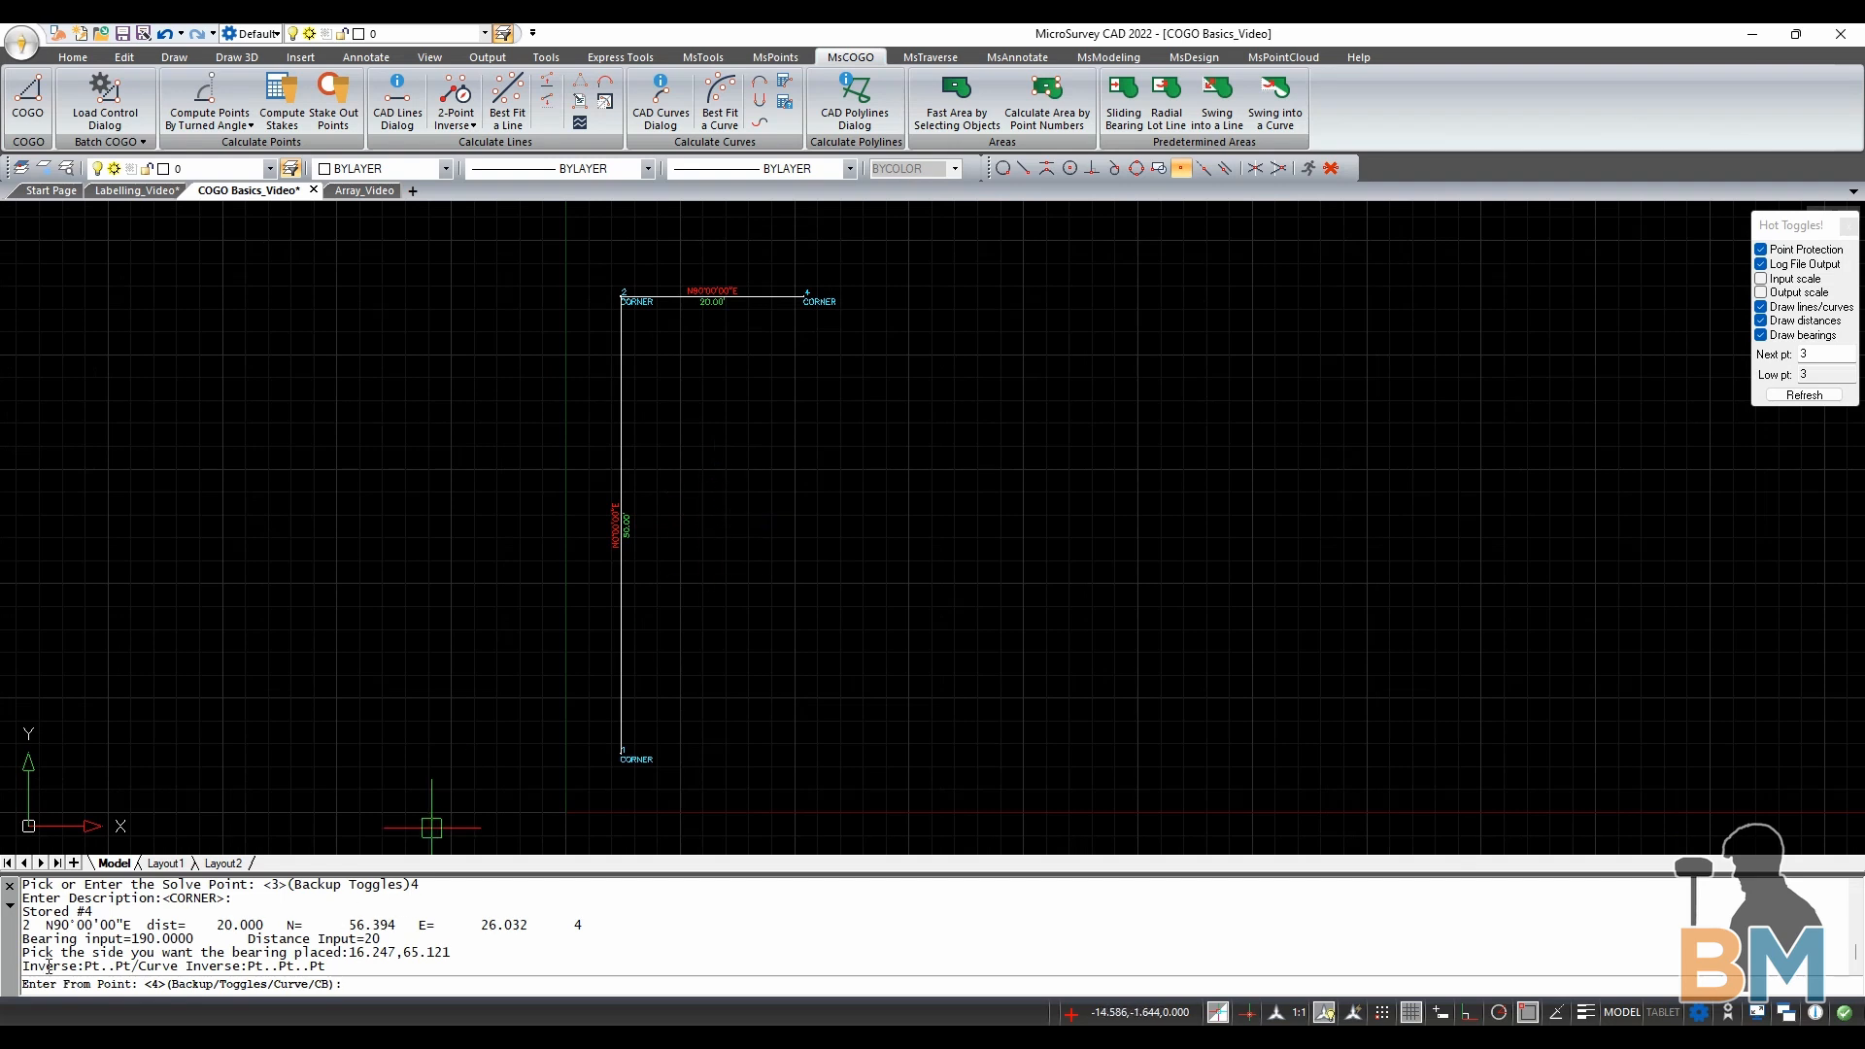
mouse_move(266, 1007)
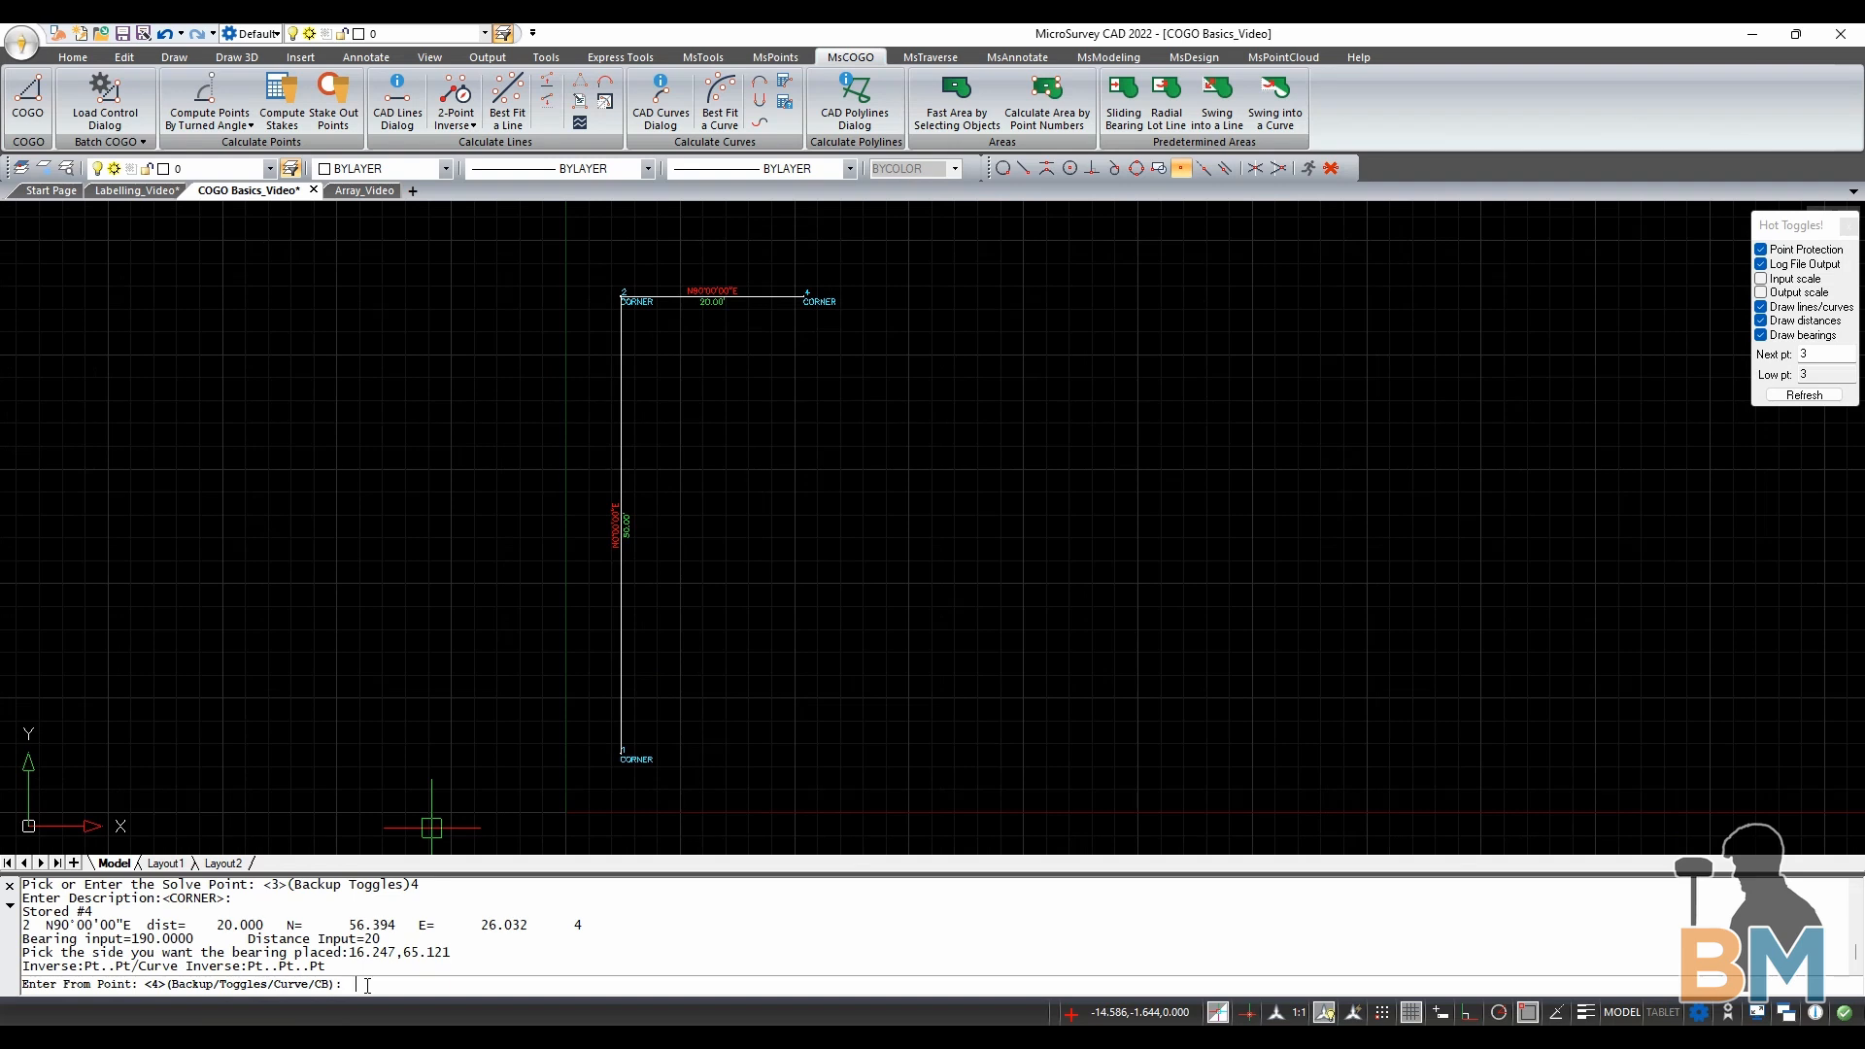
From point 1 draw a 50-unit line at N45°56'18"E to CORNER point 3 and place its labels
type("1")
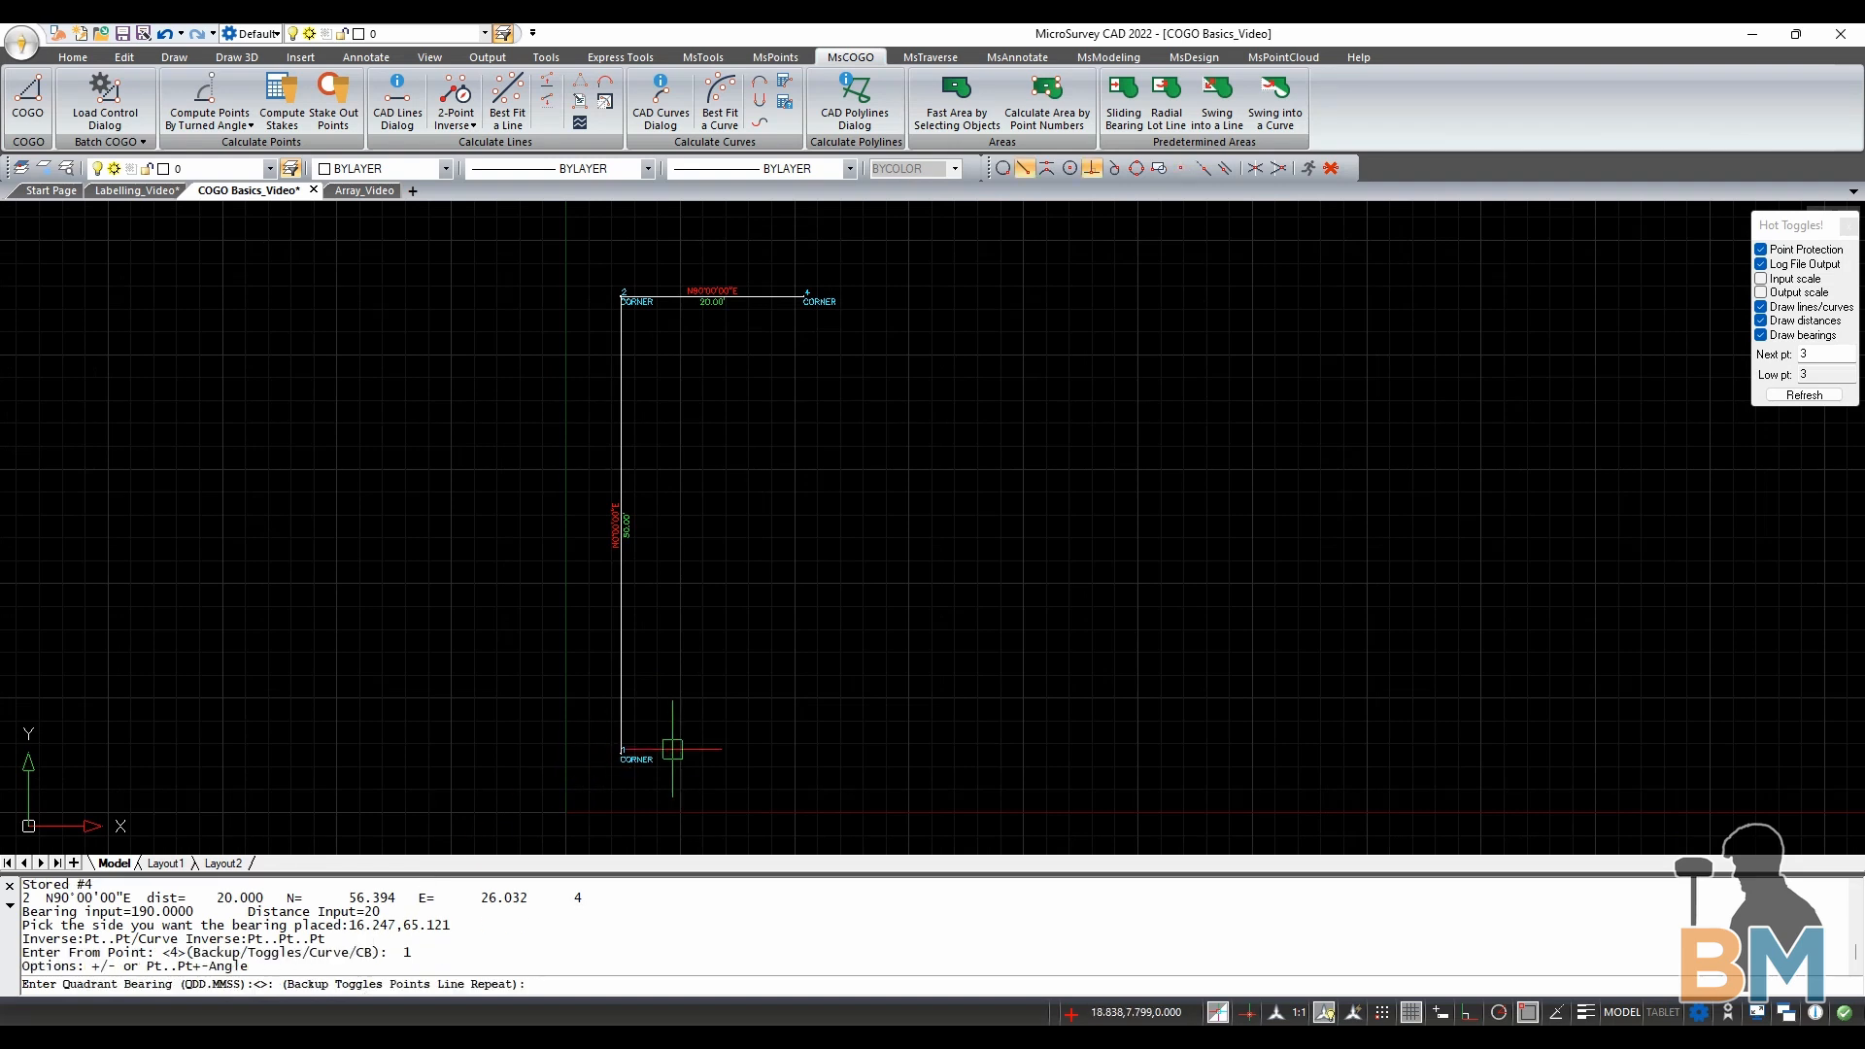
mouse_move(682, 768)
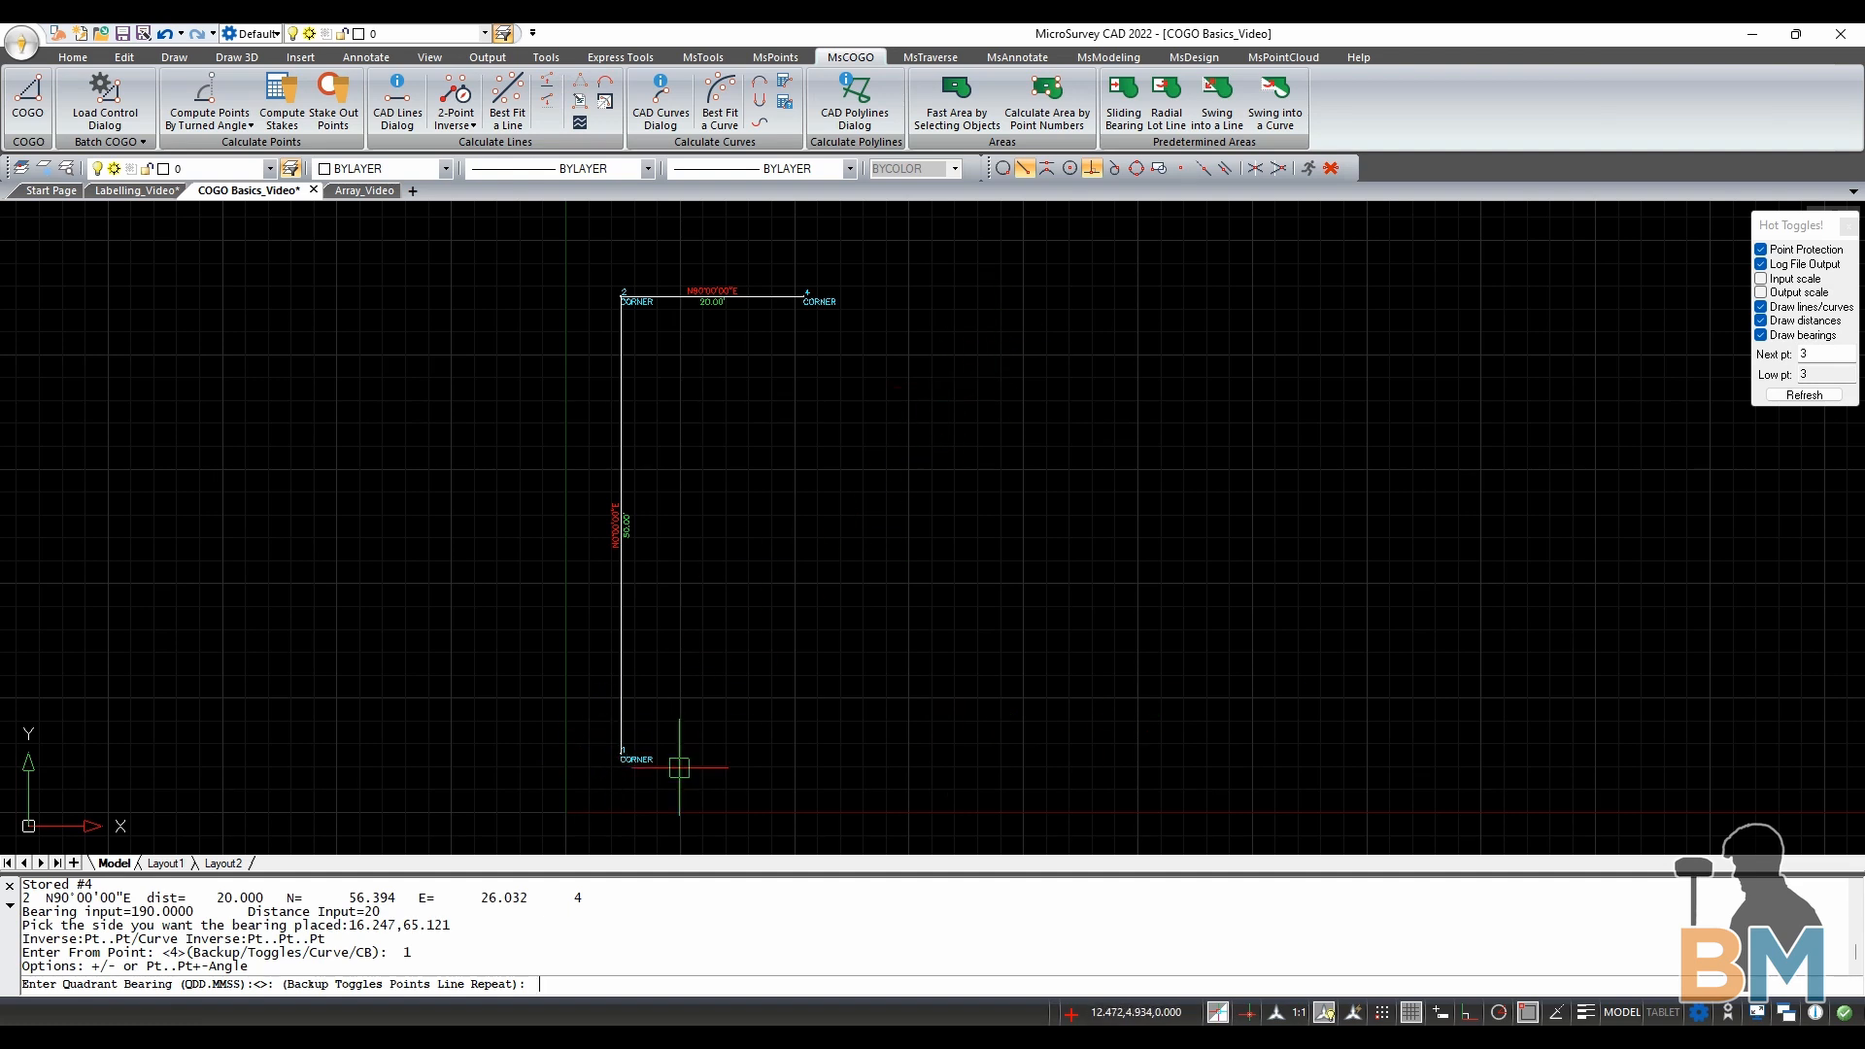
type("145.0000")
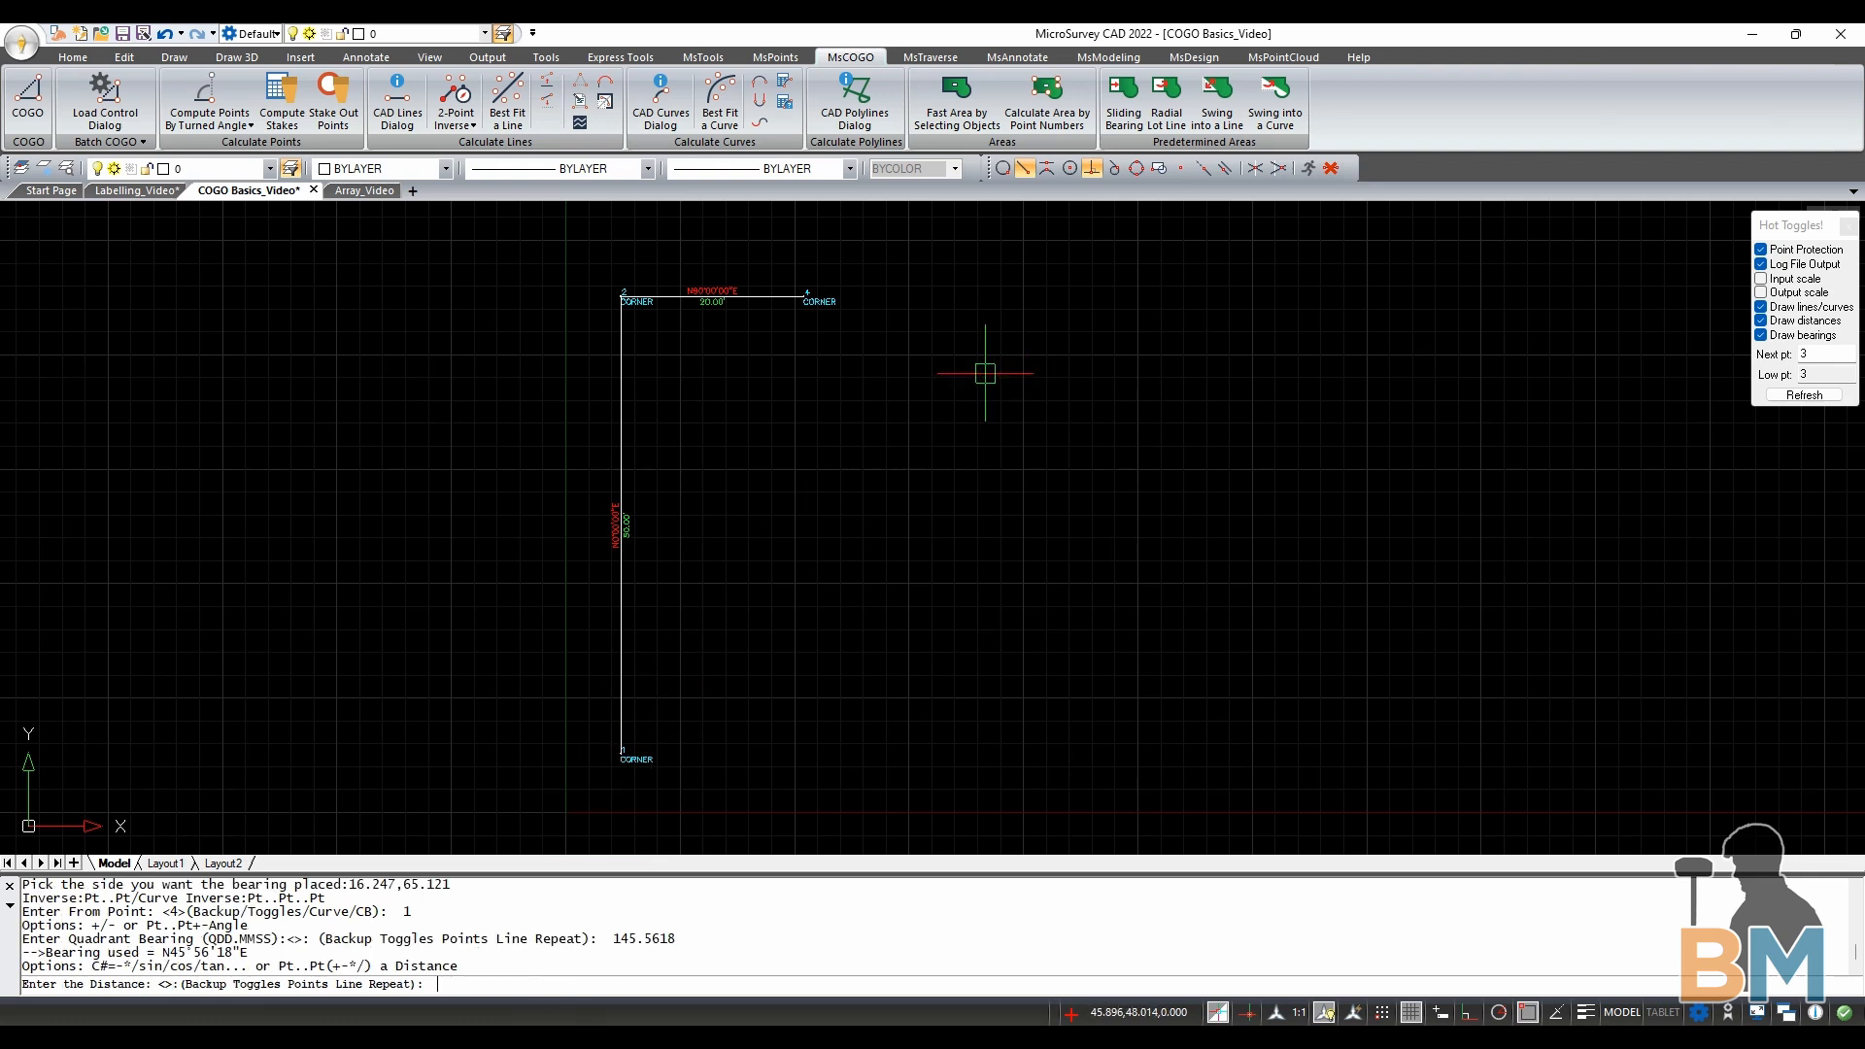
type("40")
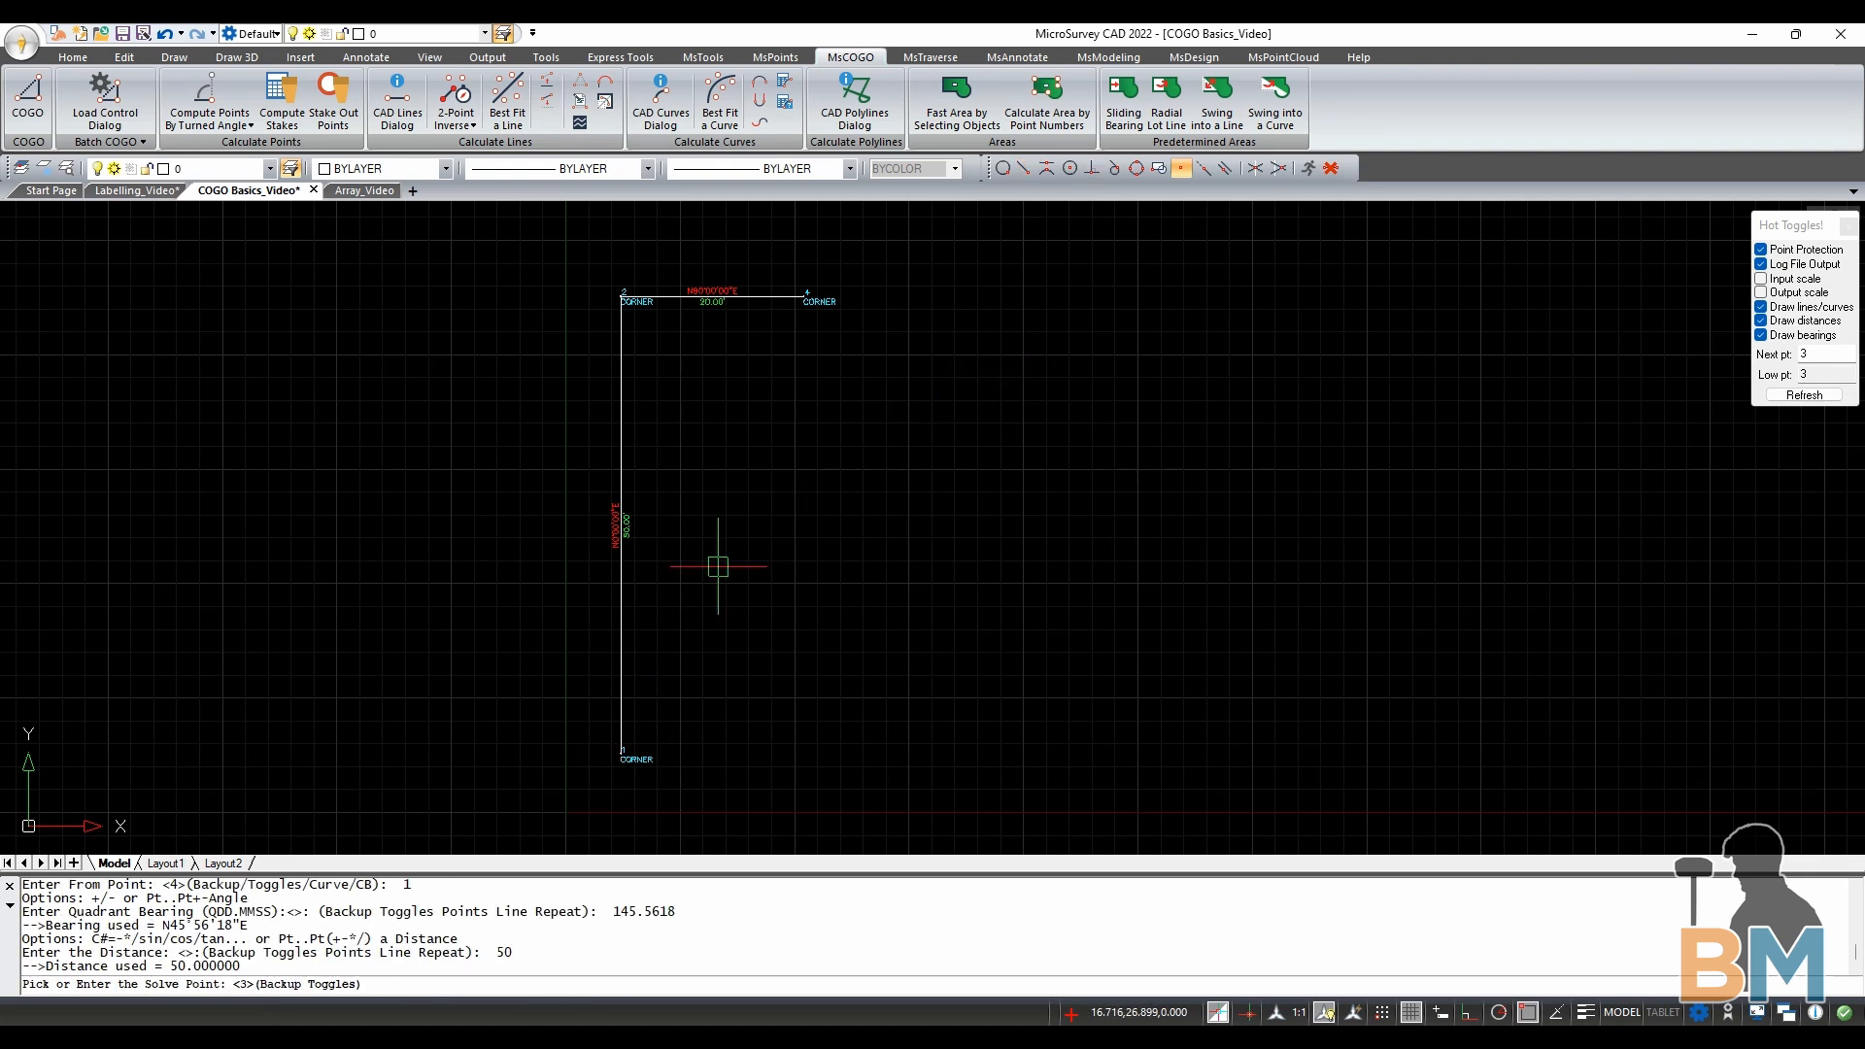
mouse_move(274, 847)
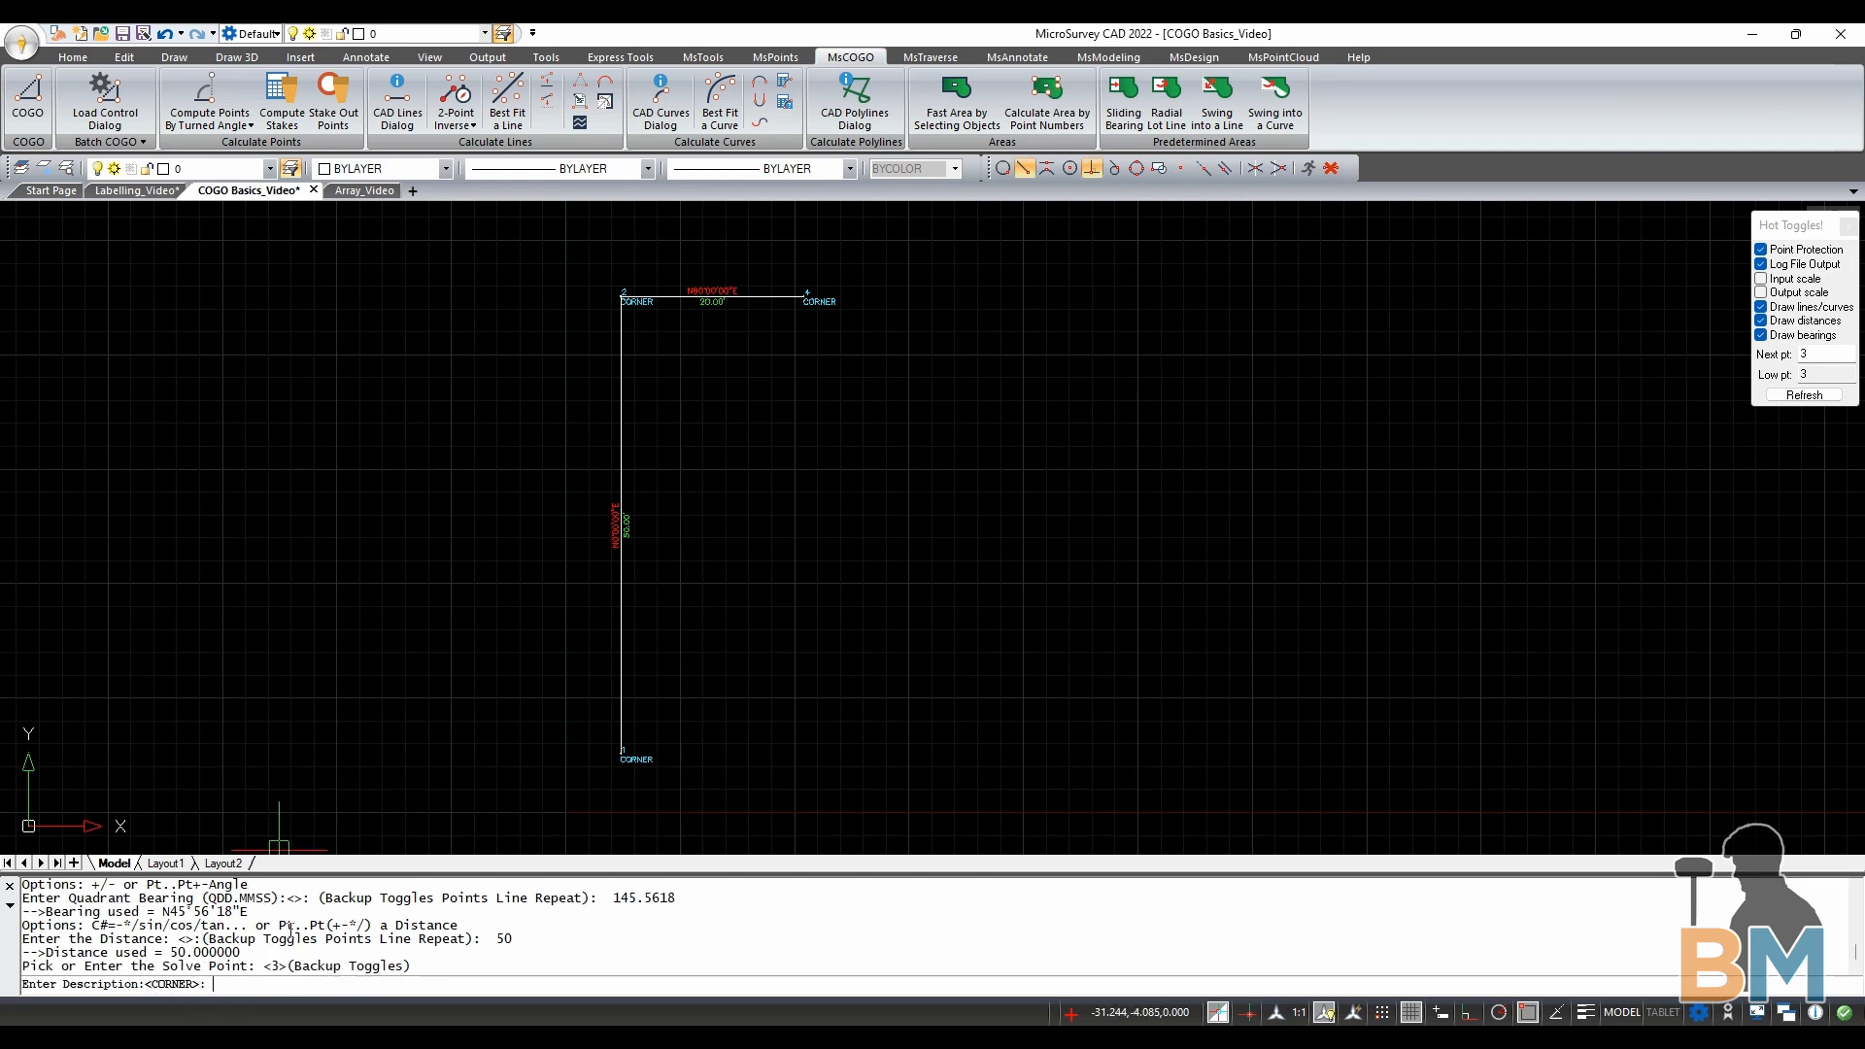
key("Return")
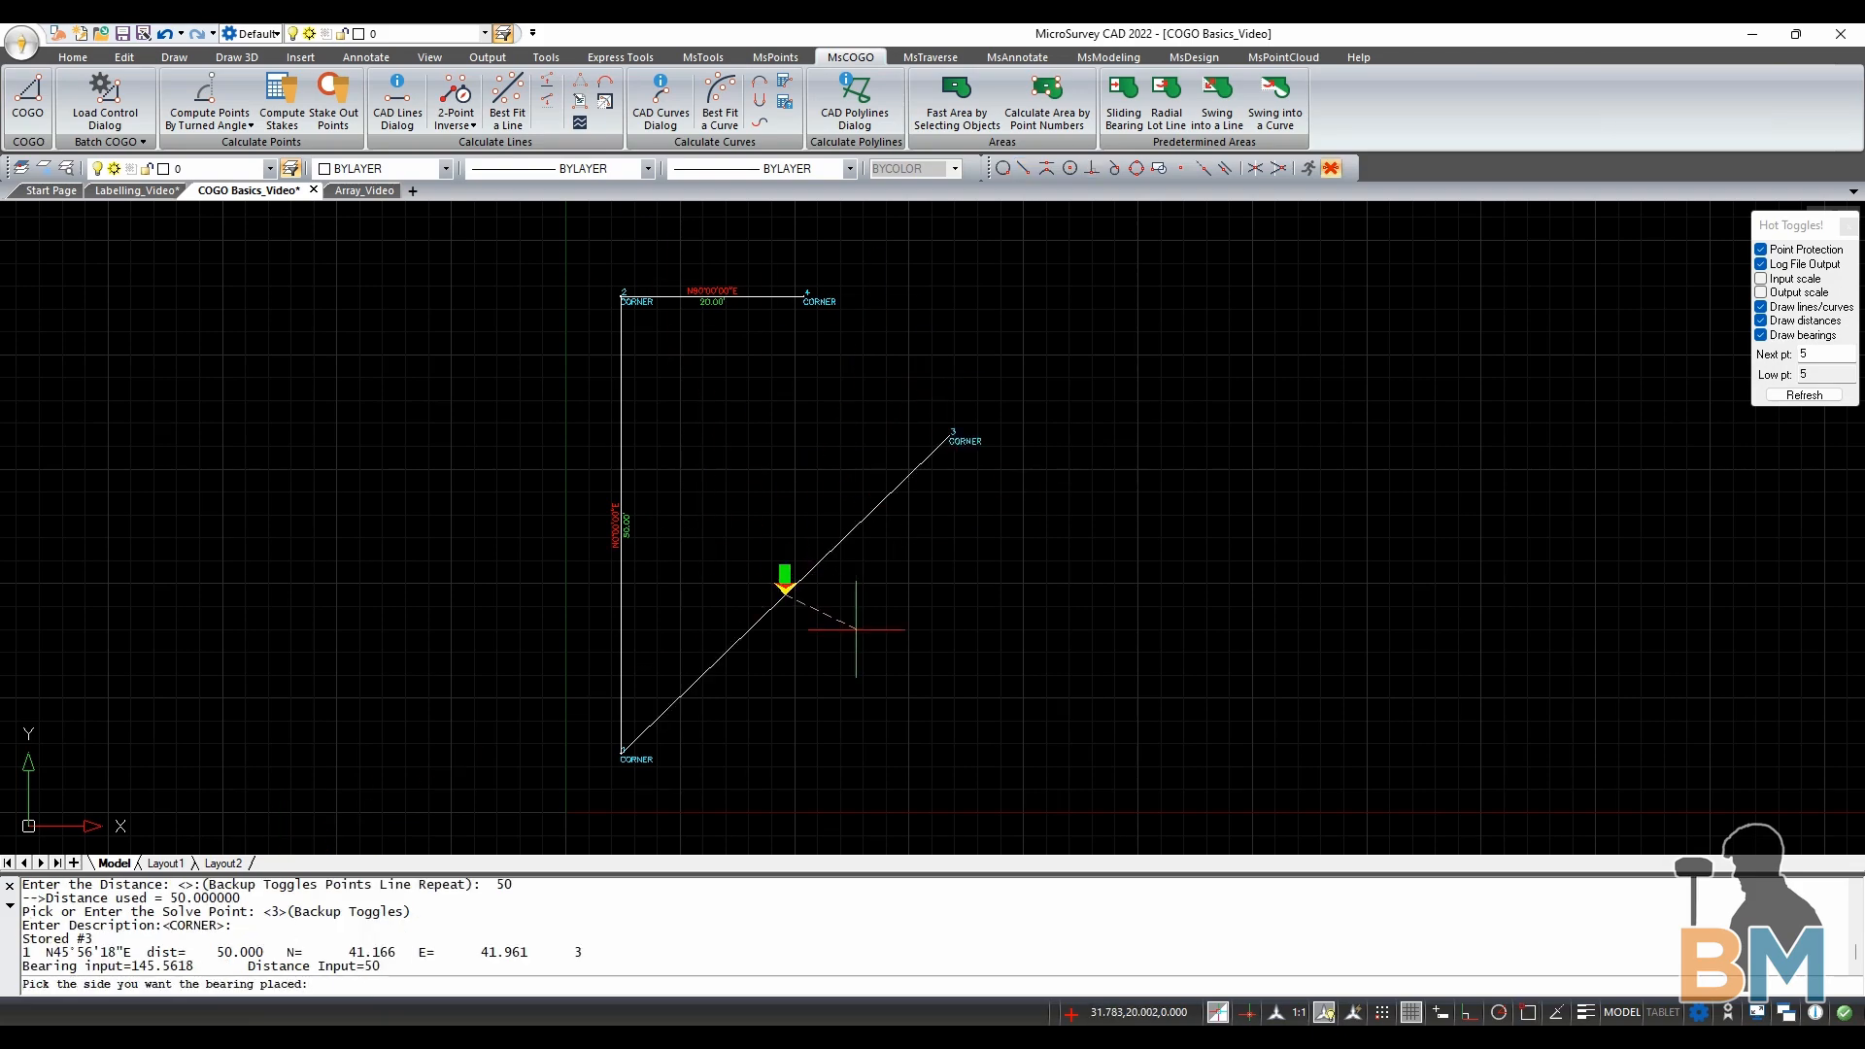
left_click(903, 649)
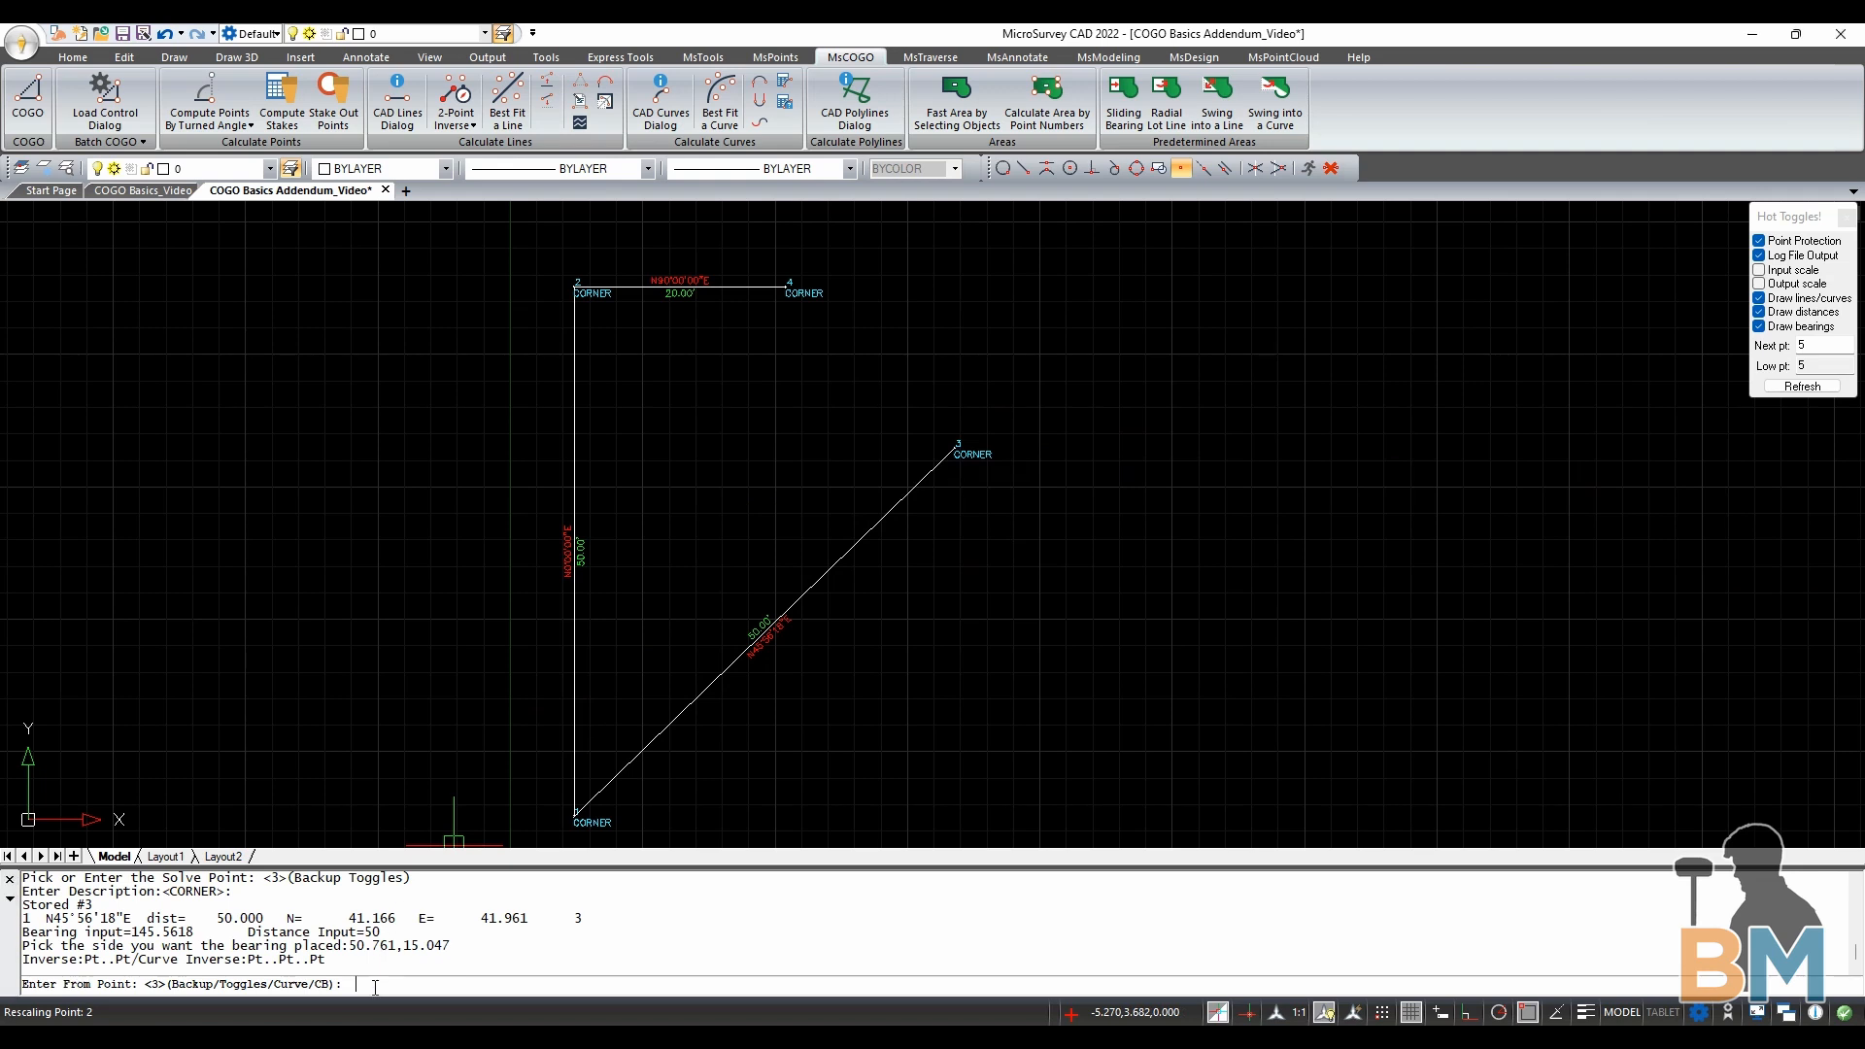
mouse_move(550, 284)
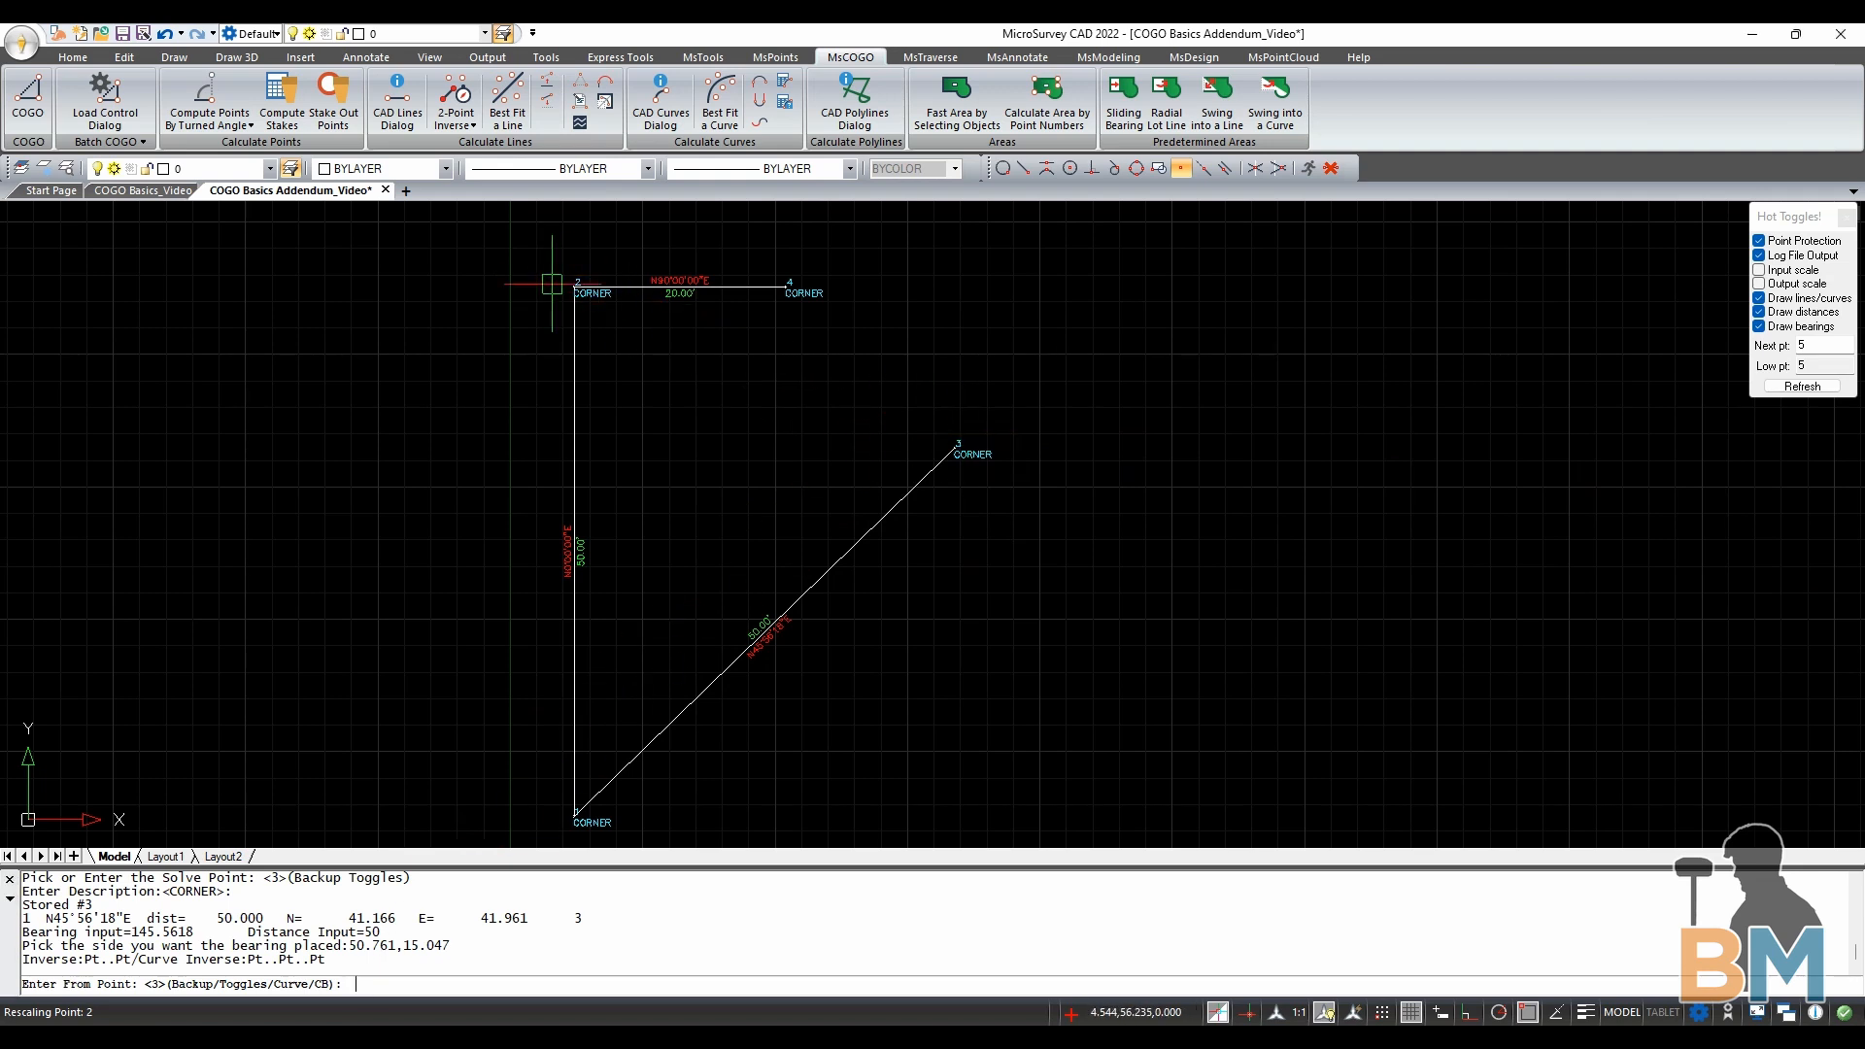
mouse_move(493, 833)
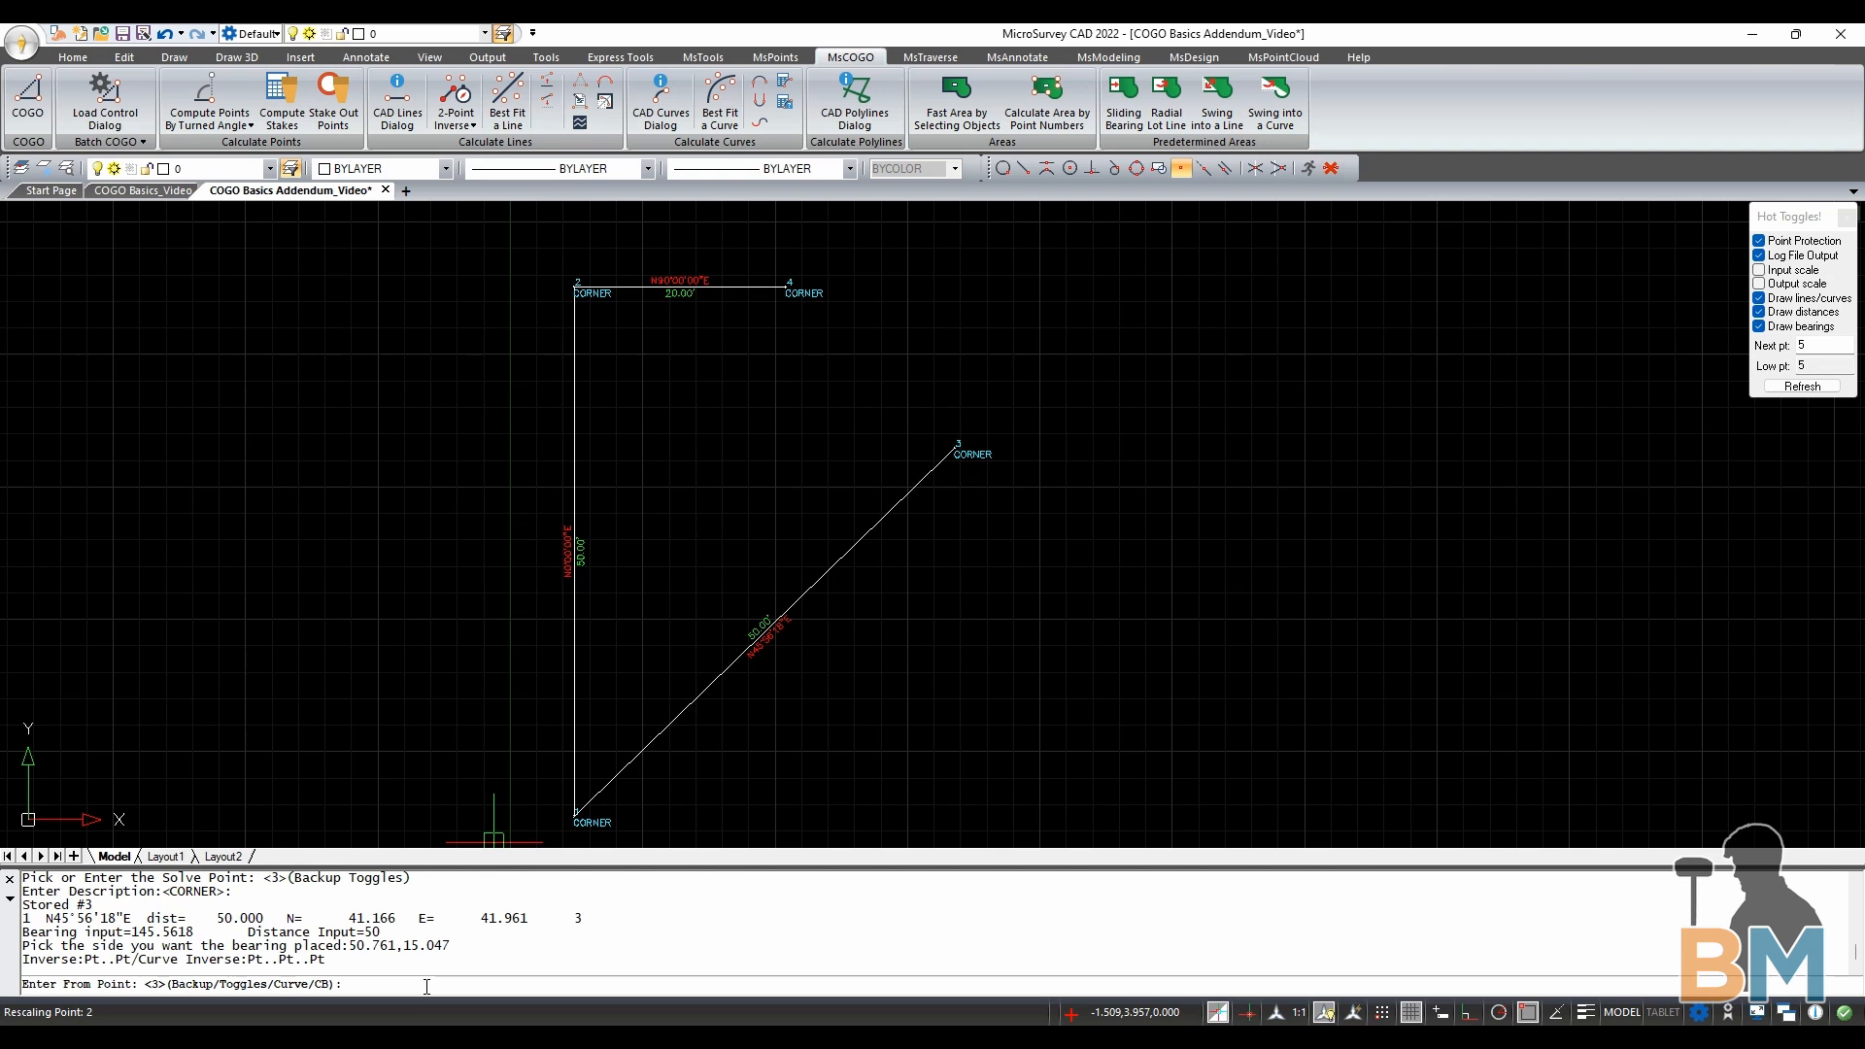
Inverse from point 2 to point 3, reporting S67°01'51"E at 39.024
type("2..3")
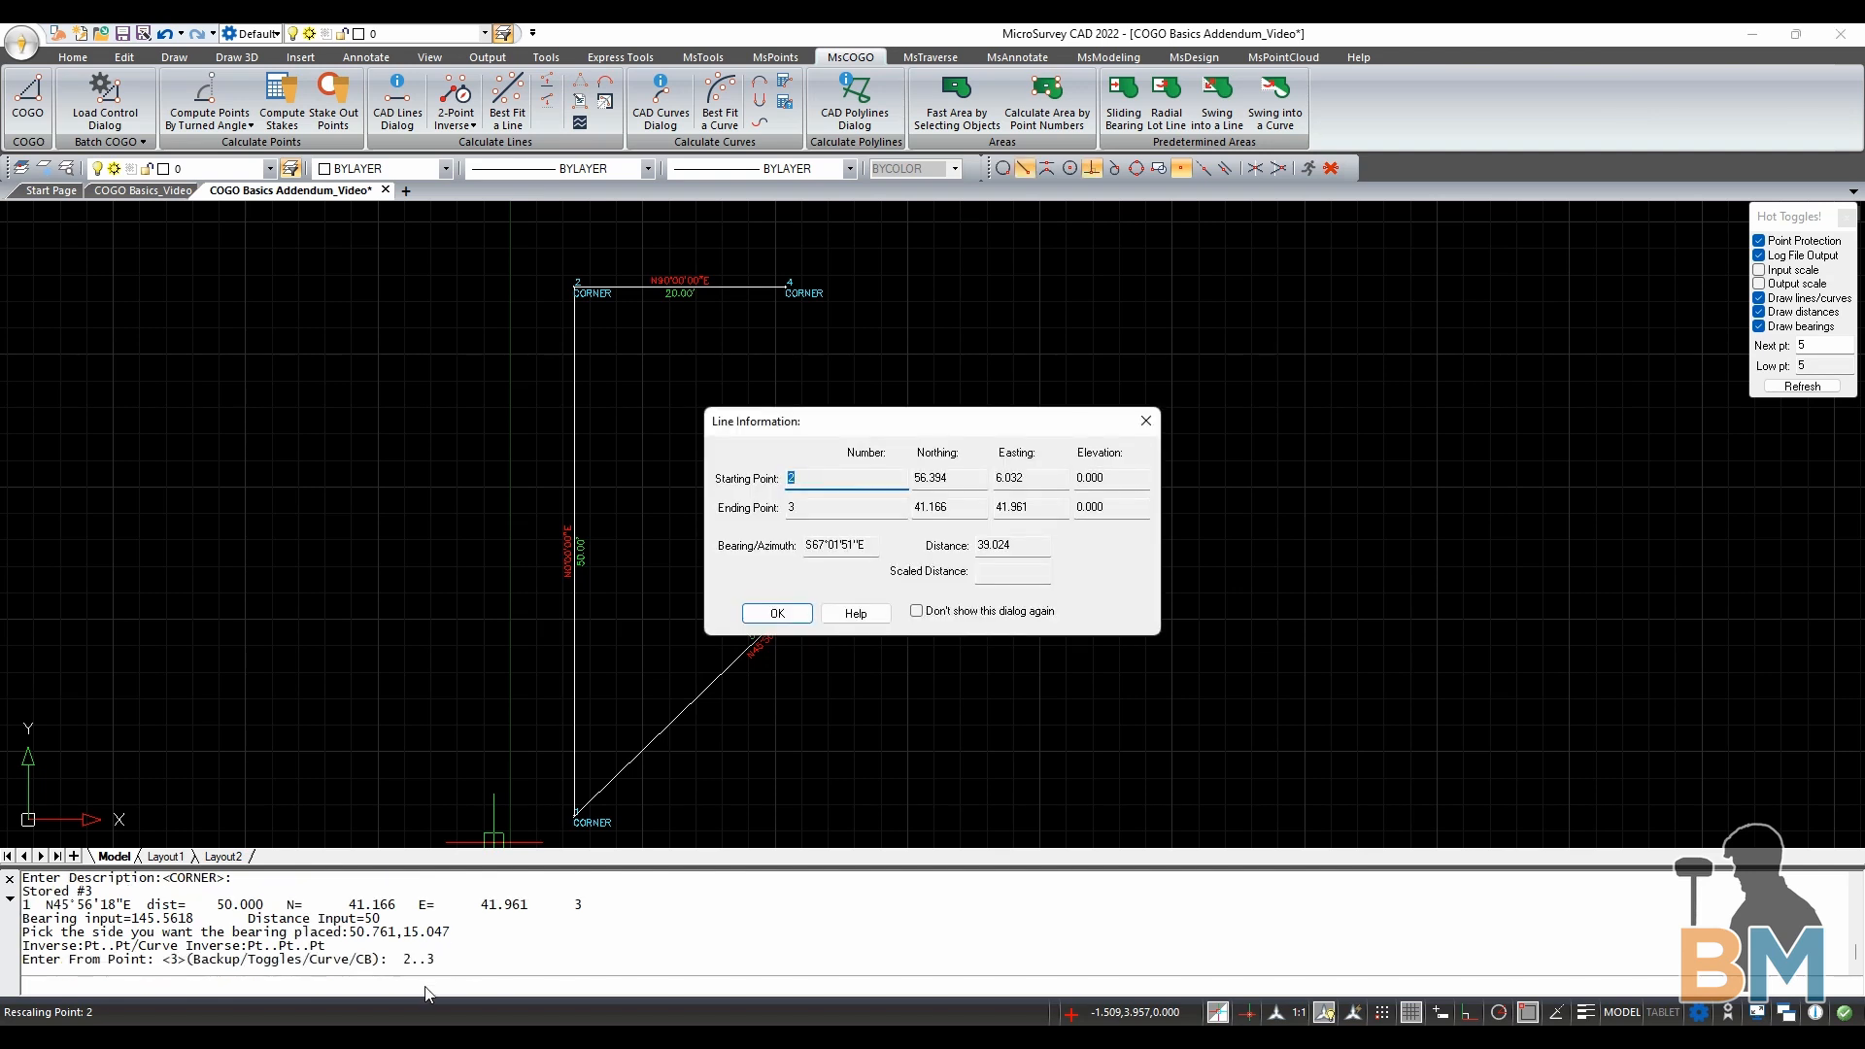
mouse_move(705, 632)
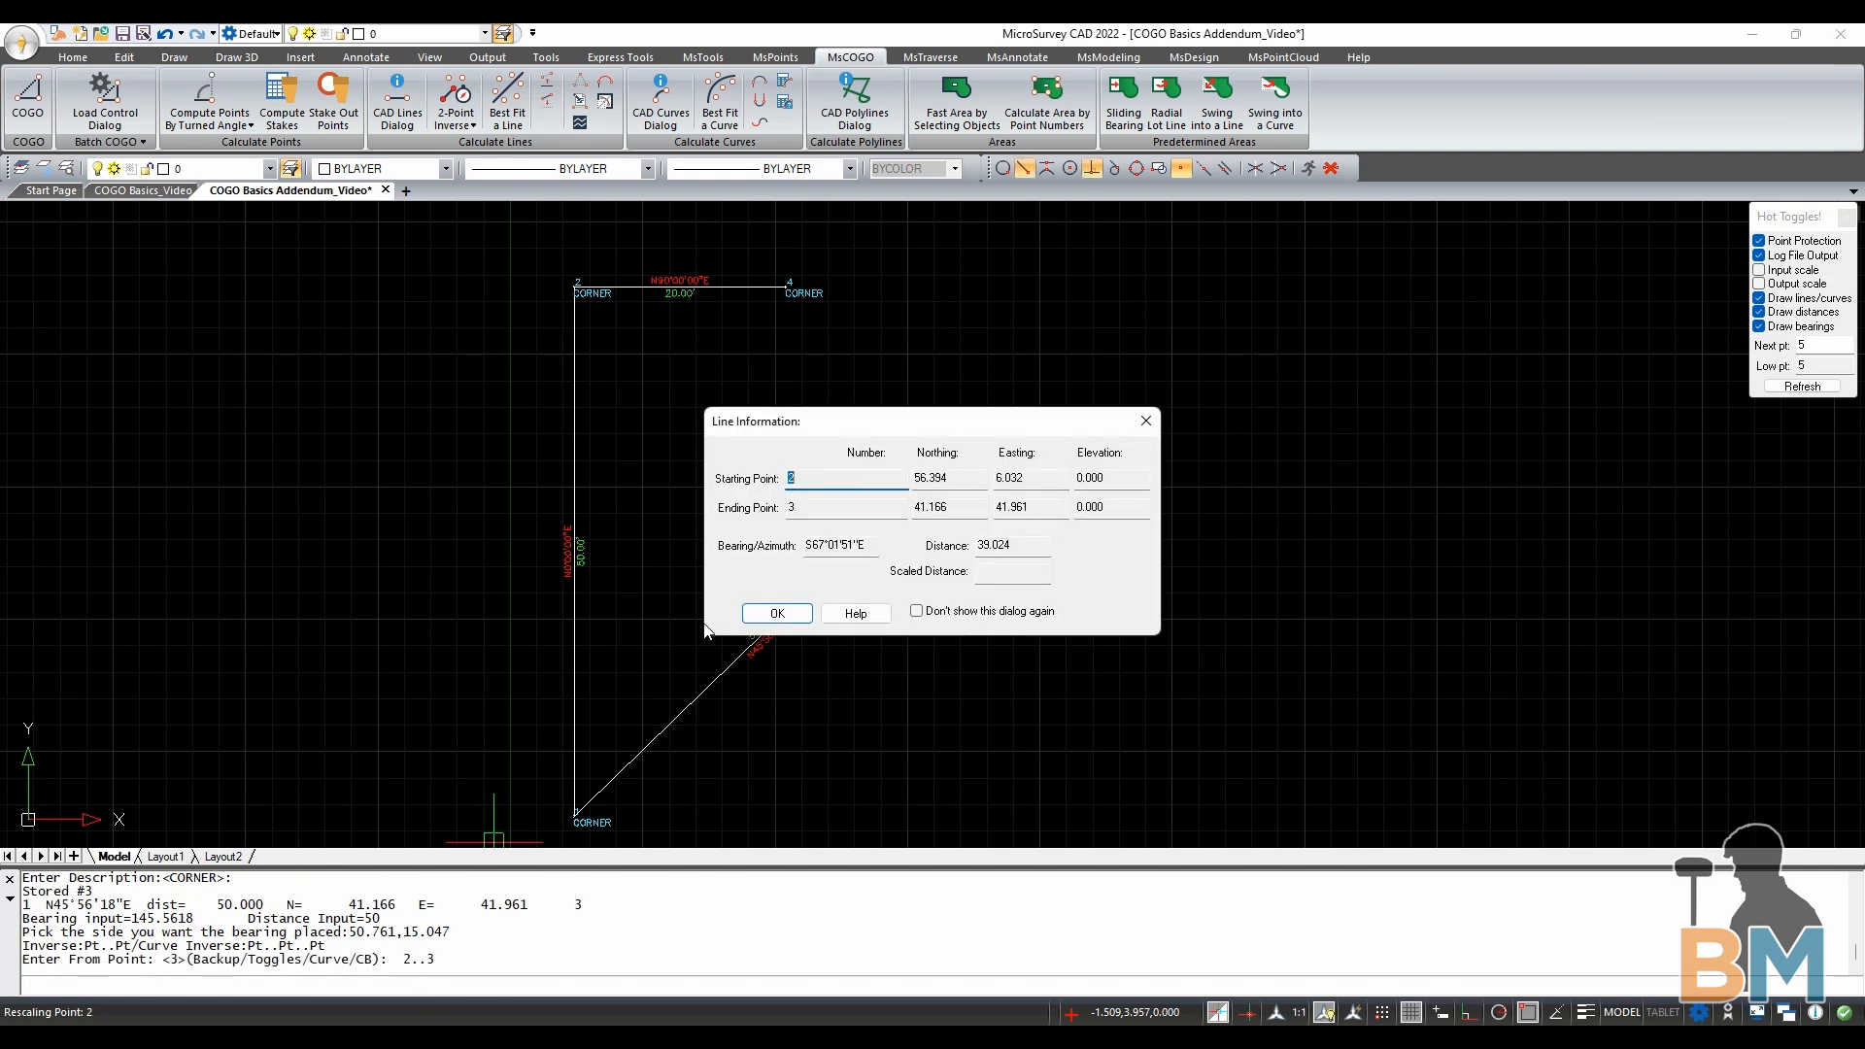
mouse_move(842, 529)
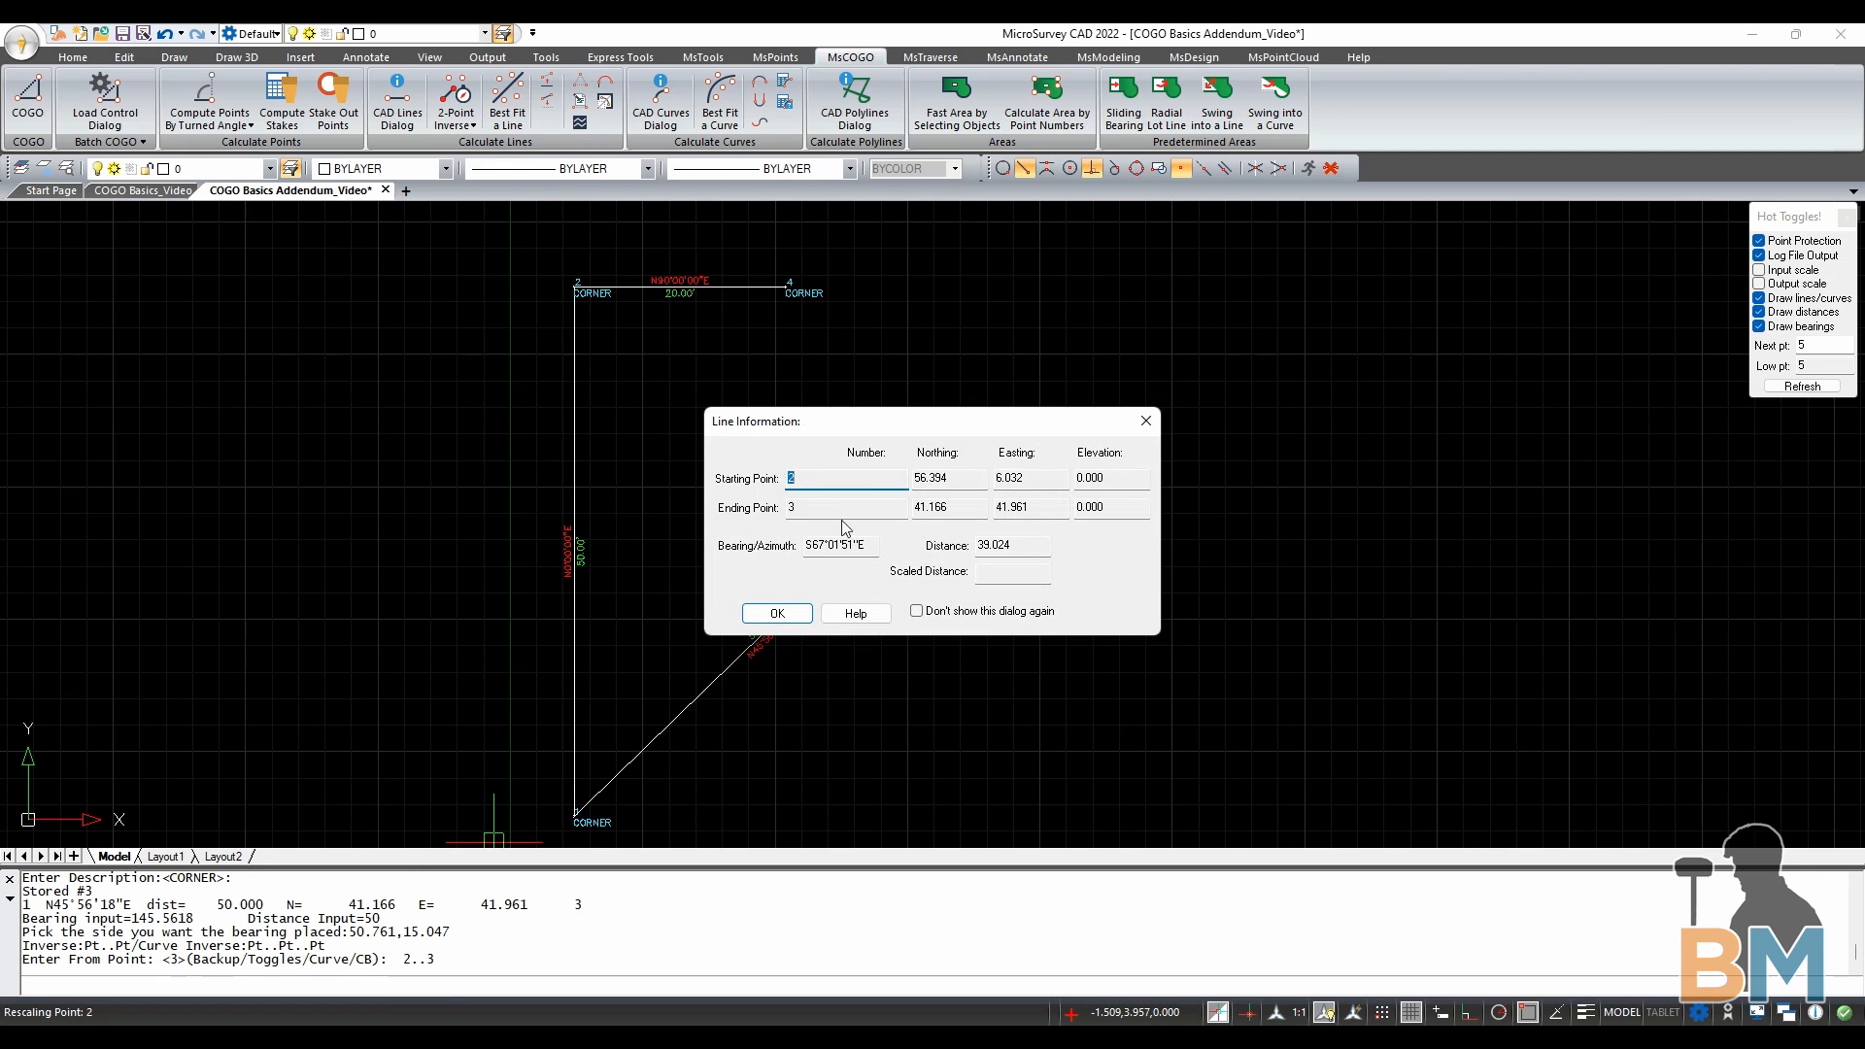
Accept the computed 2-to-3 line and place its S67°01'51"E, 39.02 labels, closing the triangle
left_click(775, 612)
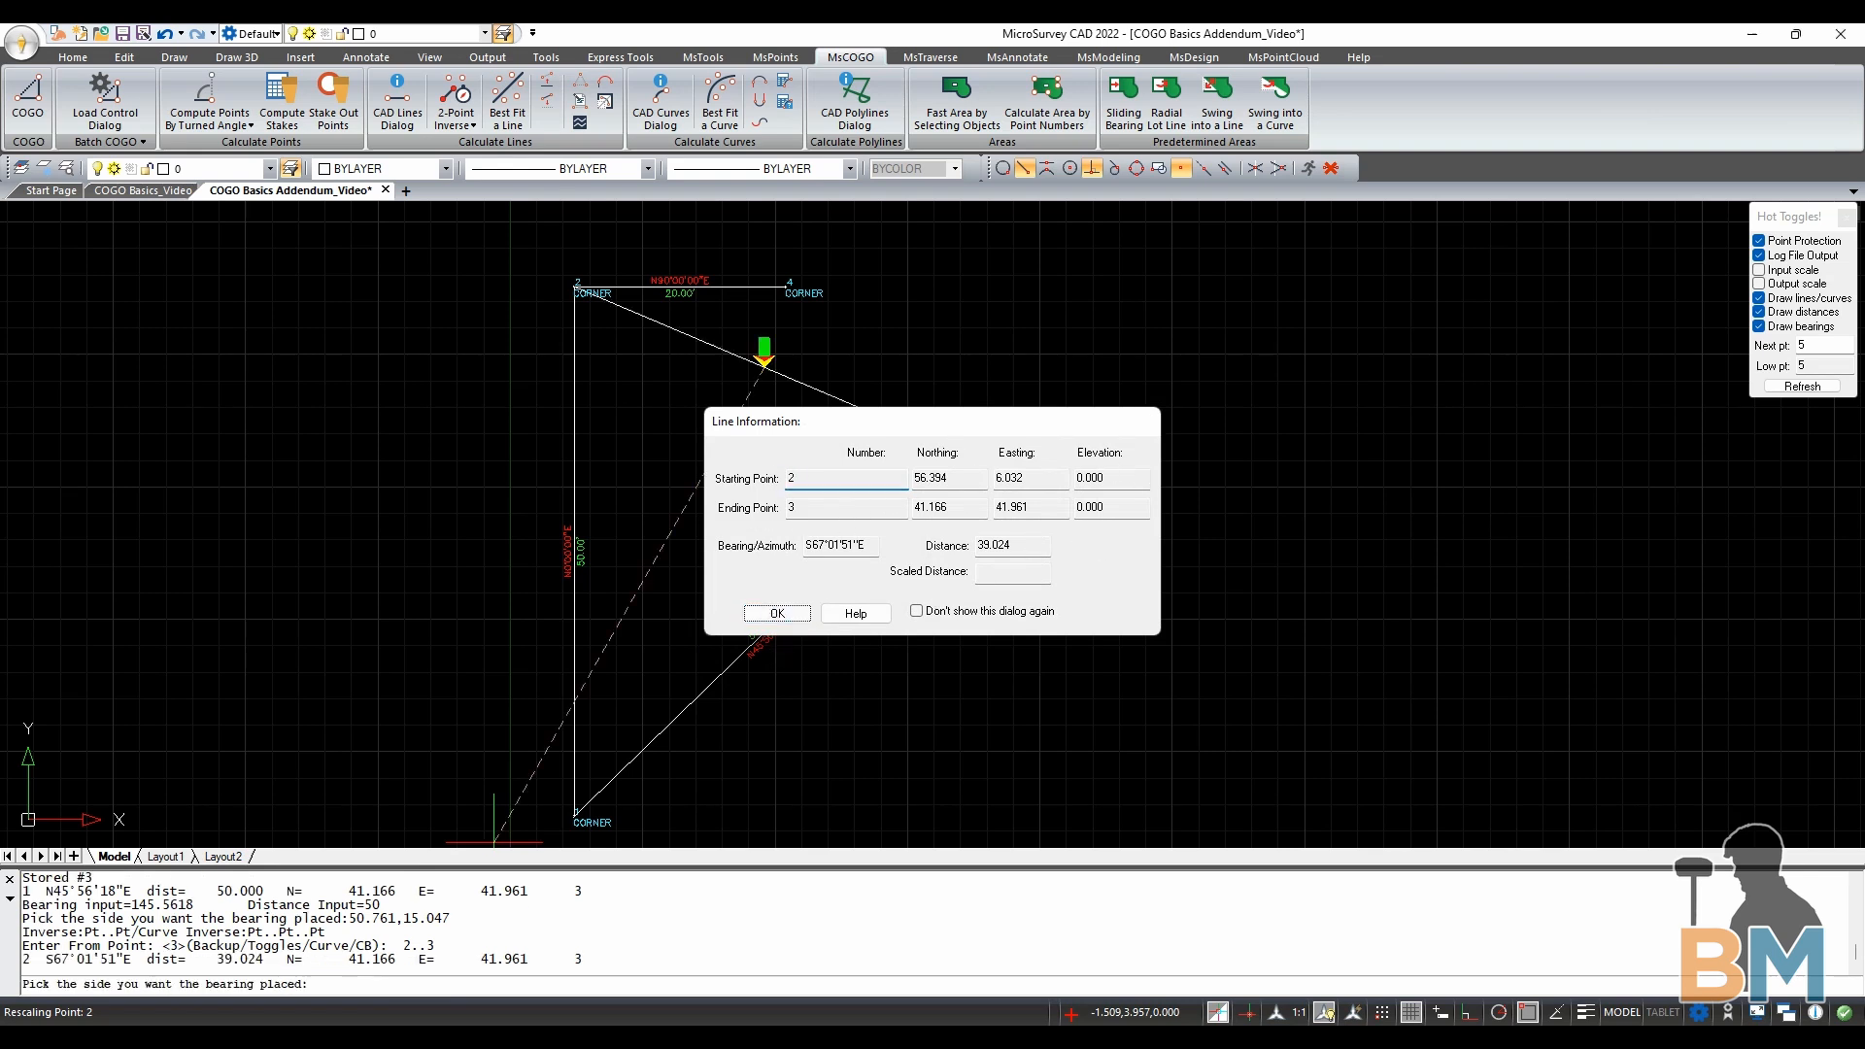
left_click(775, 612)
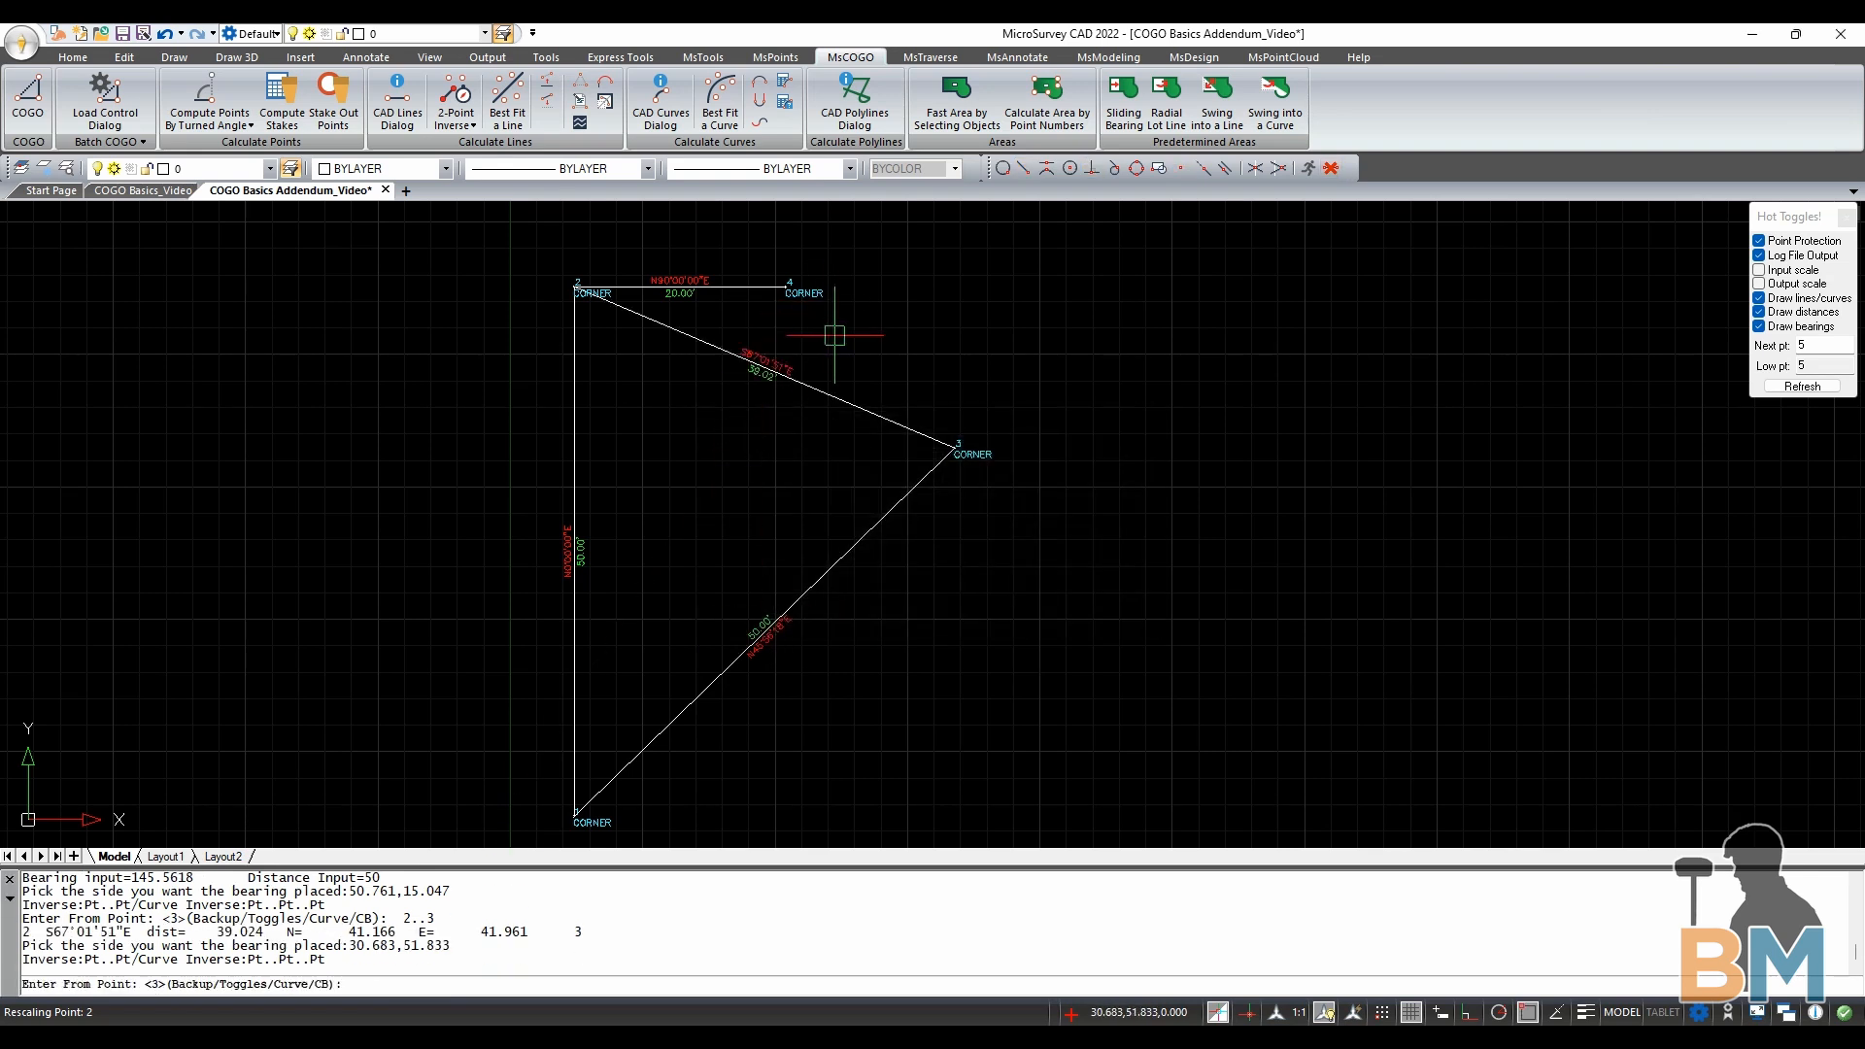
mouse_move(740, 346)
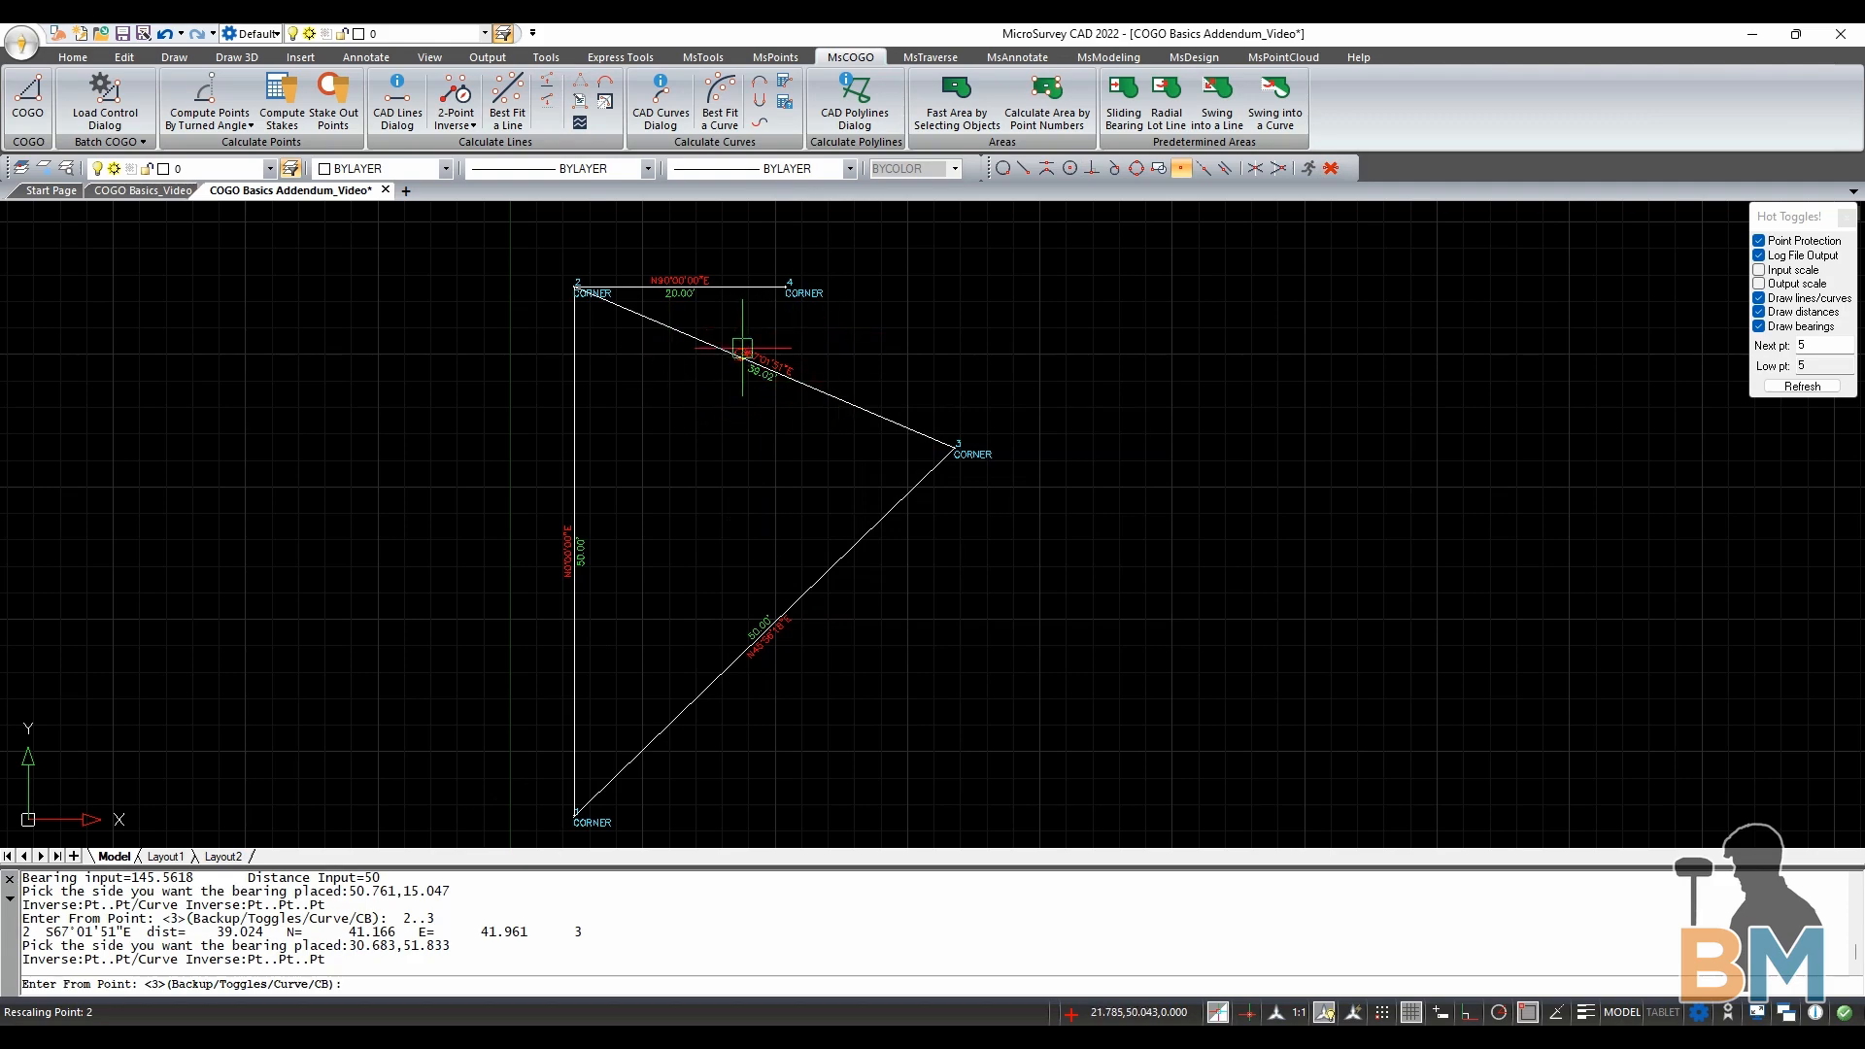
mouse_move(499, 839)
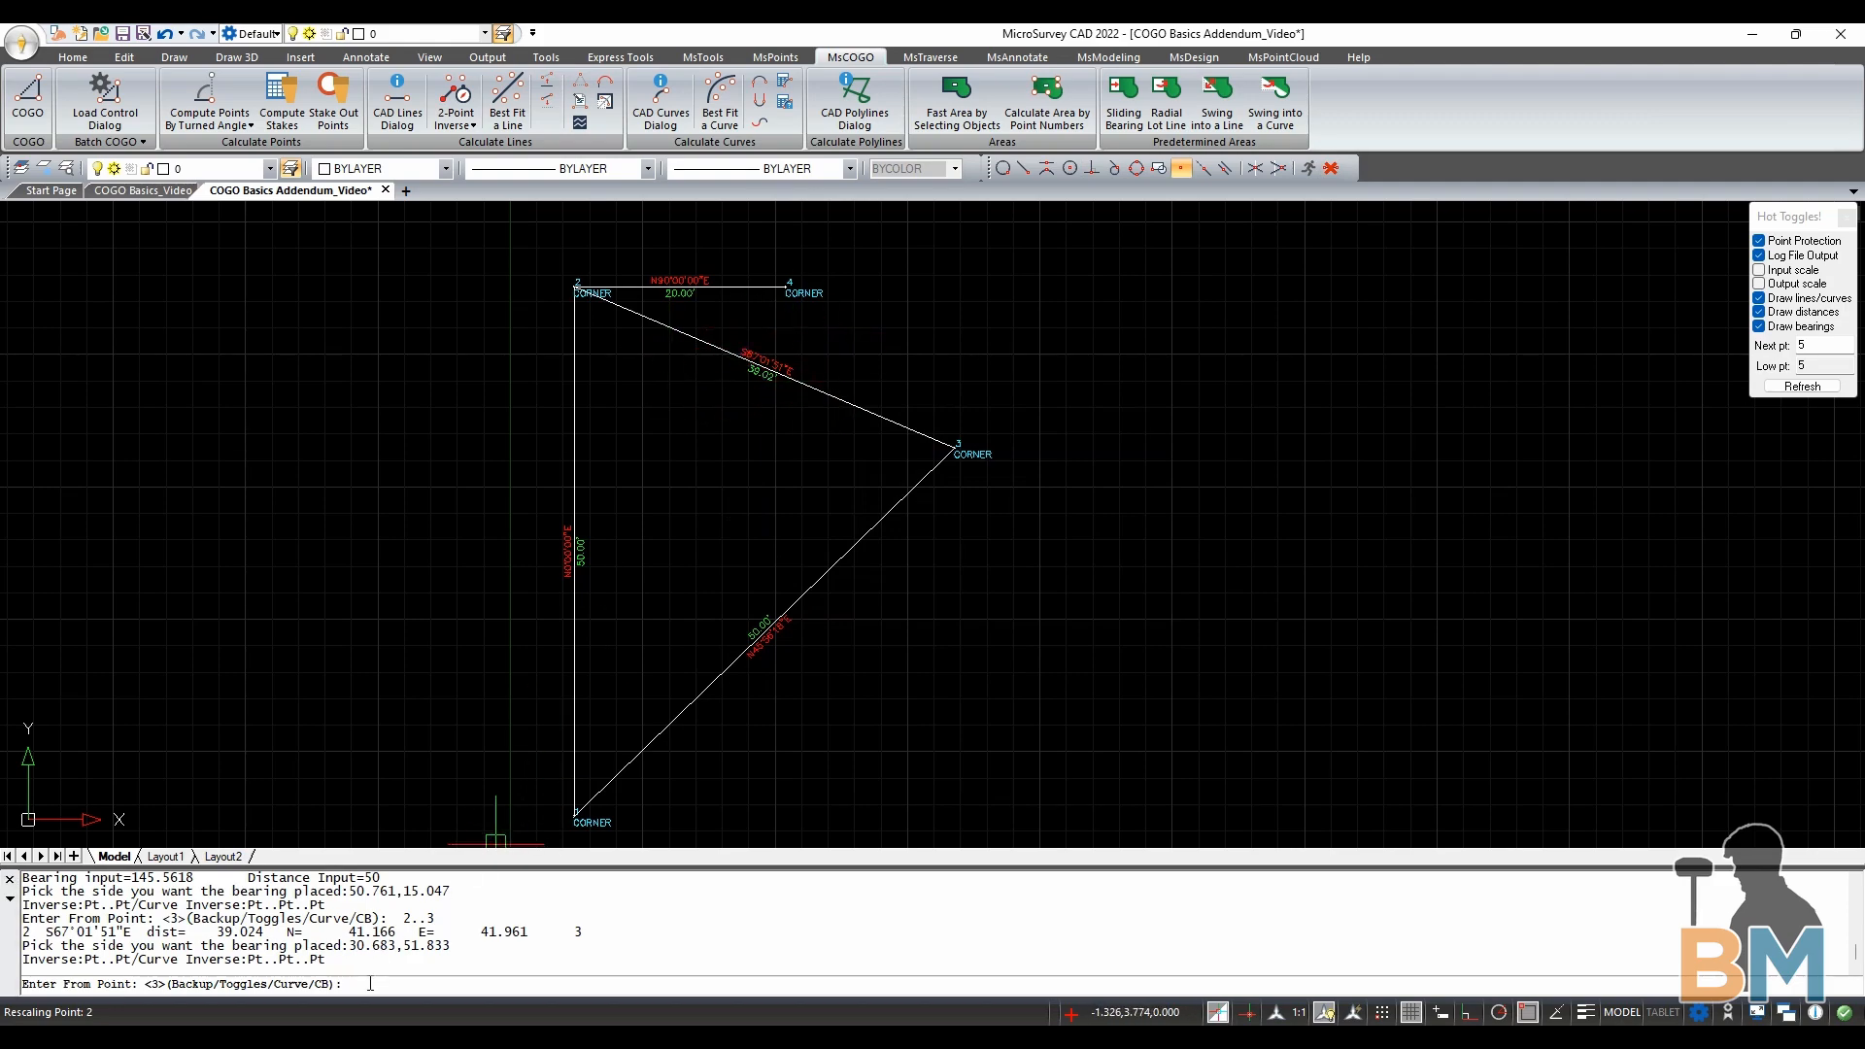